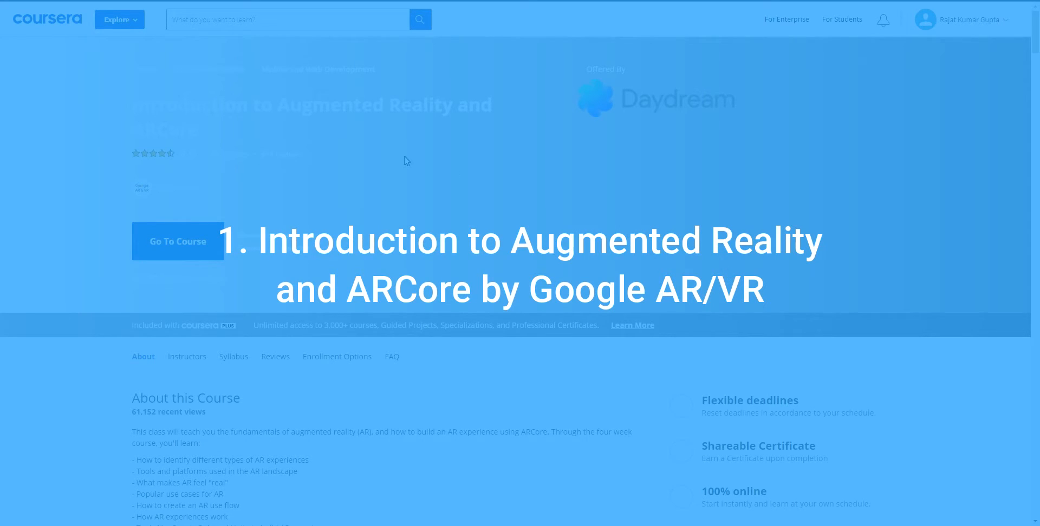
mouse_move(364, 144)
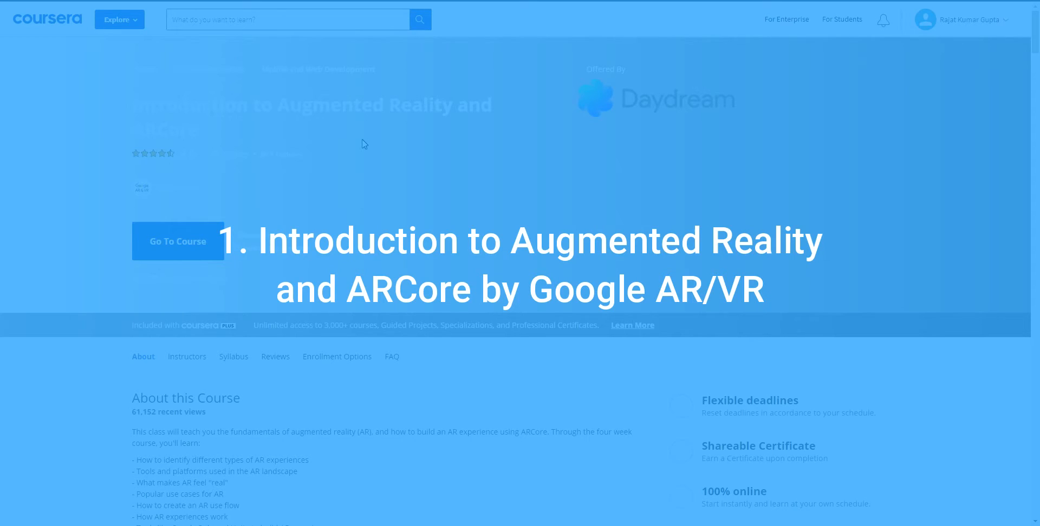
- Scroll the ARCore course page down to the syllabus and through week 1's videos and readings
scroll("down", 3)
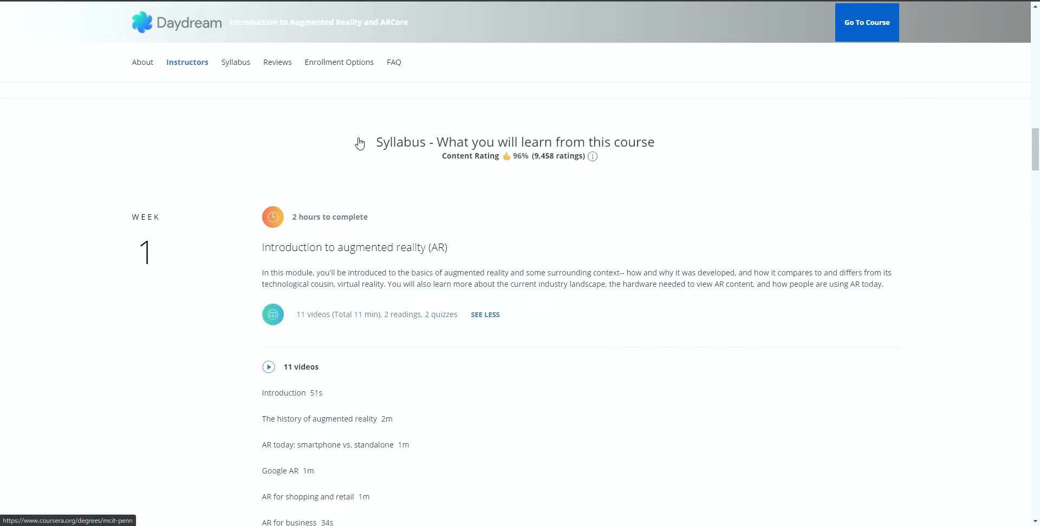
scroll("down", 3)
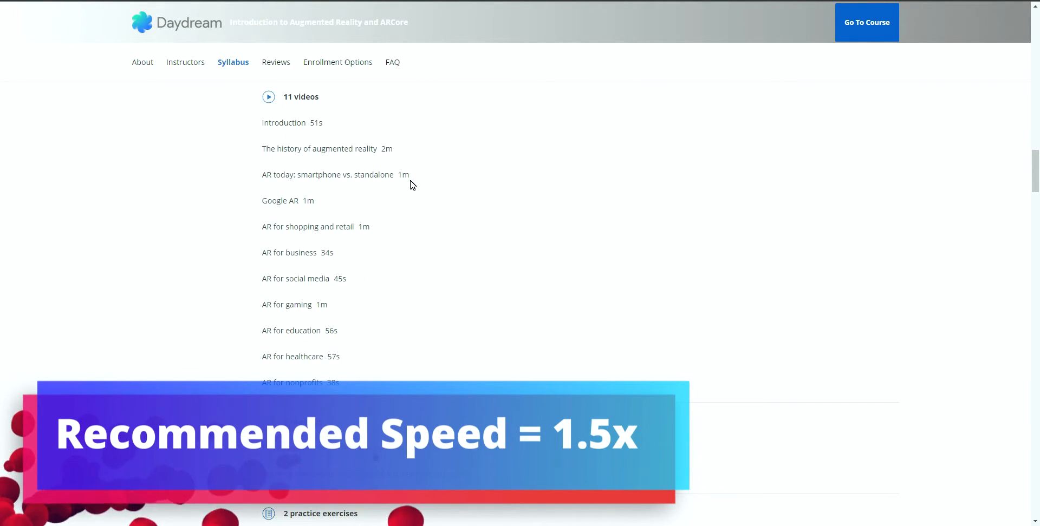
scroll("down", 3)
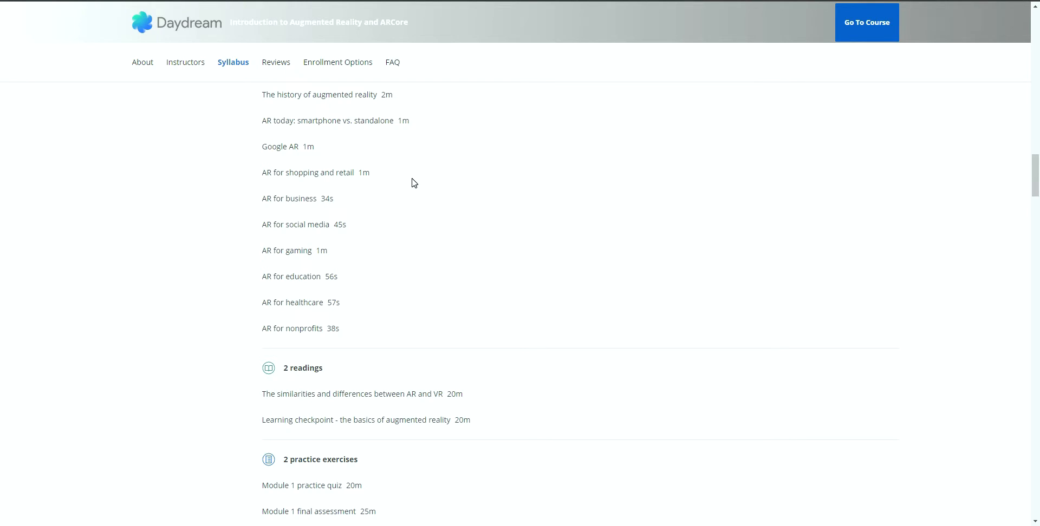
mouse_move(423, 182)
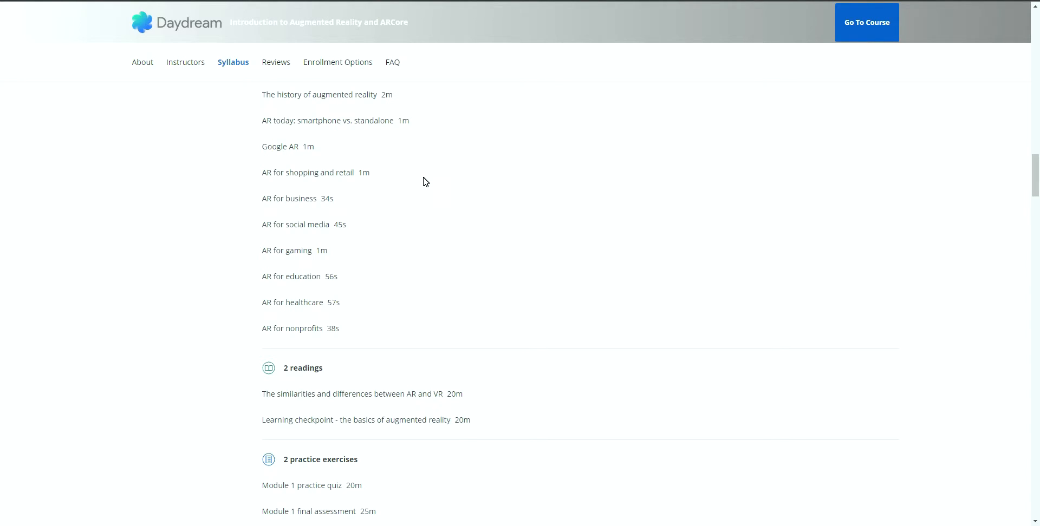
scroll("down", 3)
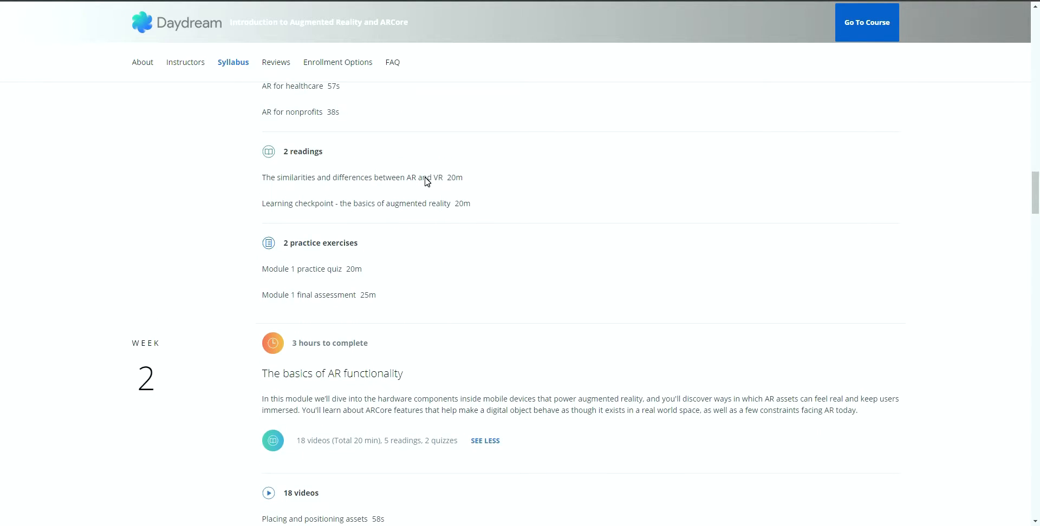
scroll("down", 3)
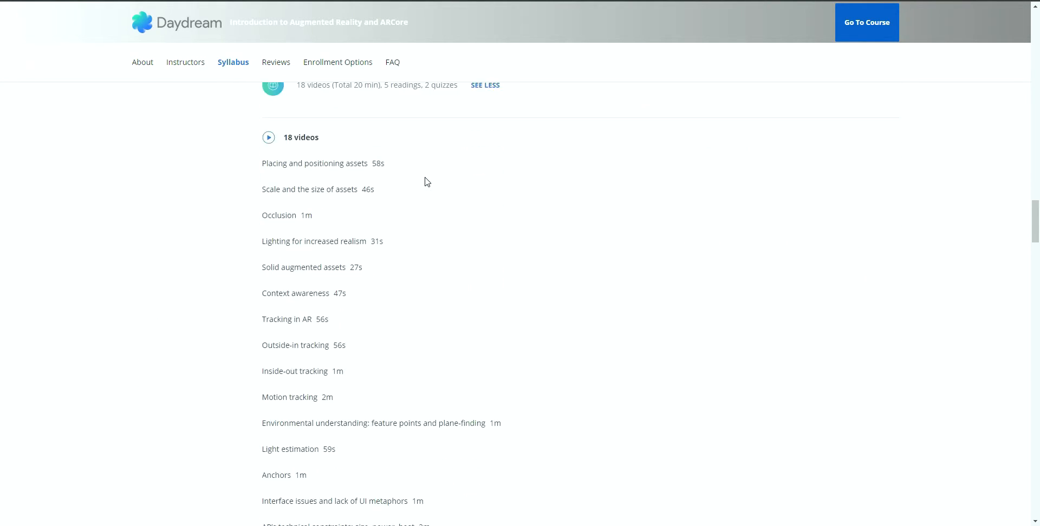
scroll("down", 3)
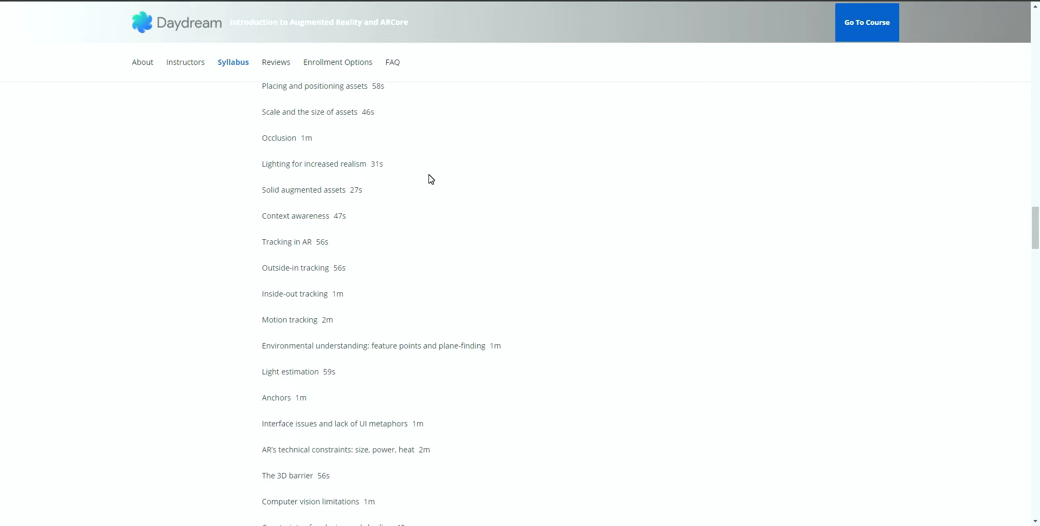
mouse_move(438, 180)
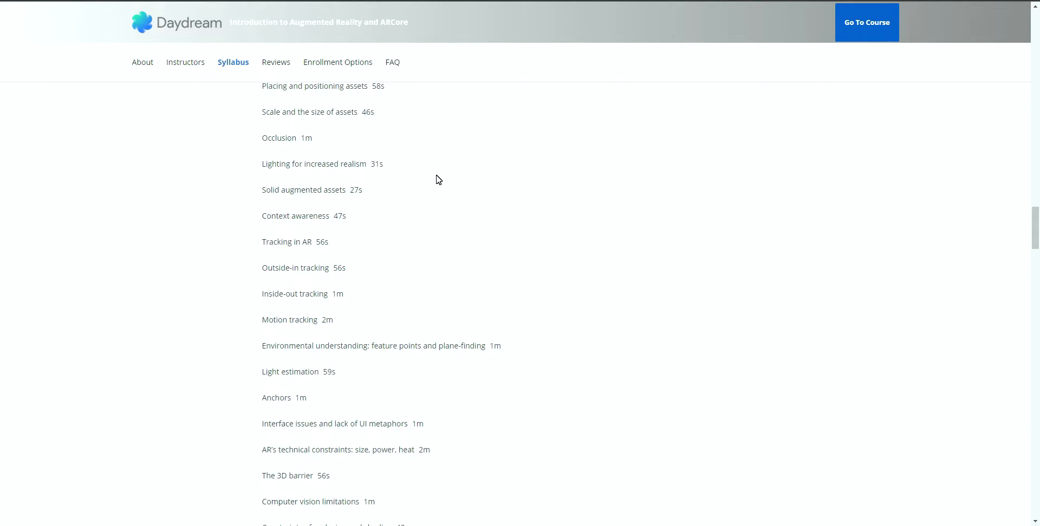
- Look through week 2's videos, readings and exercises until week 3 appears
scroll("down", 3)
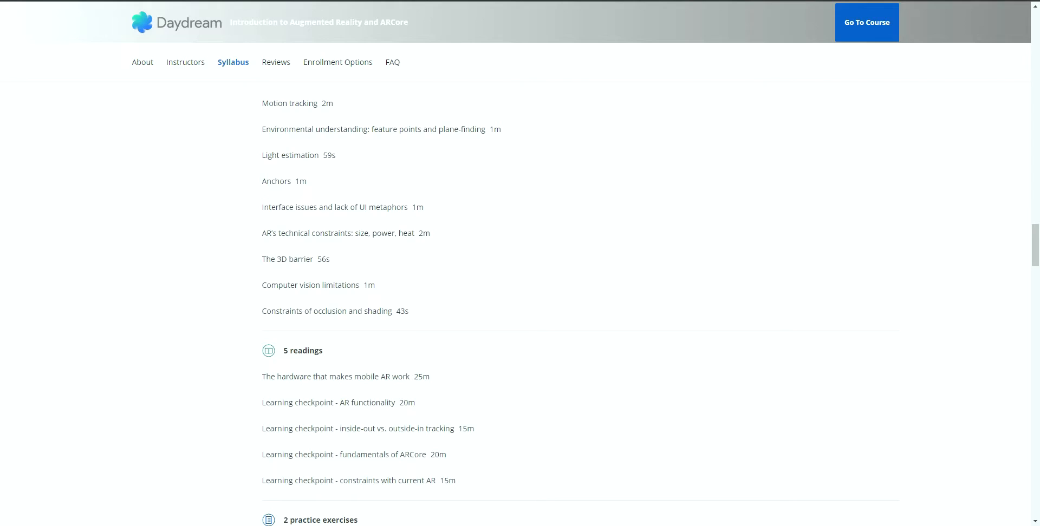
scroll("down", 3)
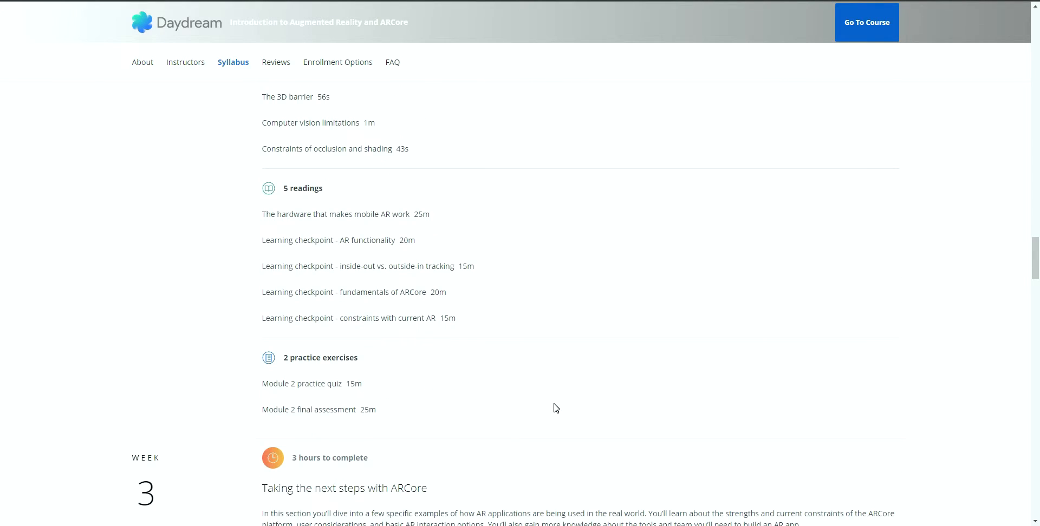
scroll("up", 3)
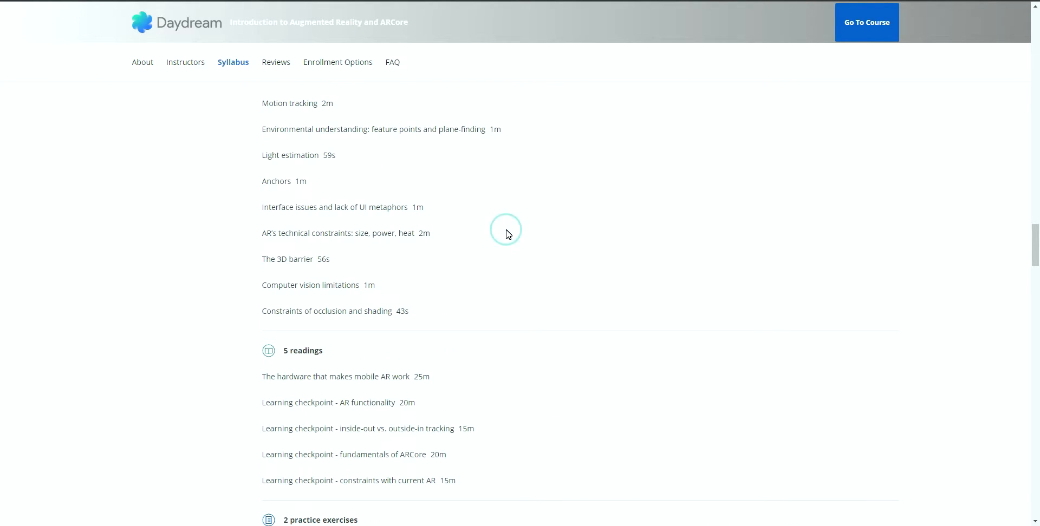
mouse_move(377, 245)
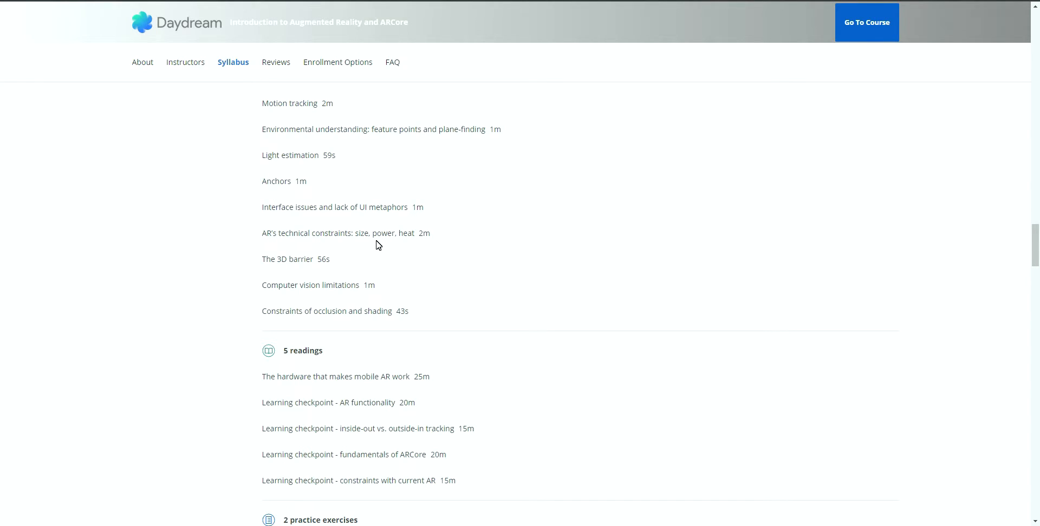
mouse_move(471, 272)
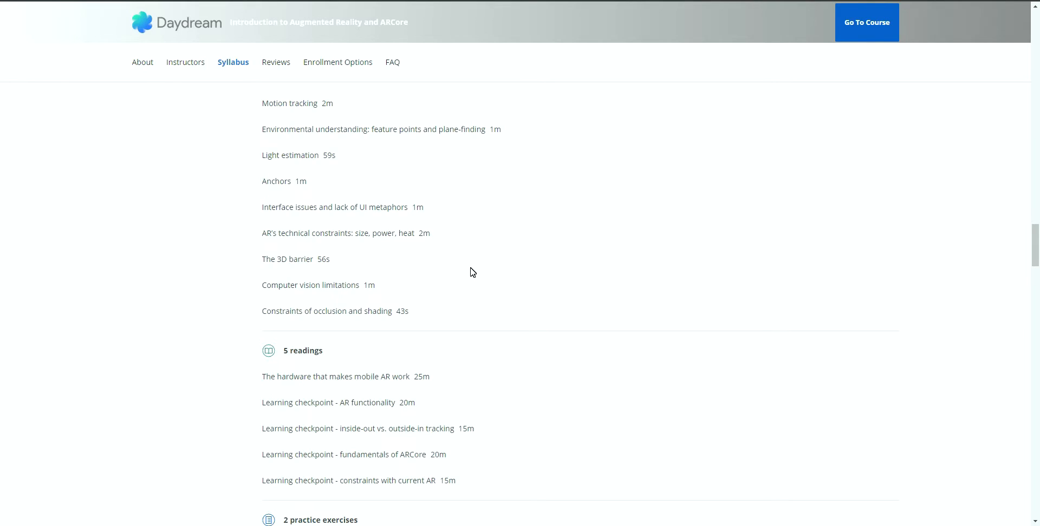
scroll("down", 3)
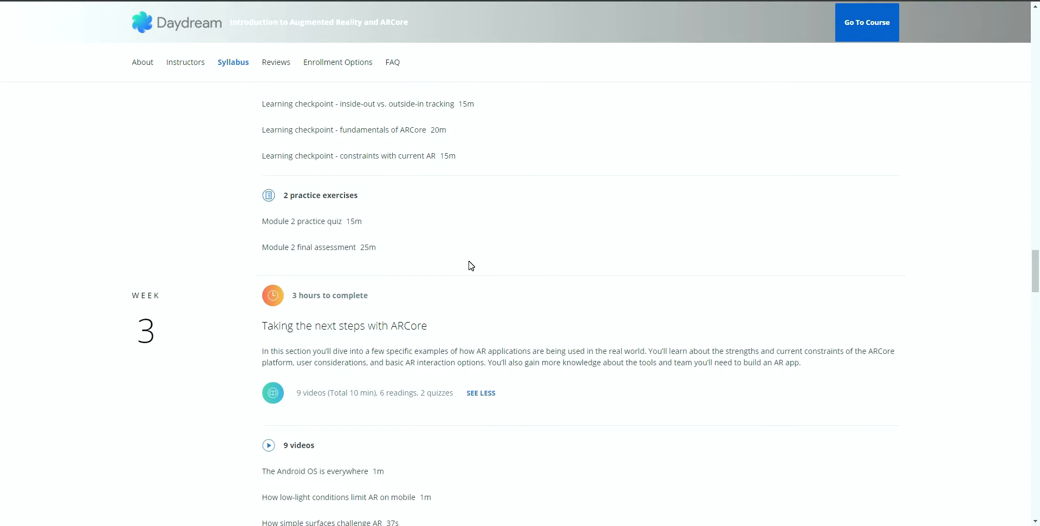
mouse_move(480, 259)
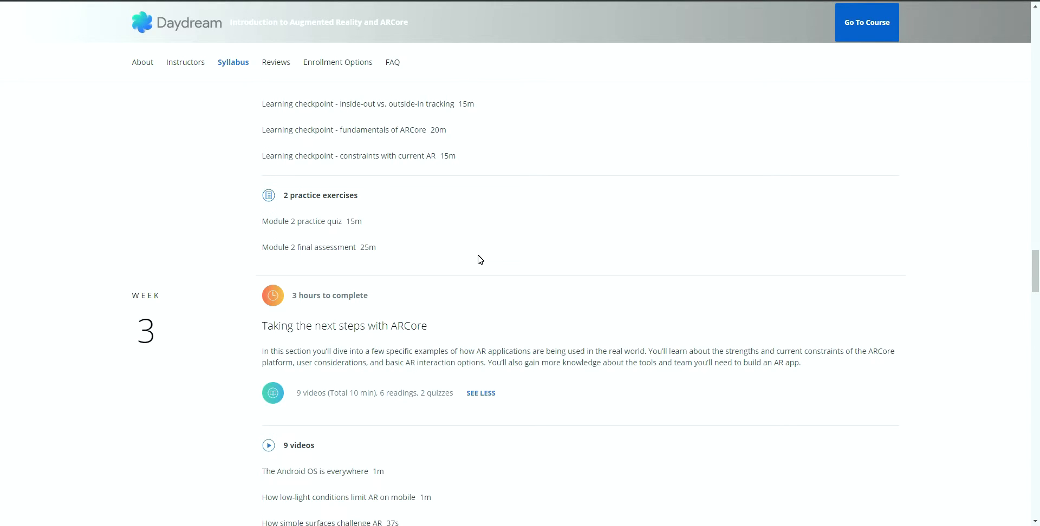
mouse_move(423, 114)
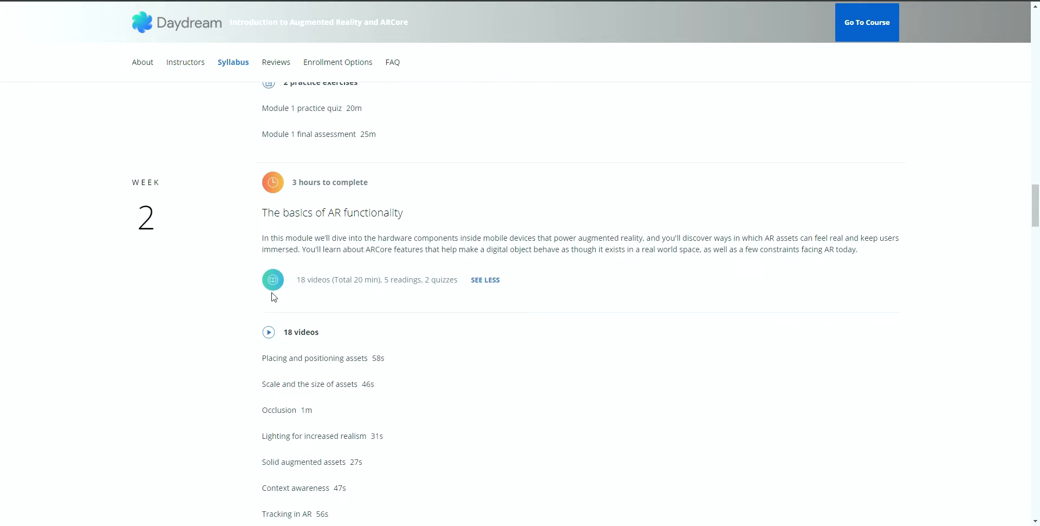
- Scroll past the rest of week 2 into week 3, Taking the next steps with ARCore
scroll("down", 3)
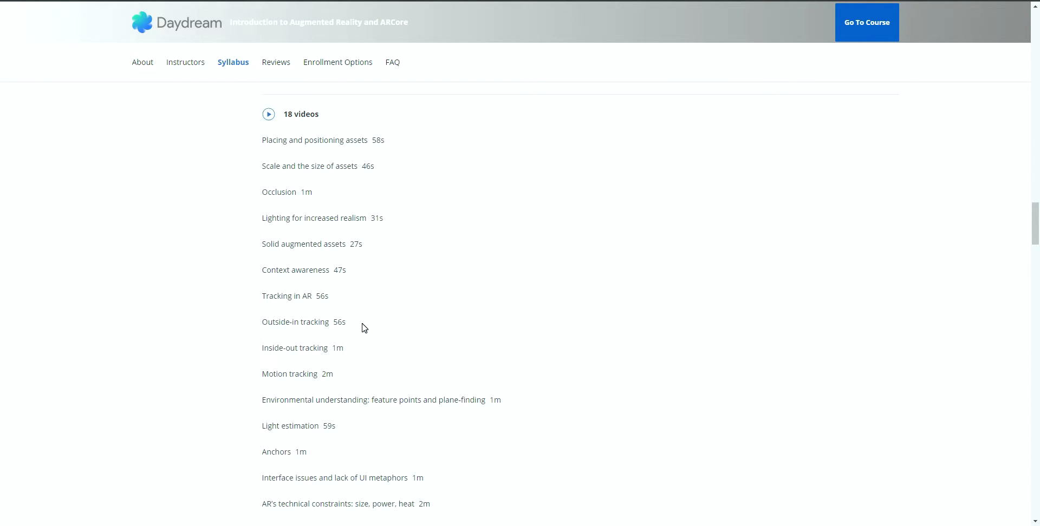
scroll("down", 3)
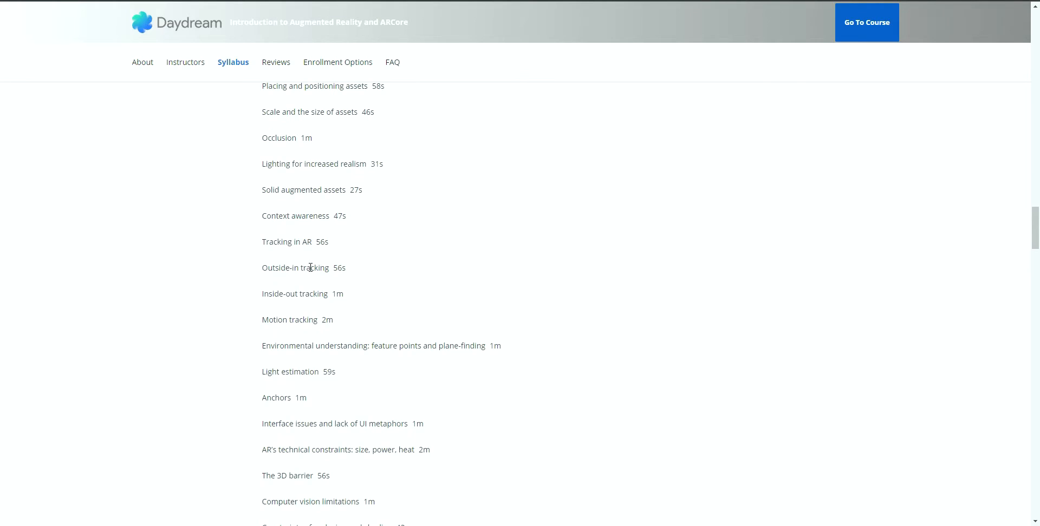
mouse_move(323, 279)
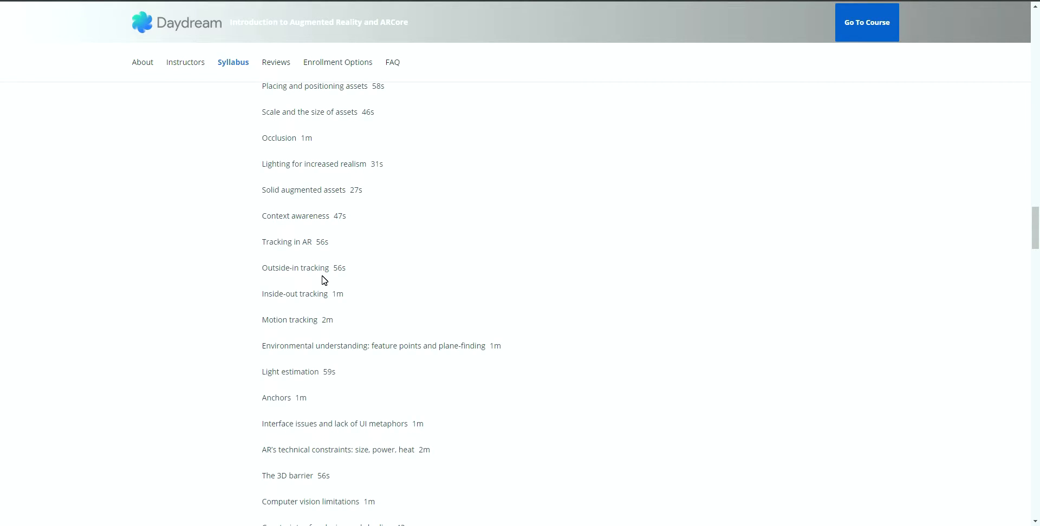
scroll("down", 3)
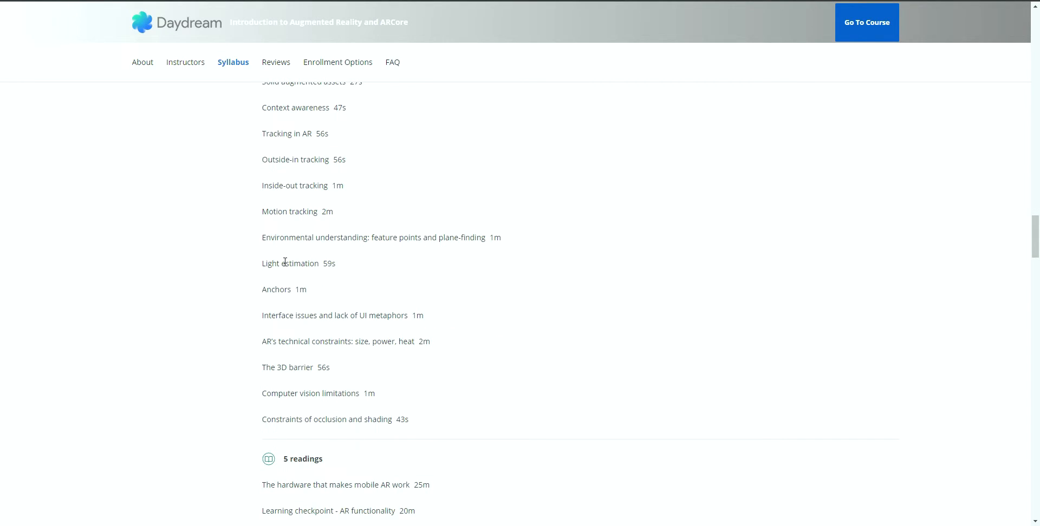
scroll("down", 3)
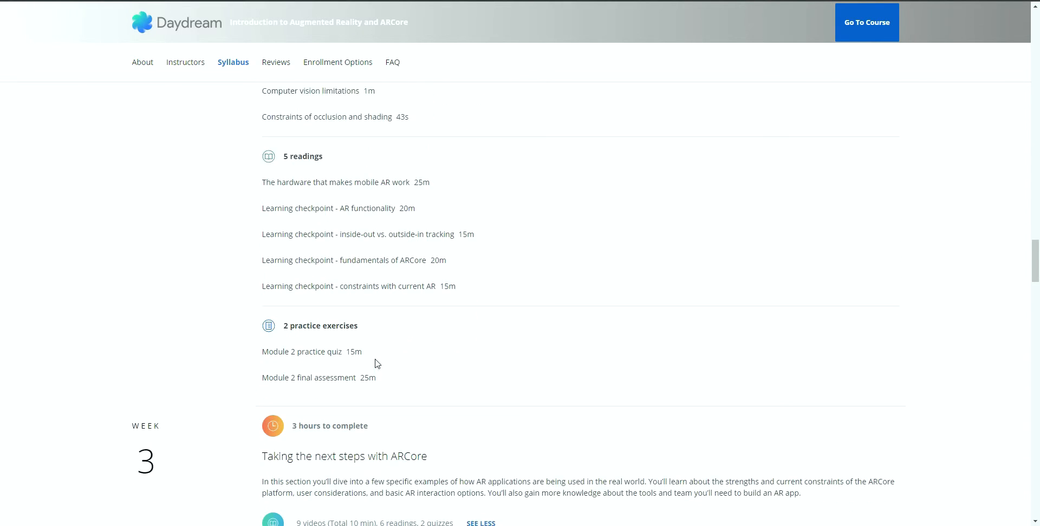
scroll("down", 3)
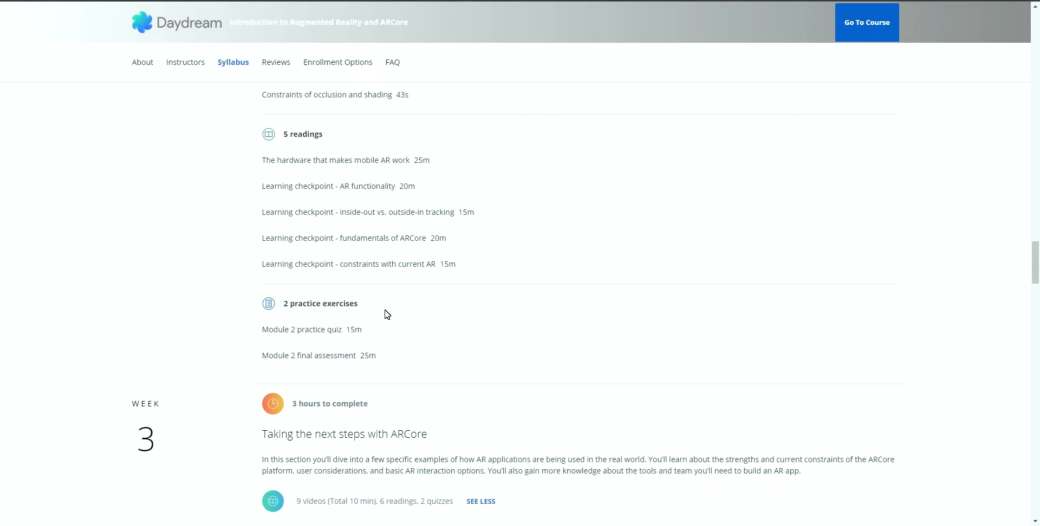
mouse_move(387, 312)
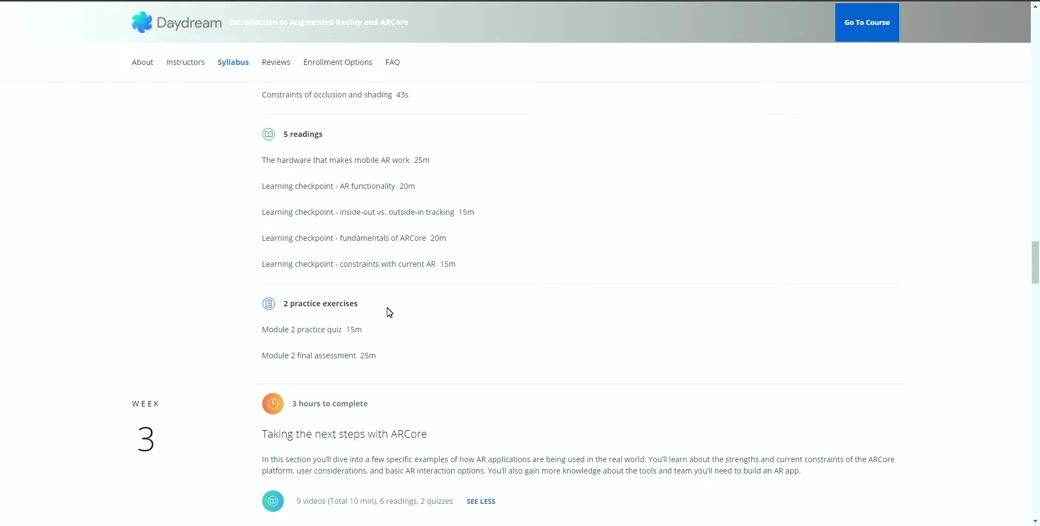
- Review week 3's videos, readings and practice exercises until week 4 comes into view
scroll("down", 3)
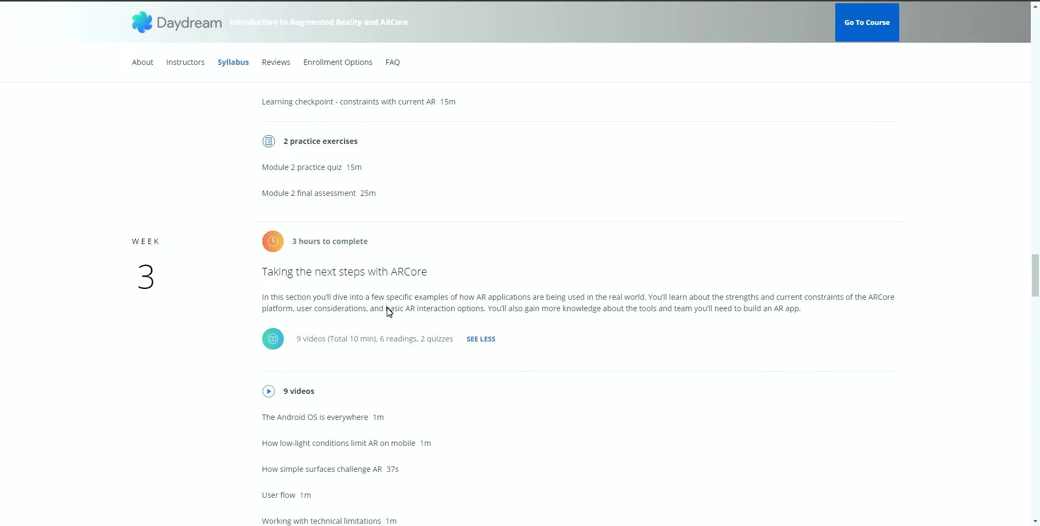
scroll("down", 3)
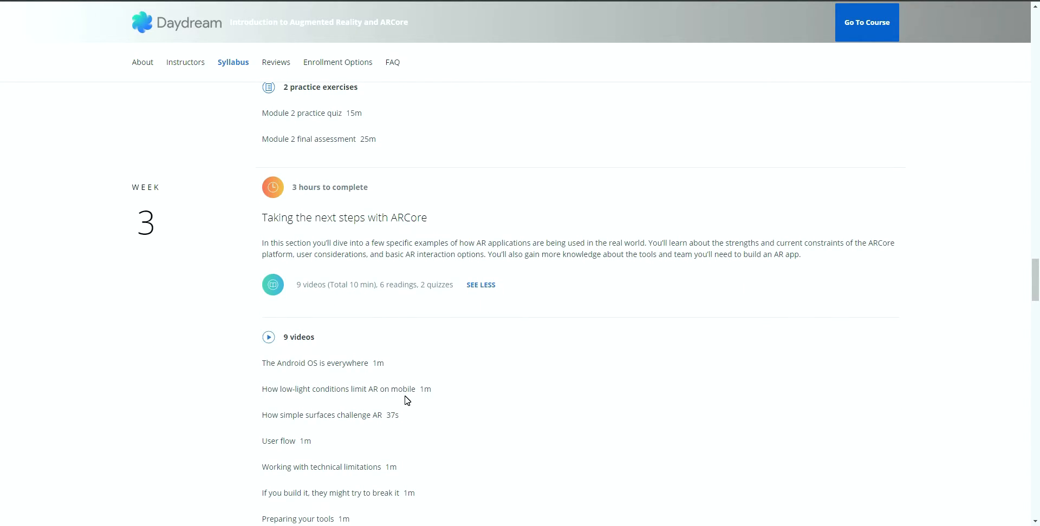
scroll("down", 3)
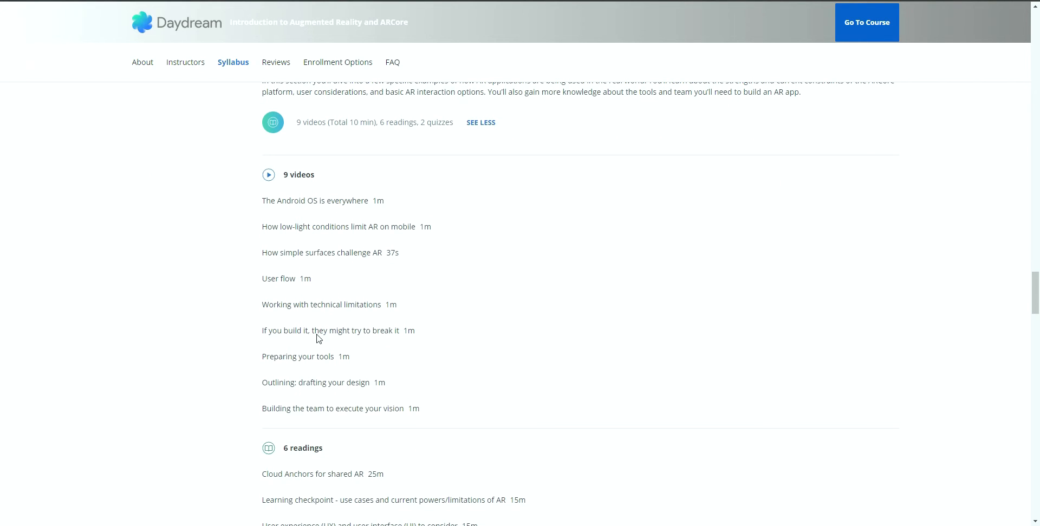
scroll("down", 3)
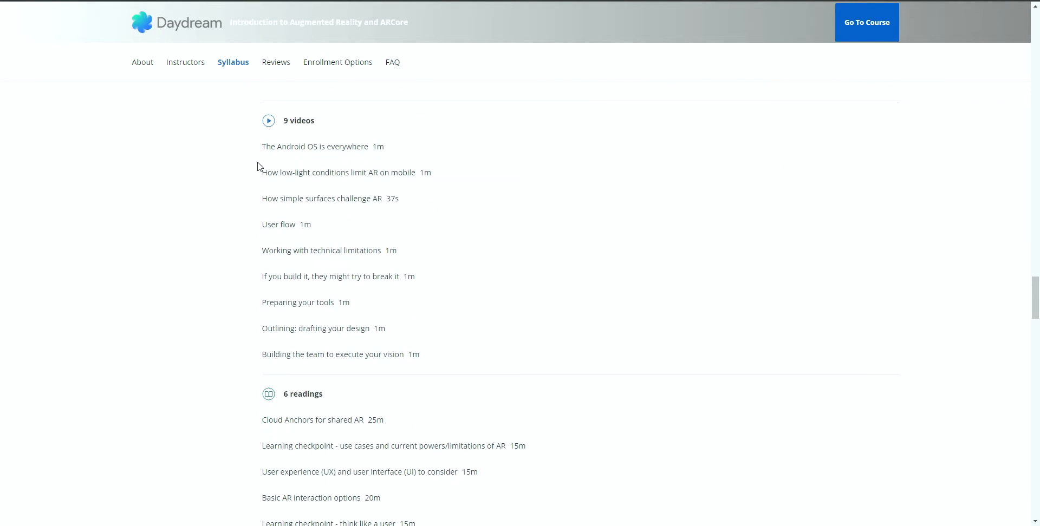
mouse_move(687, 255)
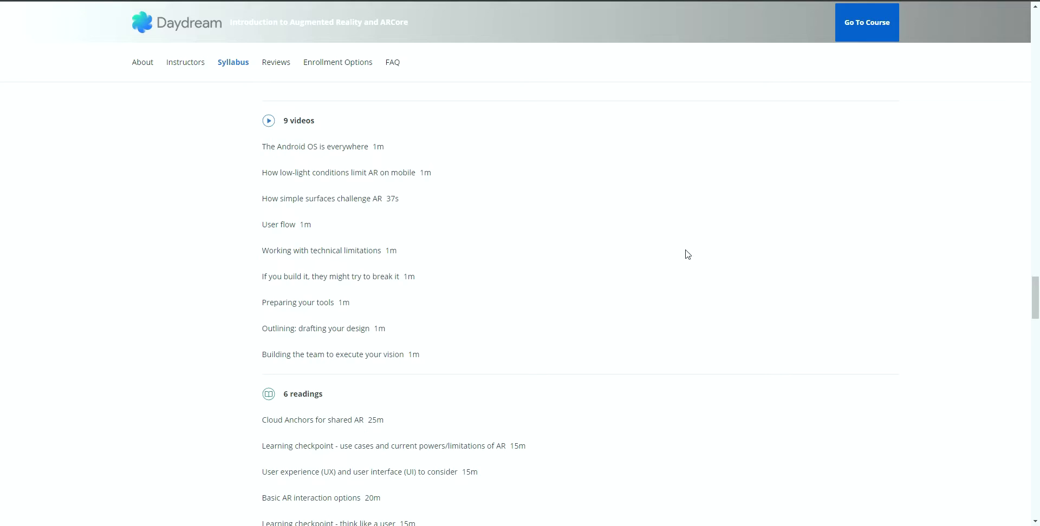
scroll("down", 3)
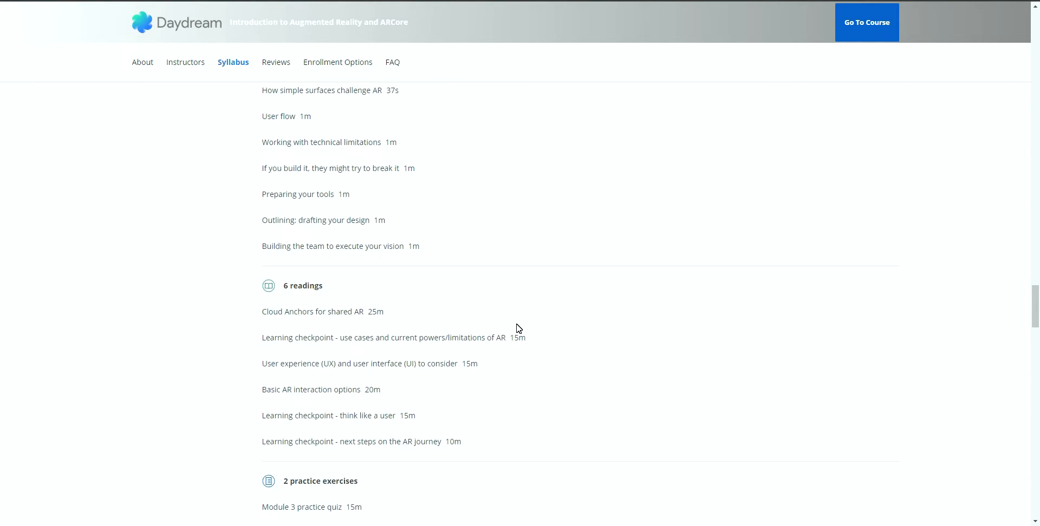
scroll("down", 3)
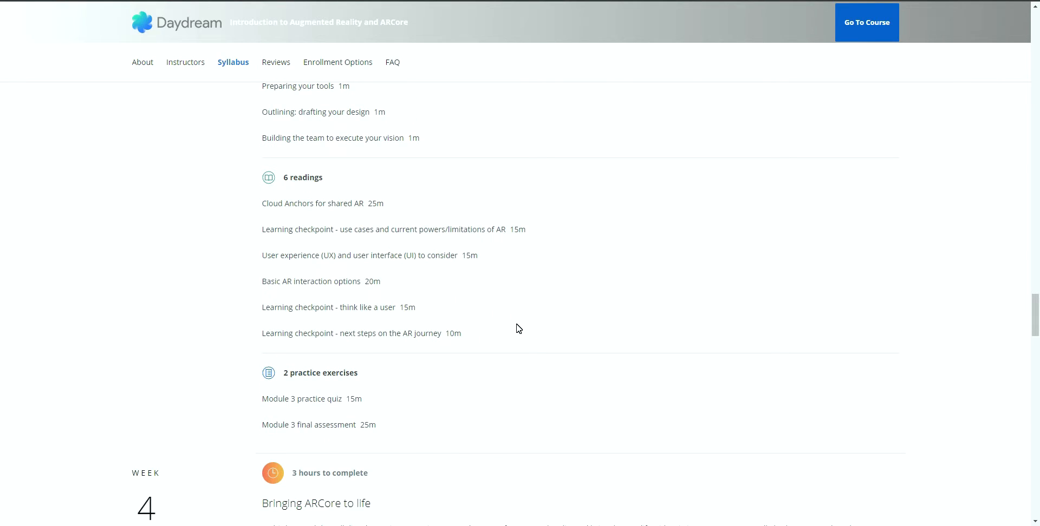
double_click(312, 203)
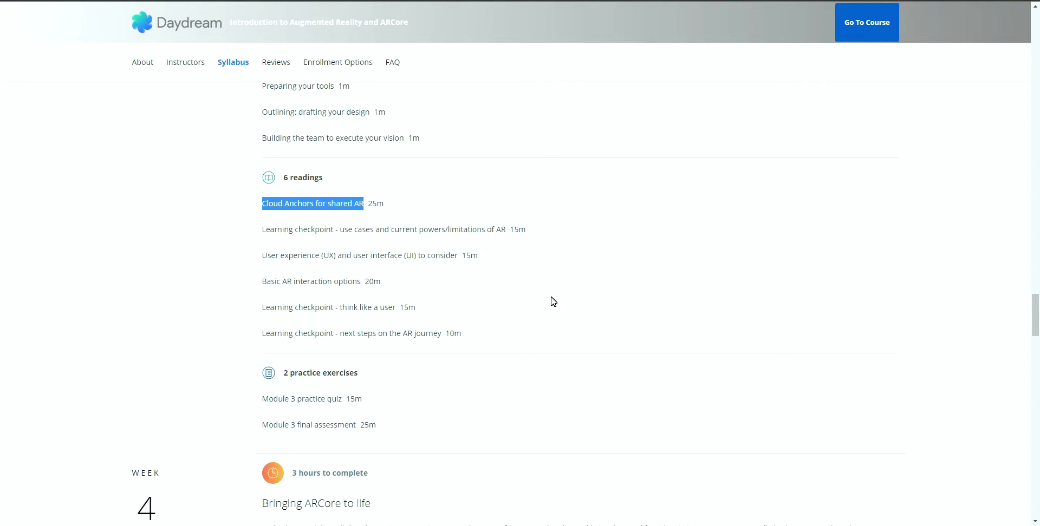
mouse_move(652, 285)
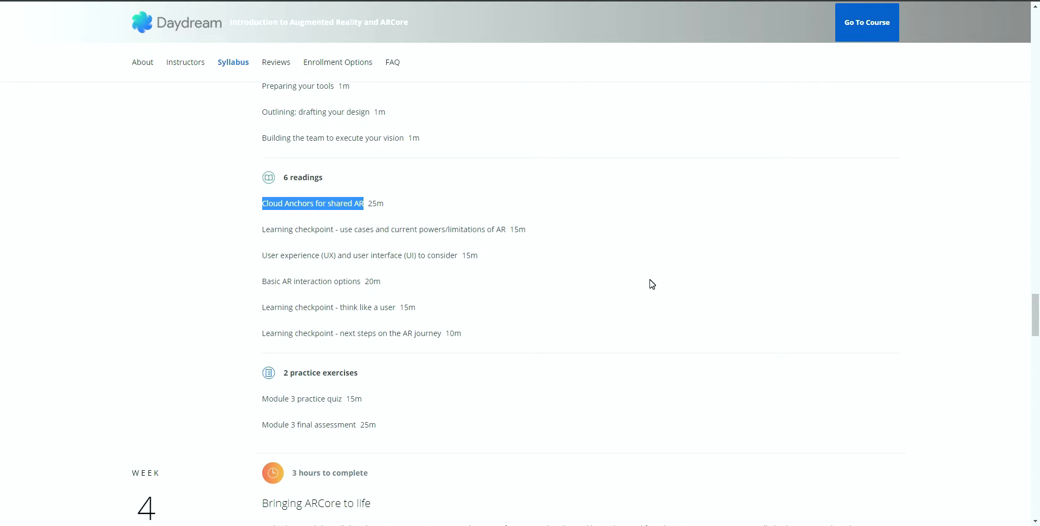
scroll("down", 3)
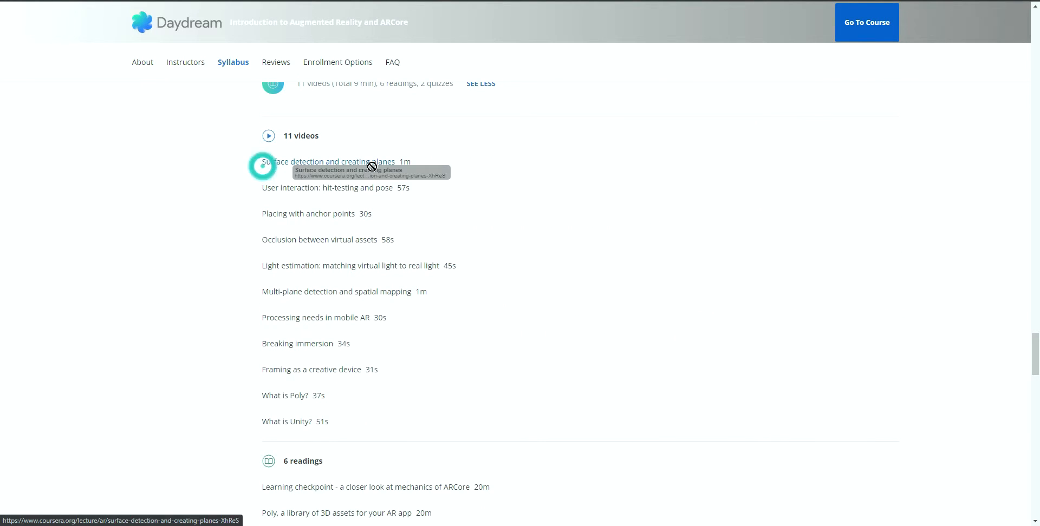
scroll("down", 3)
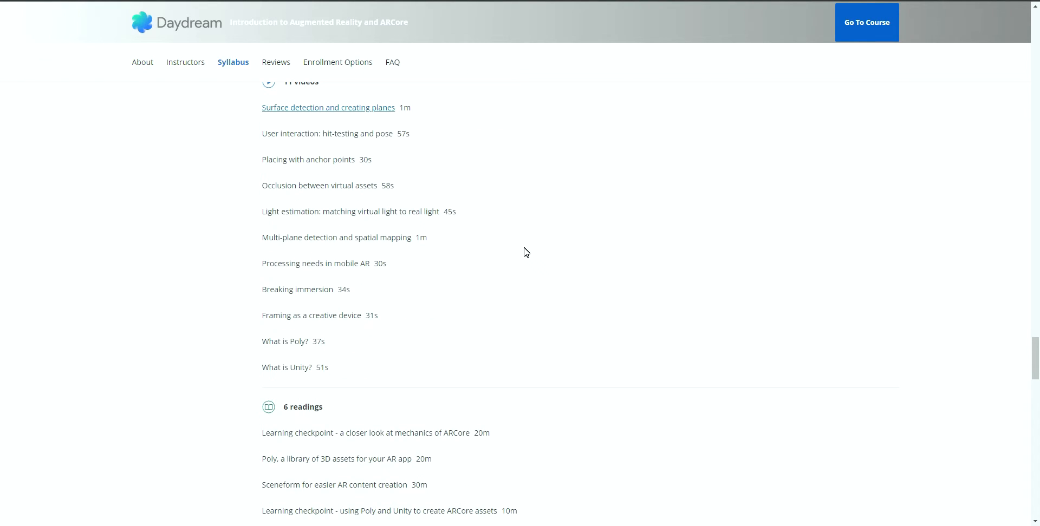
mouse_move(752, 267)
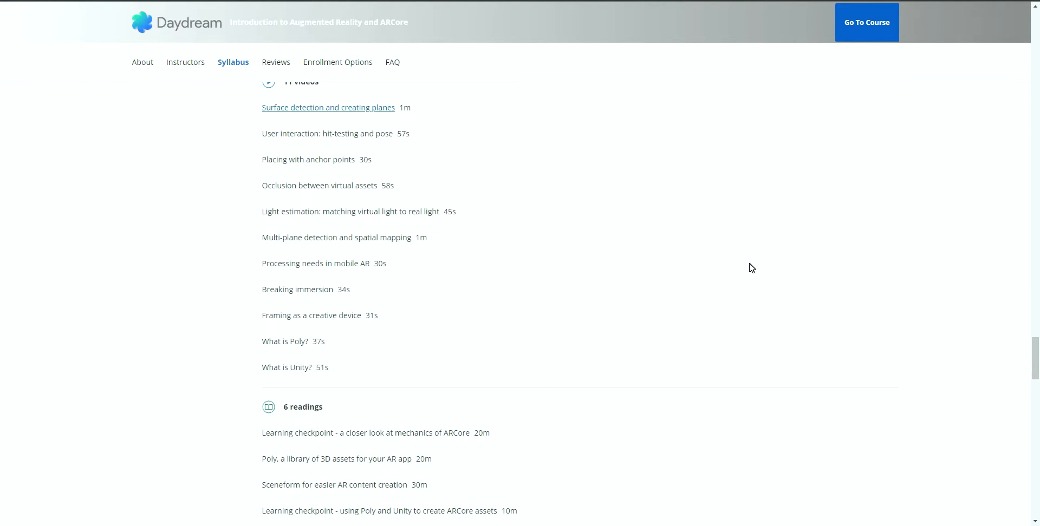
scroll("down", 3)
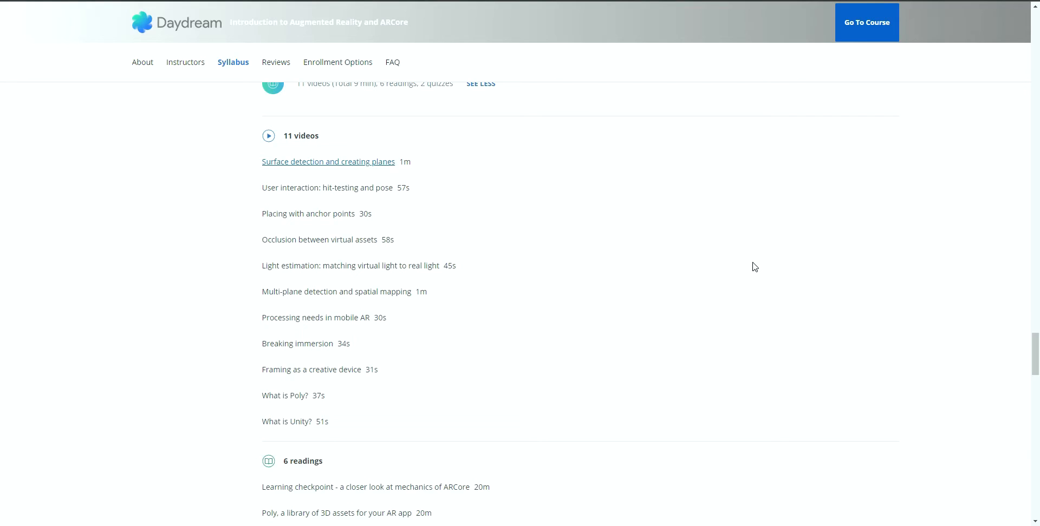
mouse_move(787, 284)
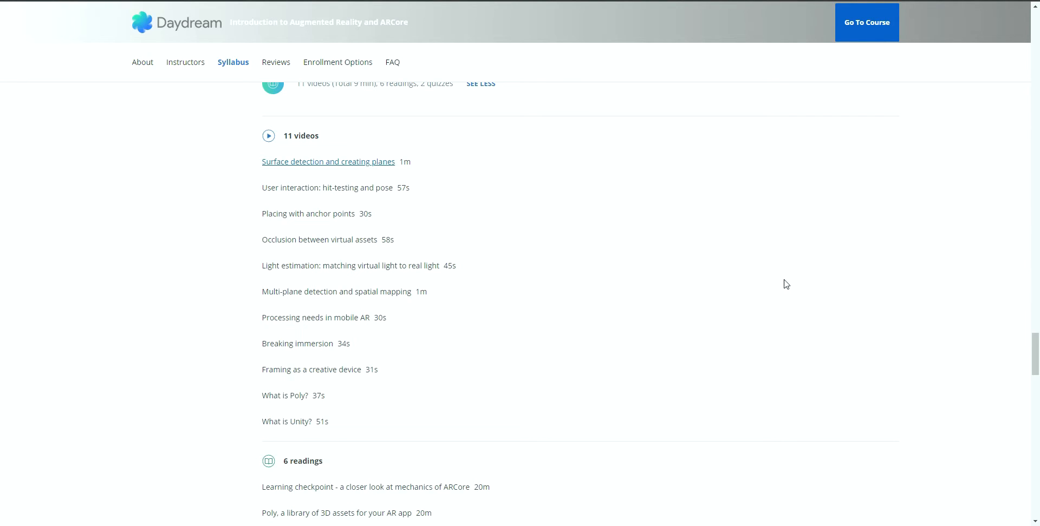
mouse_move(981, 212)
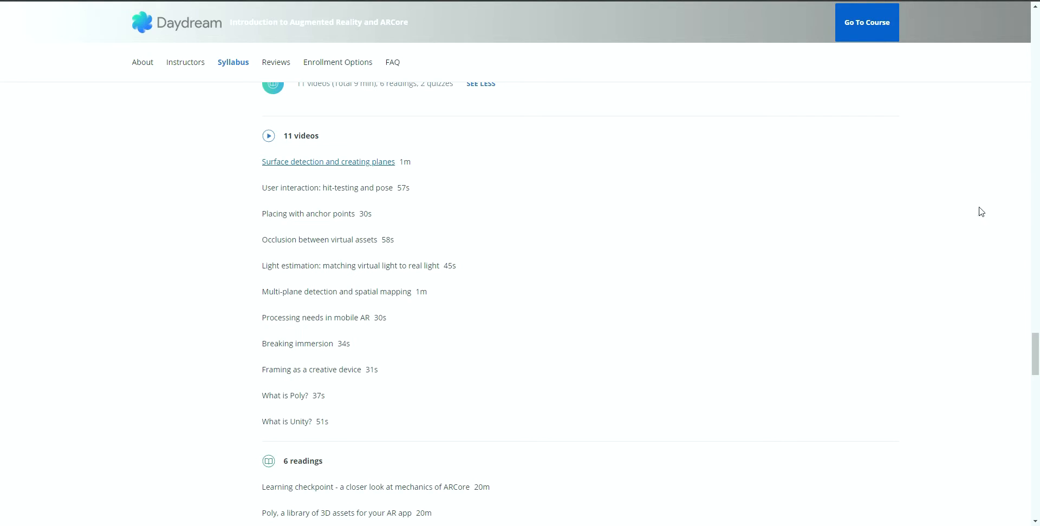
- Search Google for the ARCore Depth API and open the Introduction to Depth on Android docs page
type("arcore deptgh")
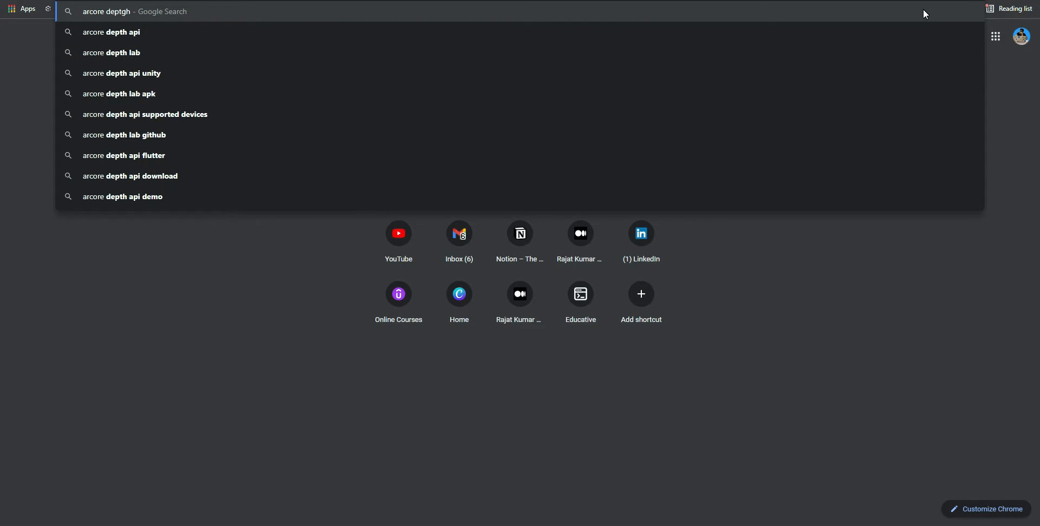
left_click(112, 31)
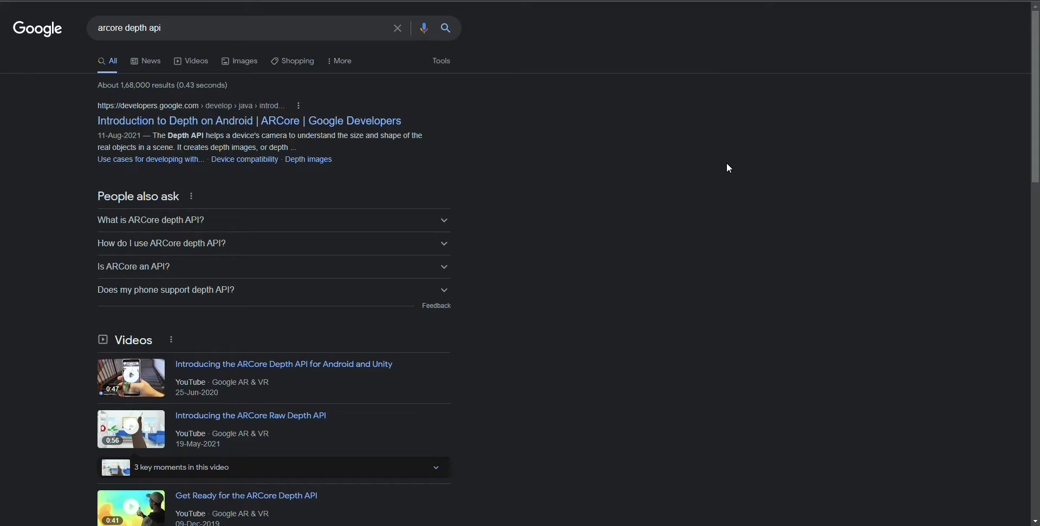
left_click(249, 120)
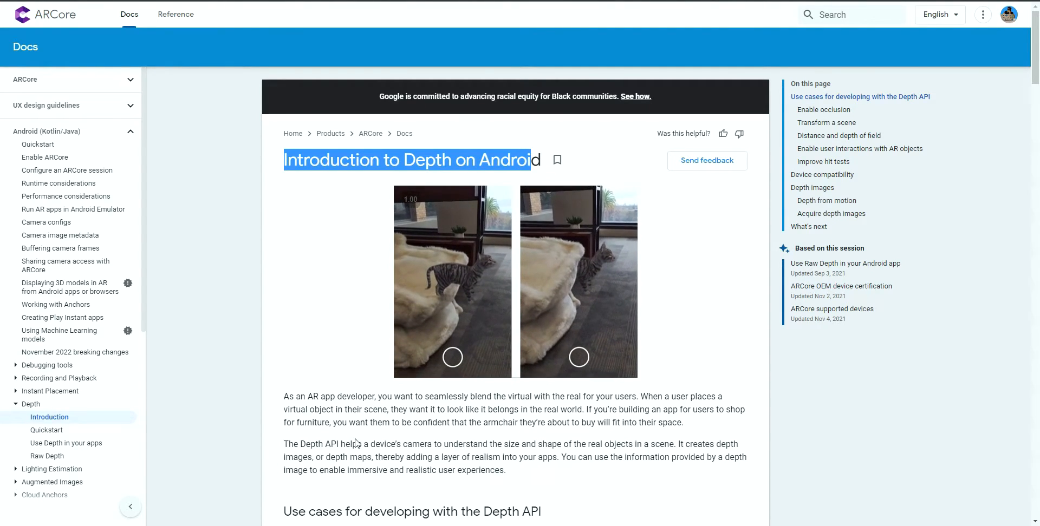
- Scroll the supported-devices table checking which phones note Supports Depth API, such as Pixel 4a 5G
scroll("down", 3)
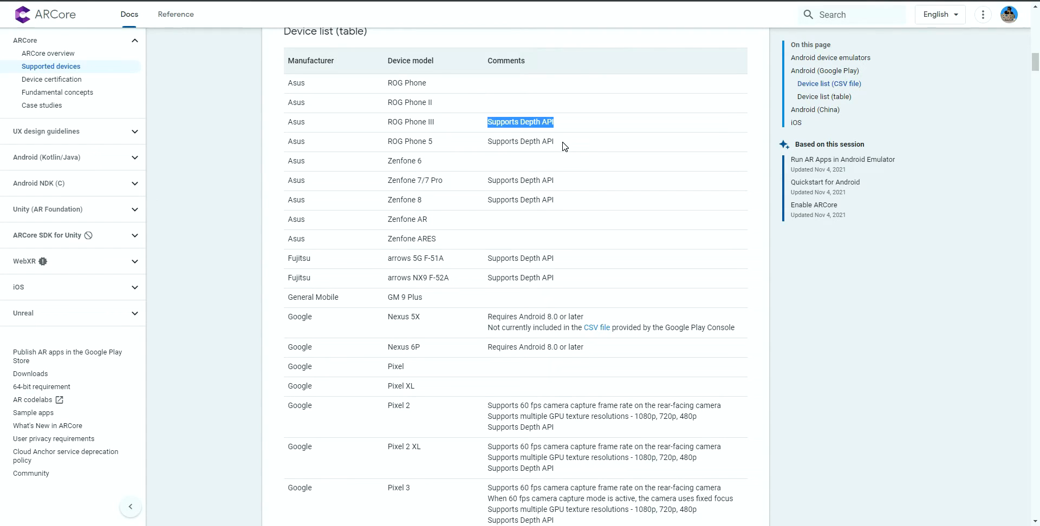
scroll("down", 3)
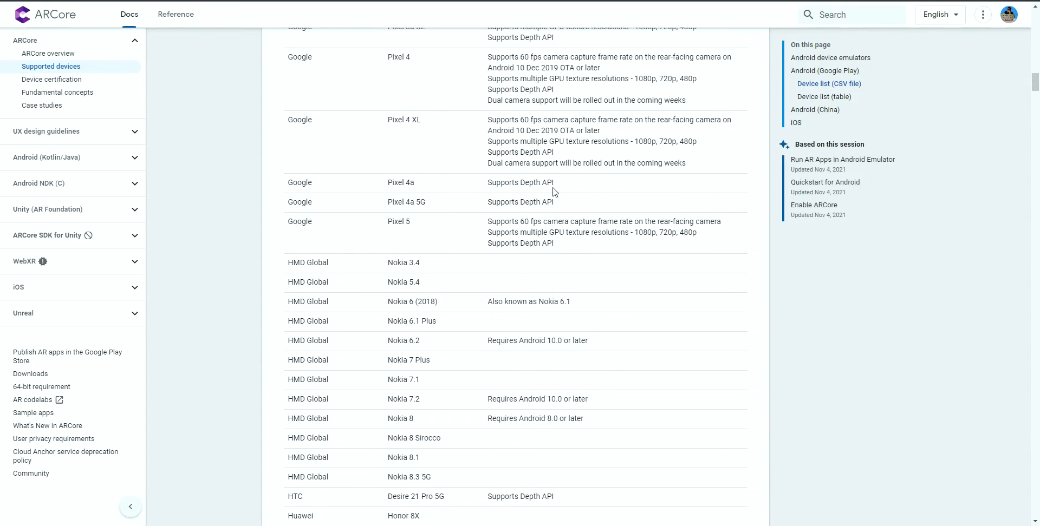
double_click(520, 202)
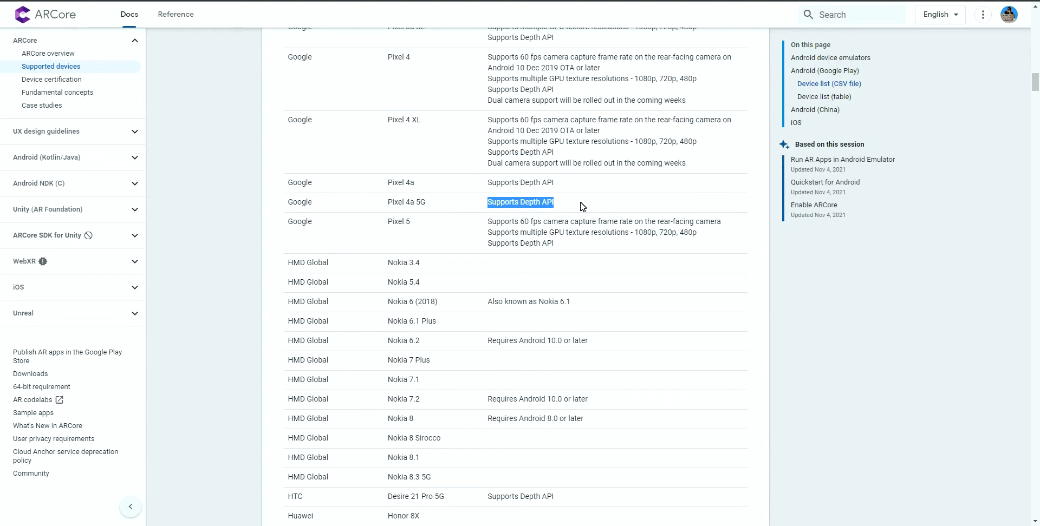
mouse_move(609, 221)
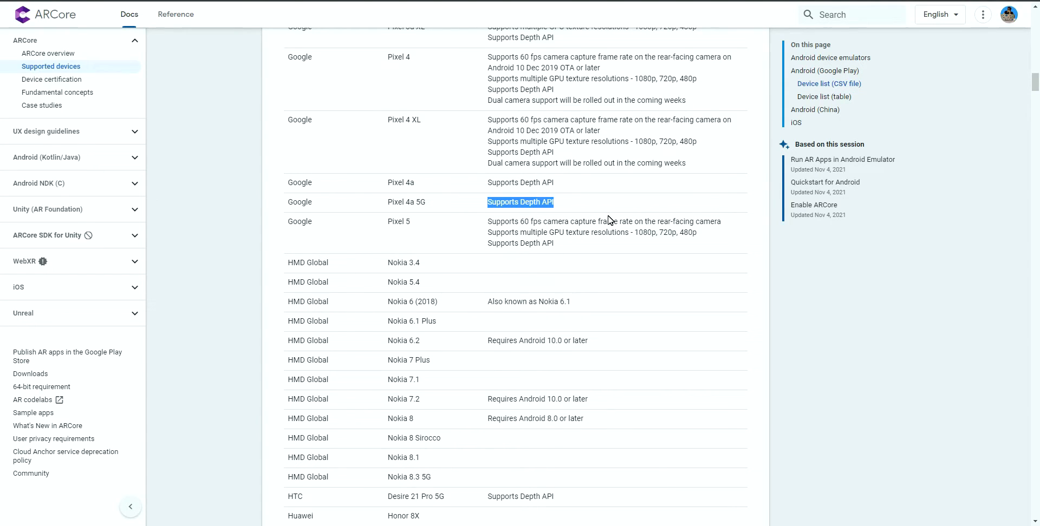
scroll("down", 3)
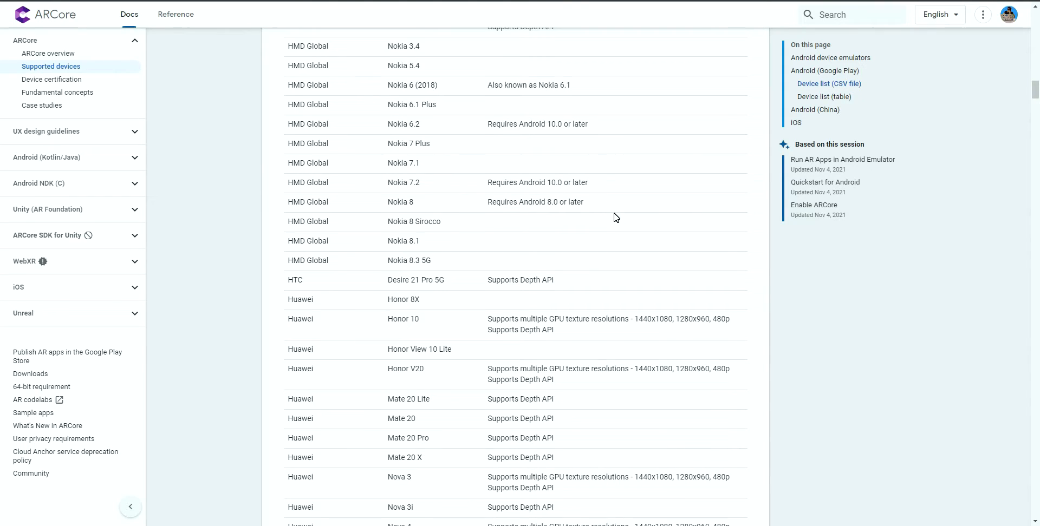
mouse_move(616, 218)
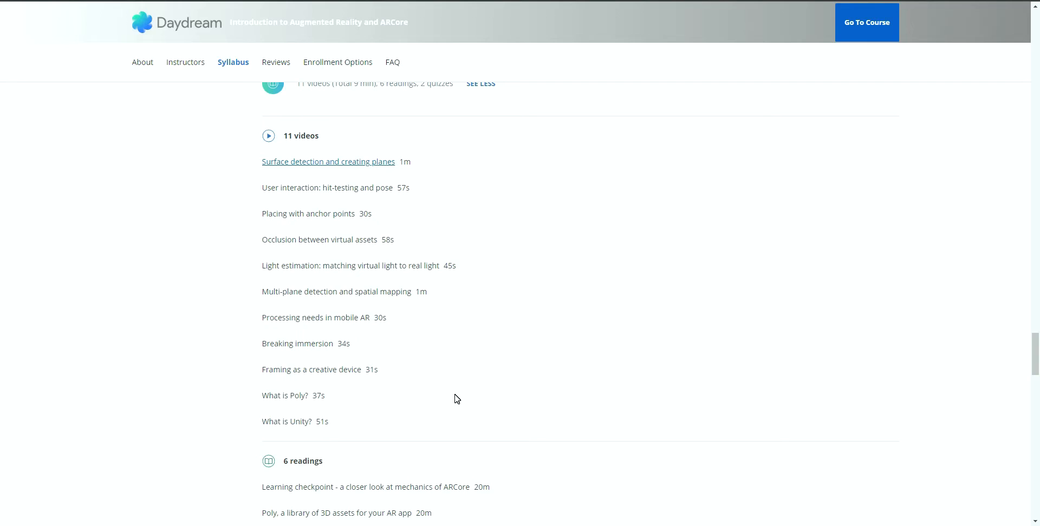
mouse_move(530, 384)
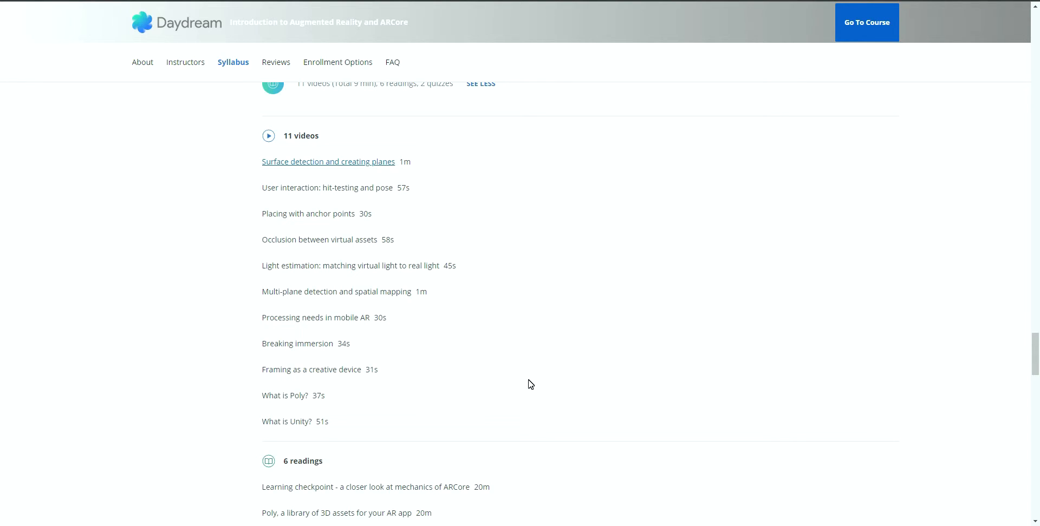
- Scroll to week 4 of the syllabus and select the What is Poly? video title
scroll("down", 3)
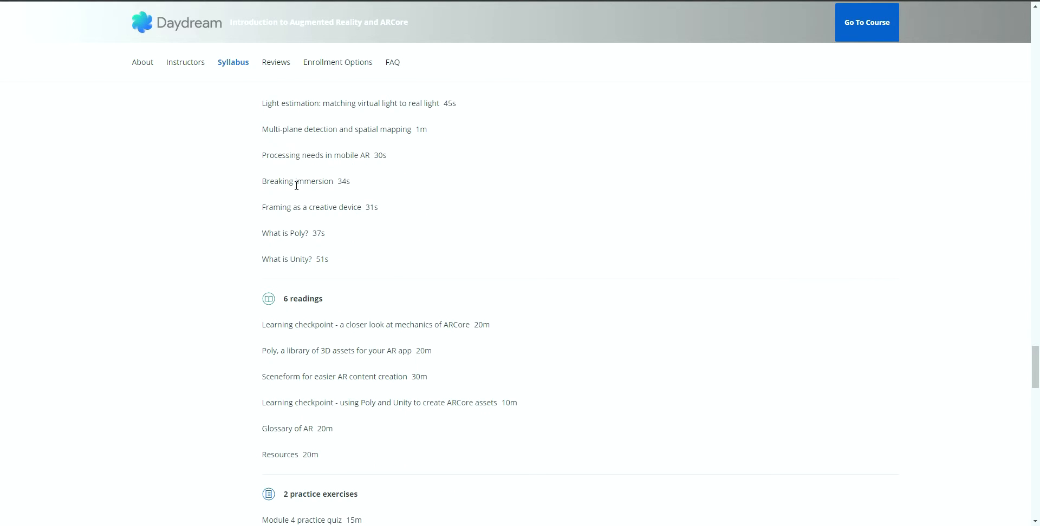
scroll("down", 3)
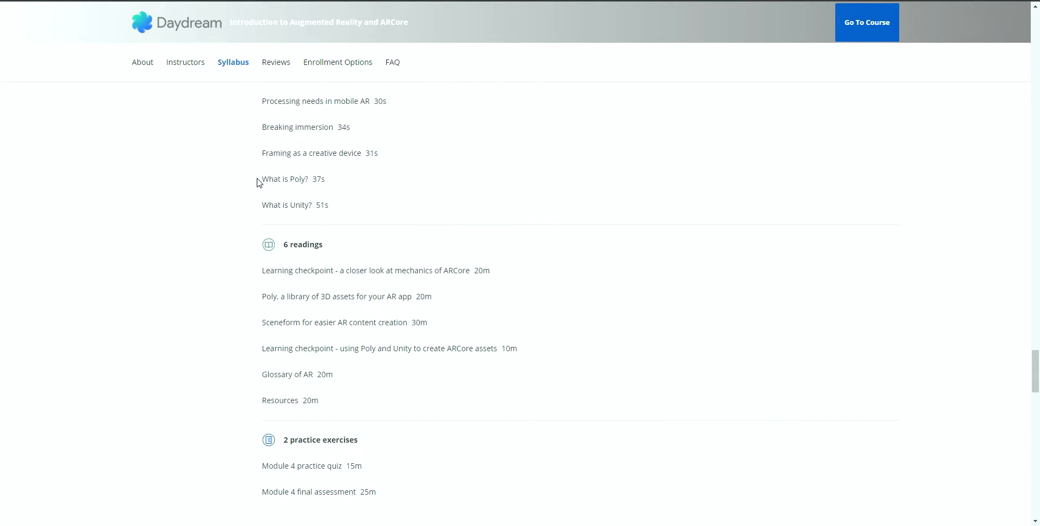
double_click(284, 179)
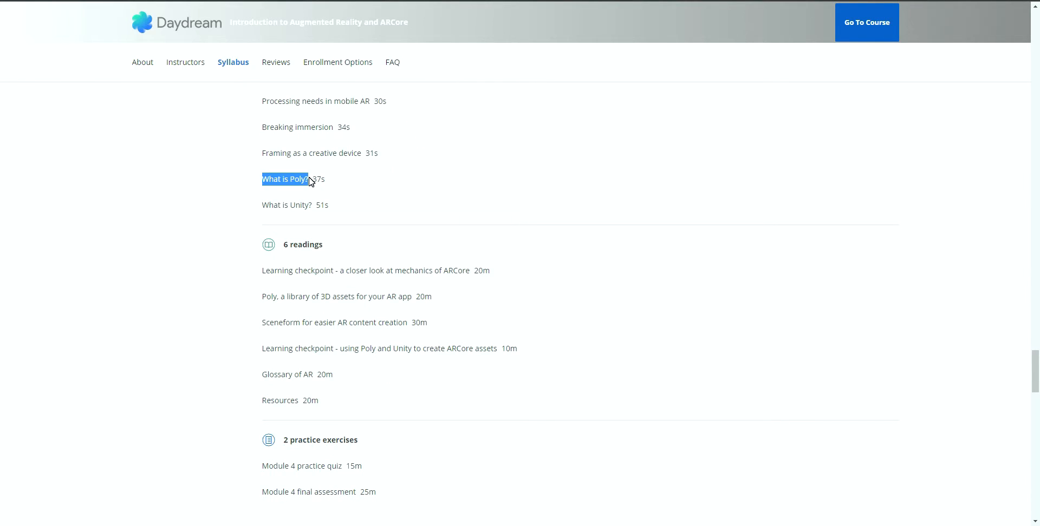
mouse_move(347, 184)
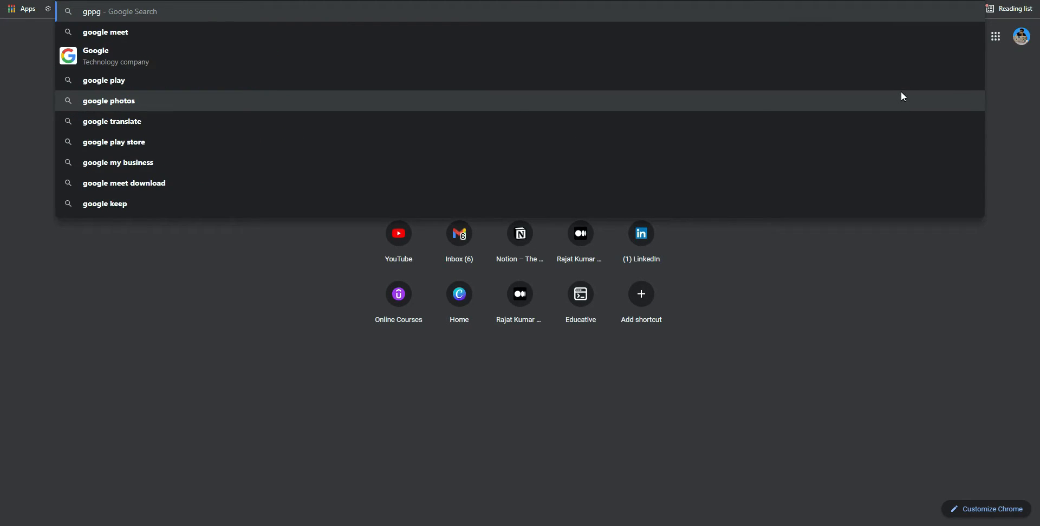
- Search Google for google poly and read the knowledge panel describing Poly as a 3D objects site
type("google pol")
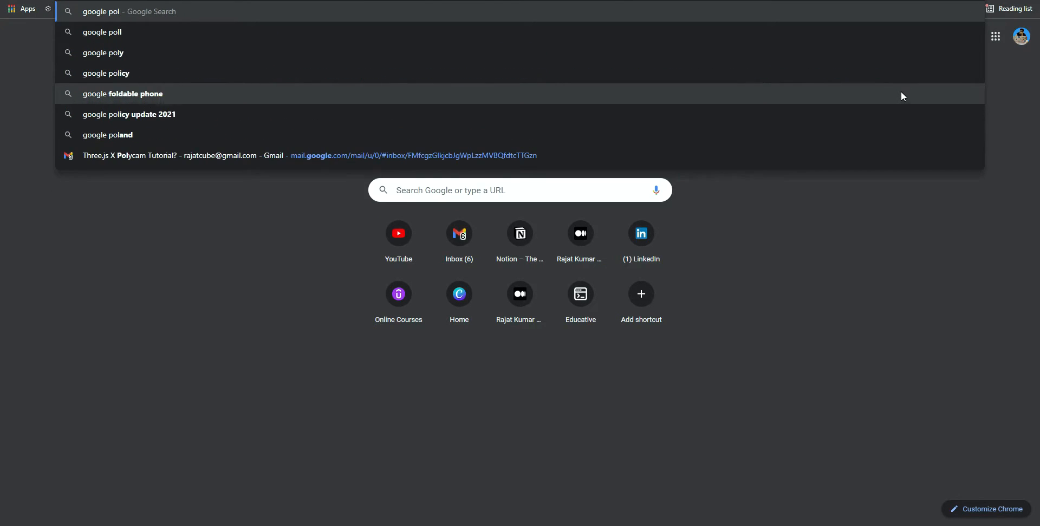
left_click(104, 52)
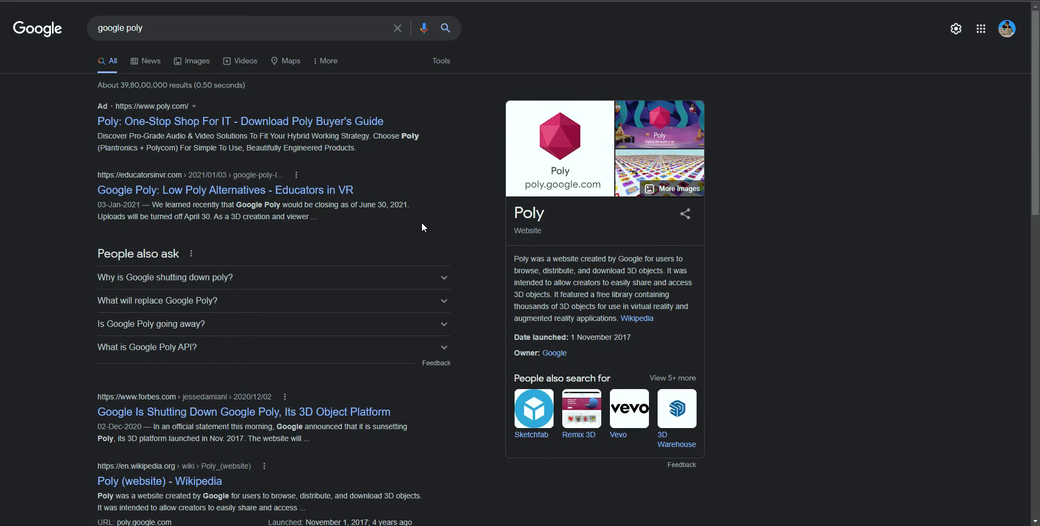
scroll("down", 3)
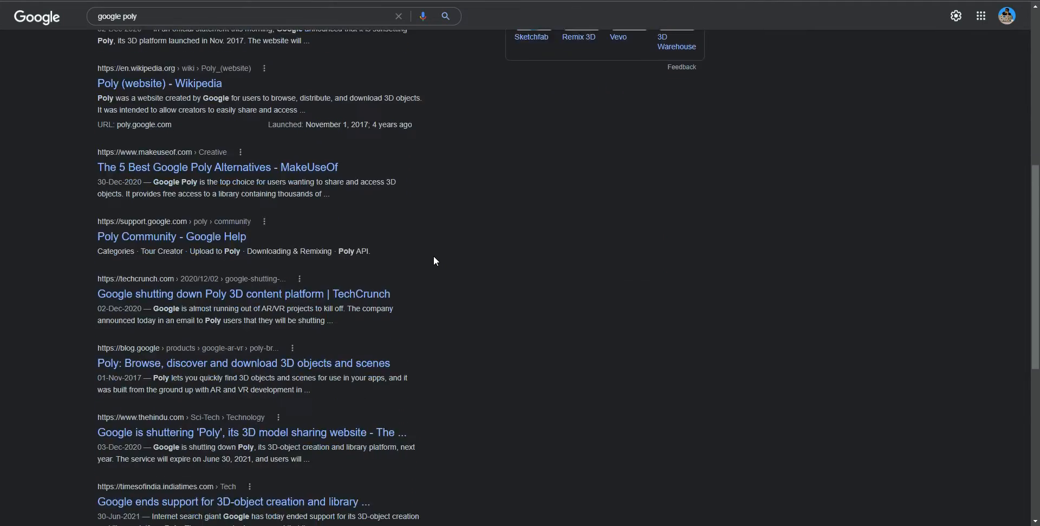
scroll("up", 3)
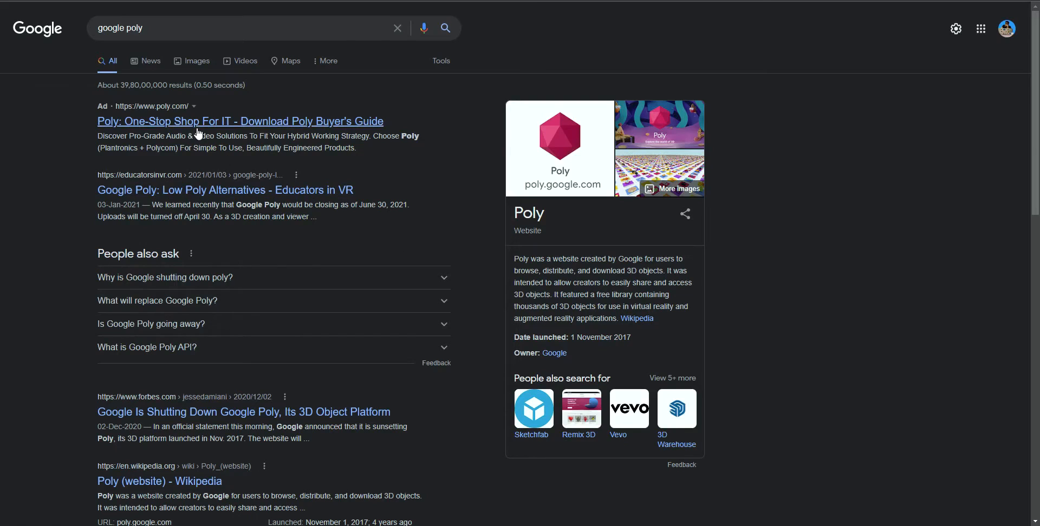
scroll("down", 3)
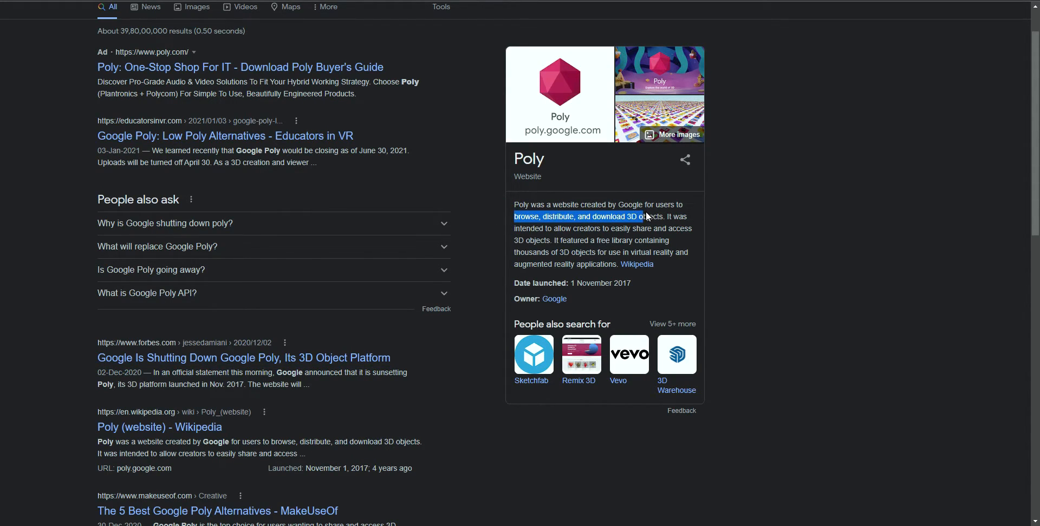
mouse_move(627, 217)
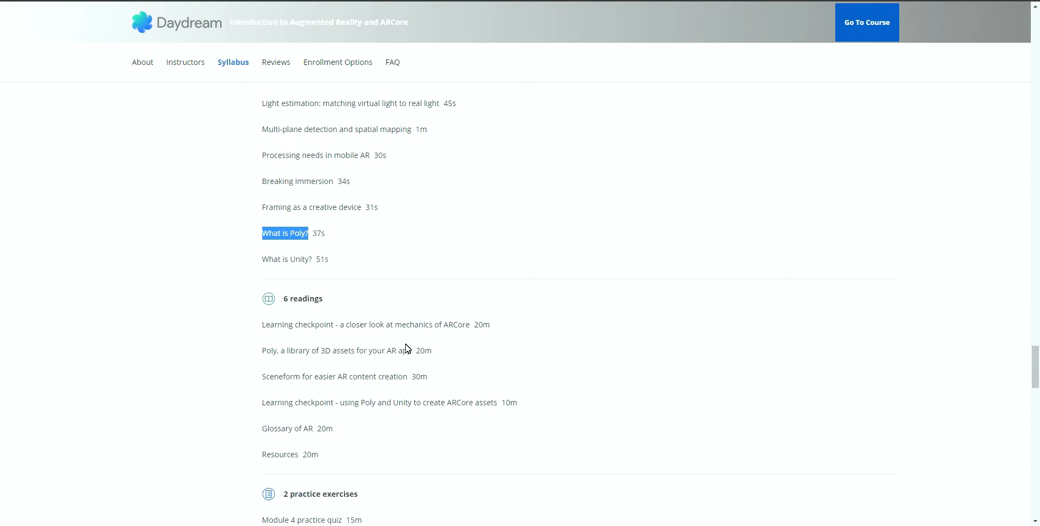
mouse_move(405, 346)
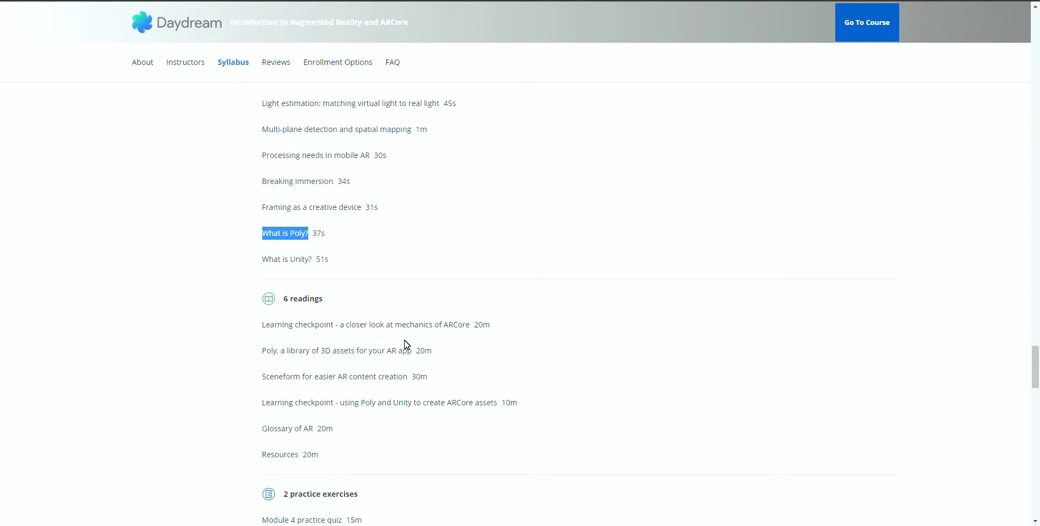
mouse_move(407, 338)
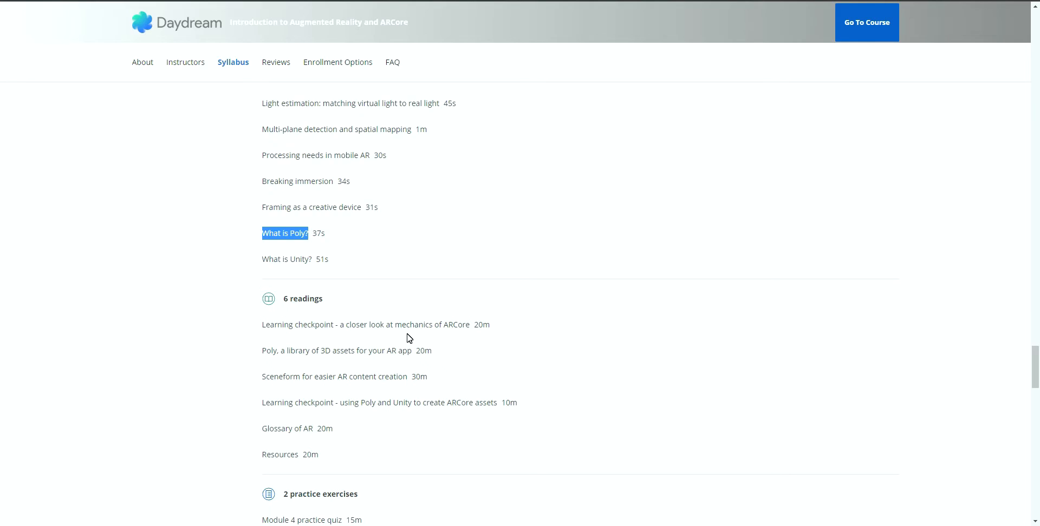
- Scroll through the remaining week 4 videos and readings of the ARCore course
scroll("down", 3)
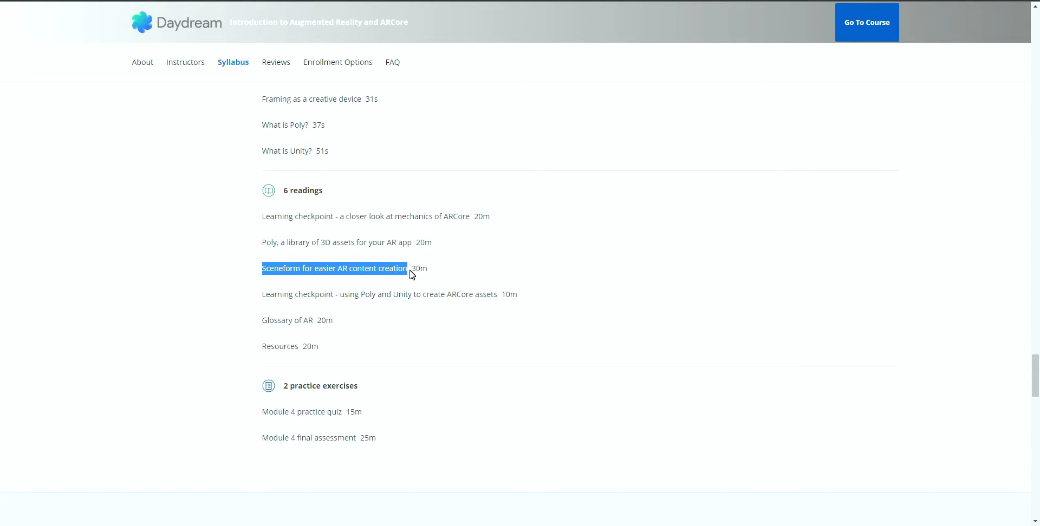
scroll("down", 3)
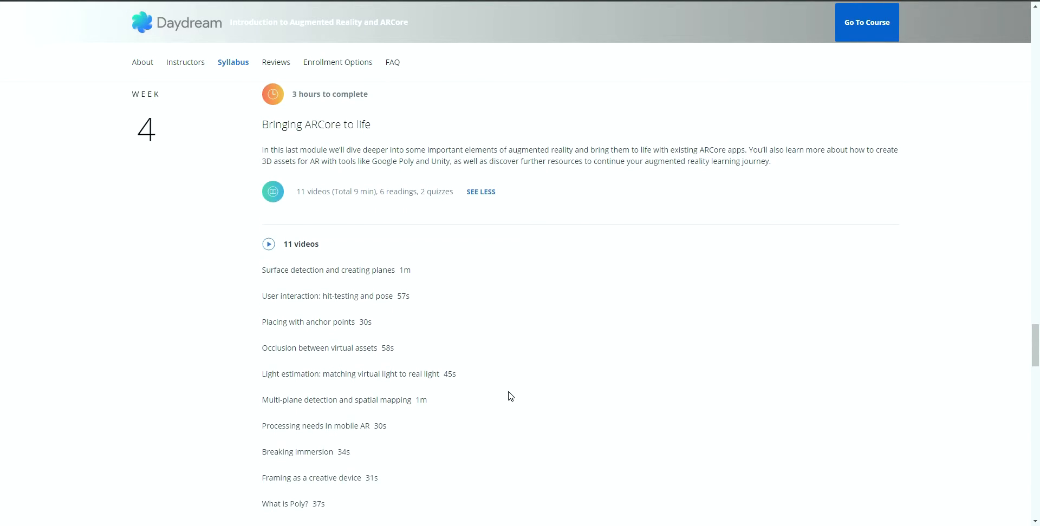
scroll("down", 3)
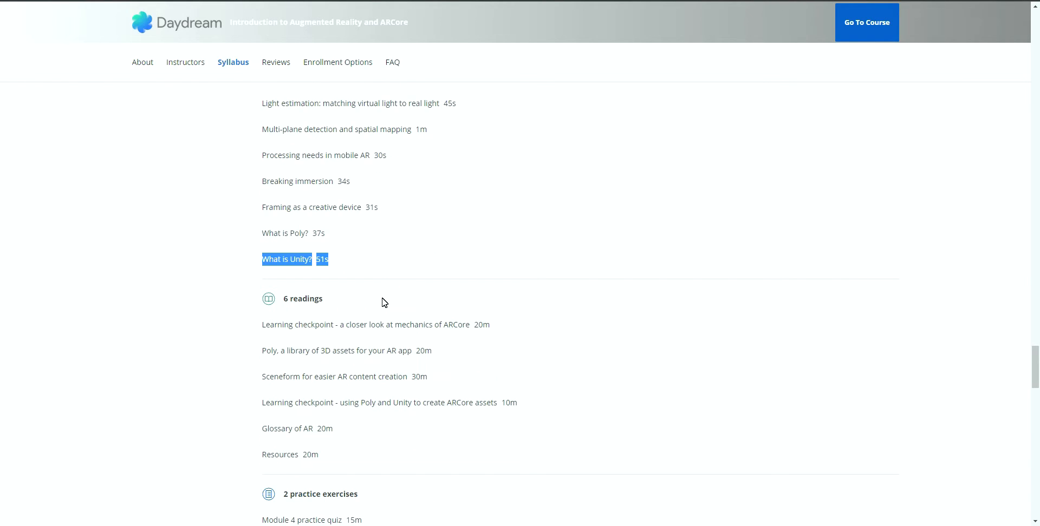
mouse_move(343, 266)
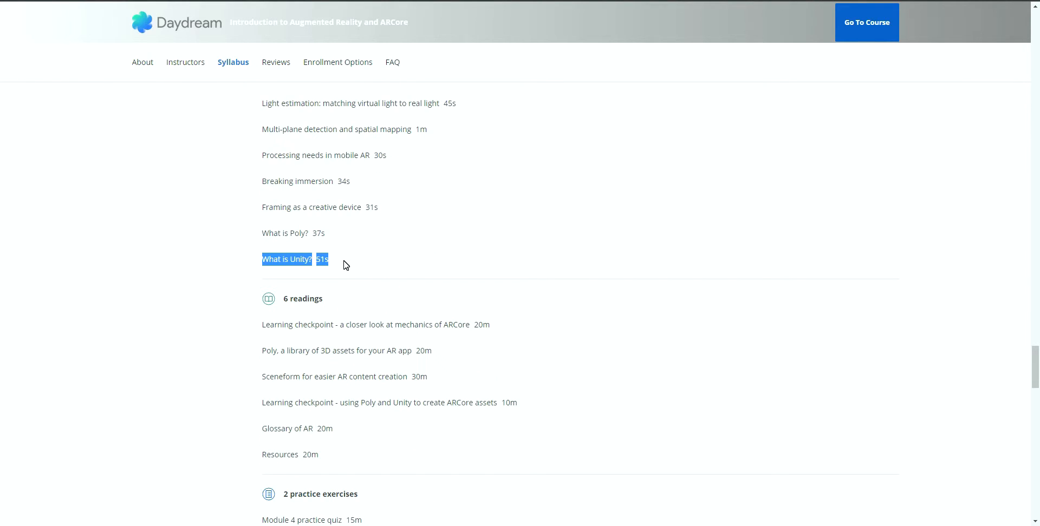
scroll("down", 3)
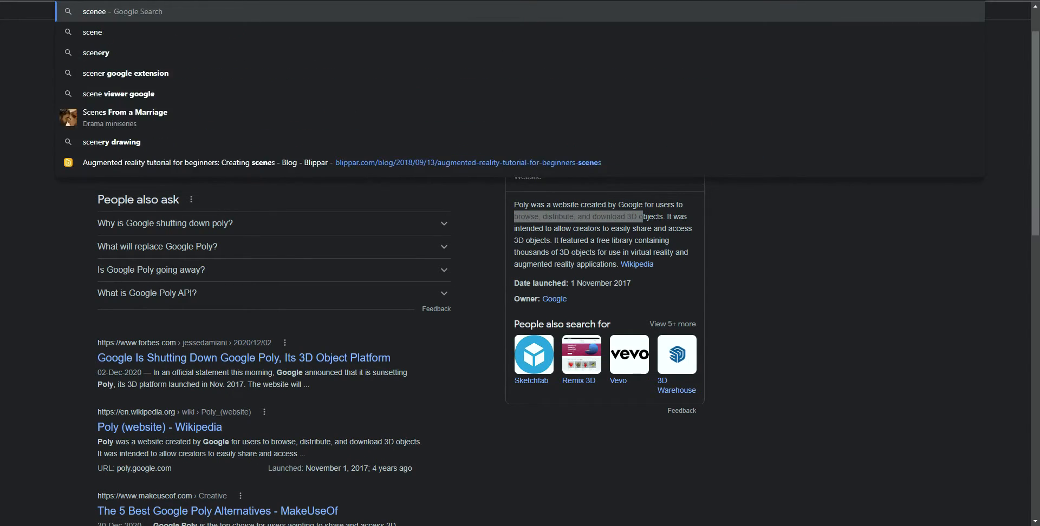
- Search Google for sceneform and read the Sceneform overview noting the SDK was open sourced and archived
type("sceneform")
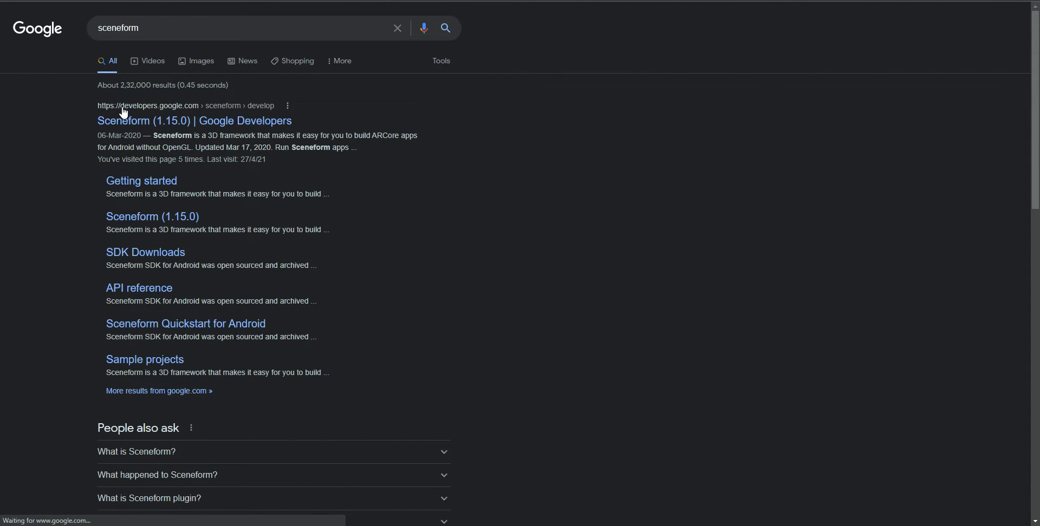
left_click(194, 120)
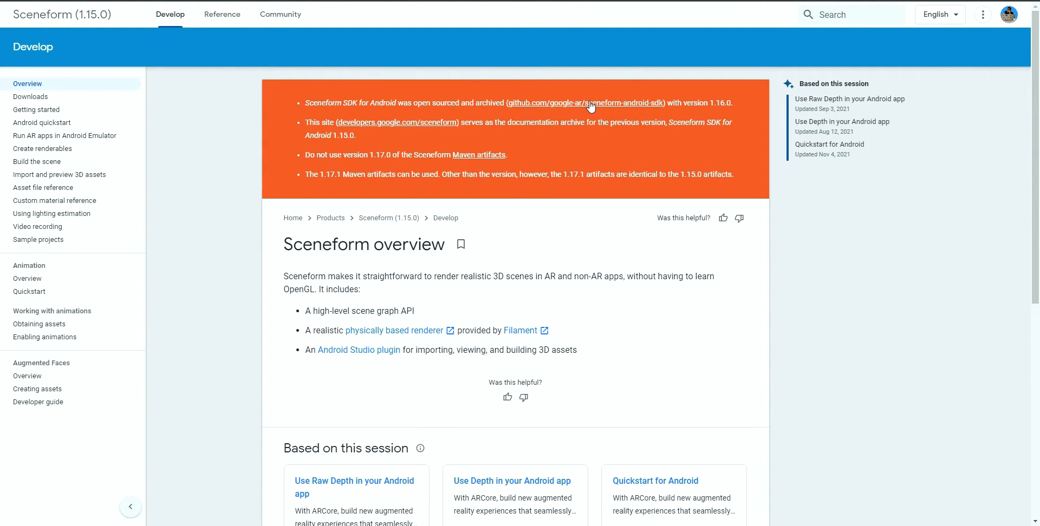
scroll("down", 3)
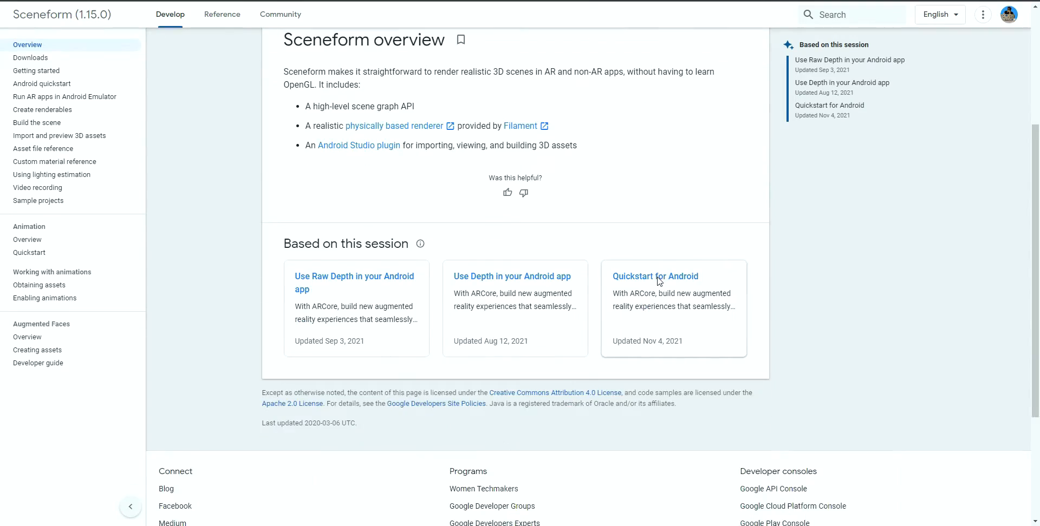
scroll("up", 3)
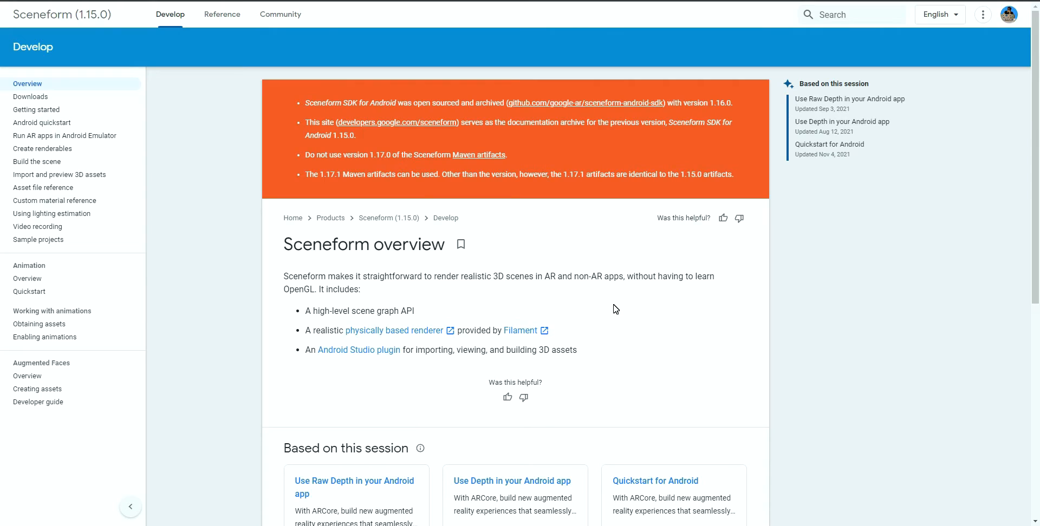
mouse_move(483, 218)
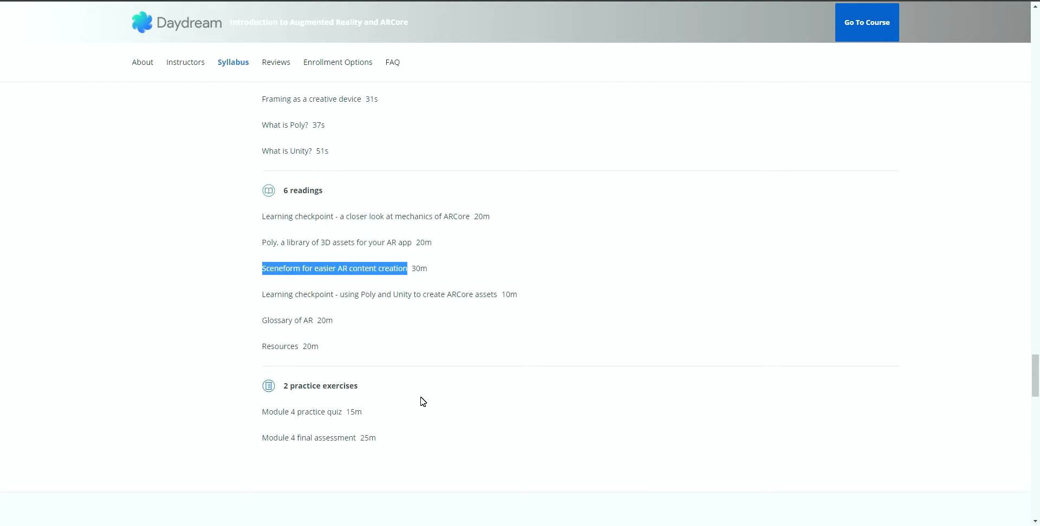
- Move from the ARCore syllabus to the Unity XR Specialization page and scroll to About this Specialization
scroll("down", 3)
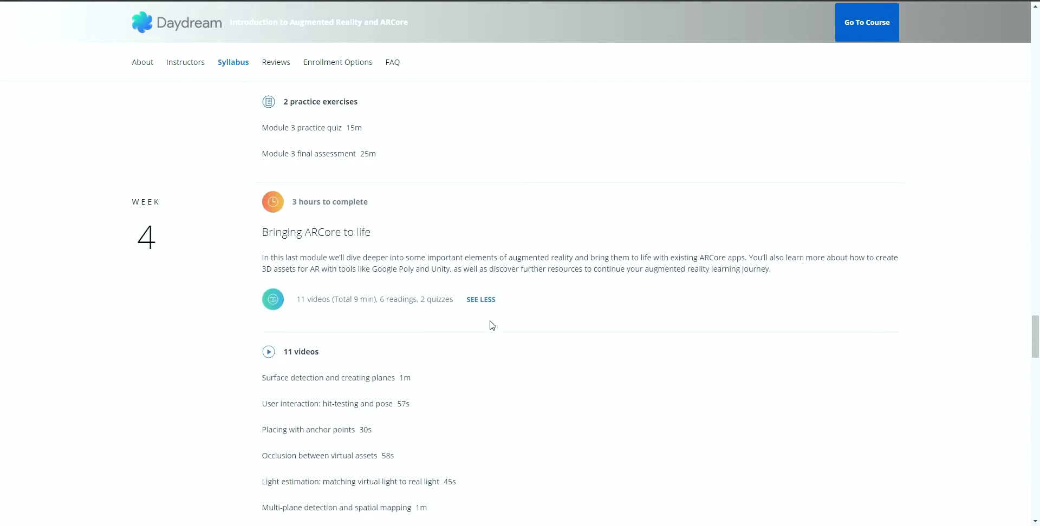
scroll("up", 3)
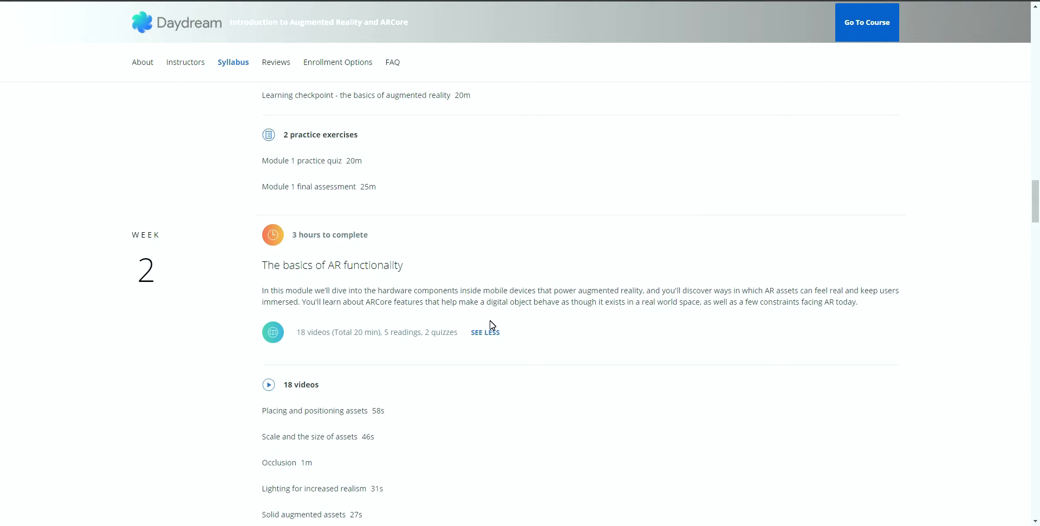
scroll("down", 3)
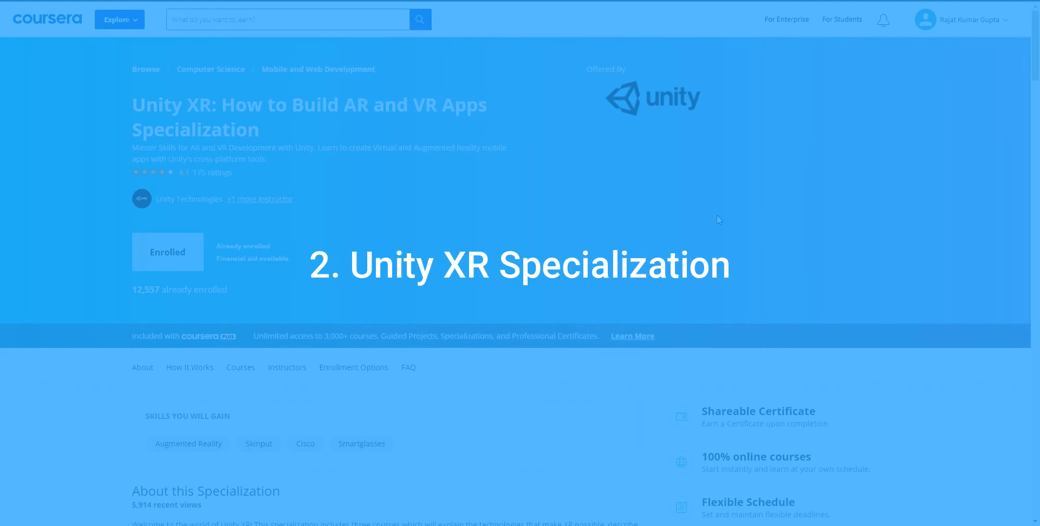
mouse_move(291, 164)
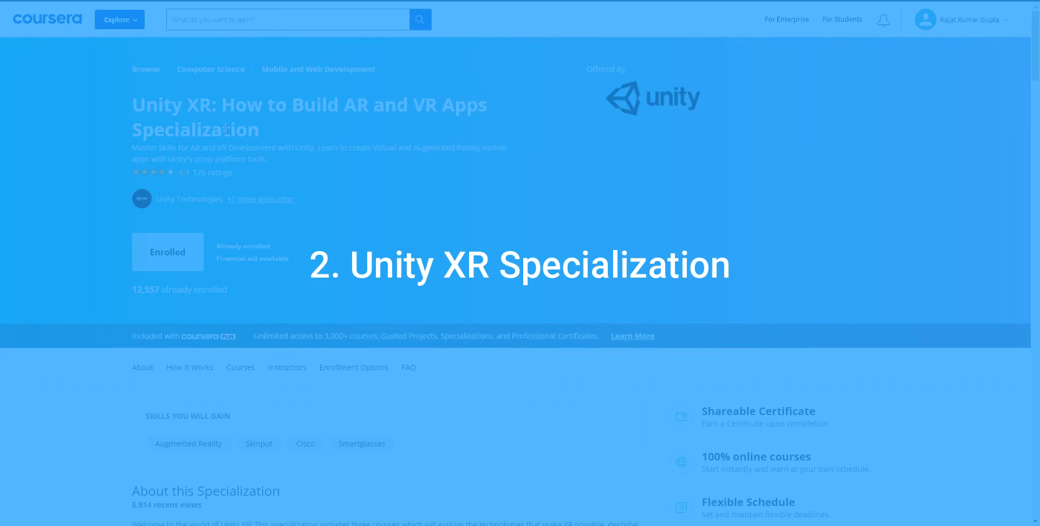
mouse_move(454, 298)
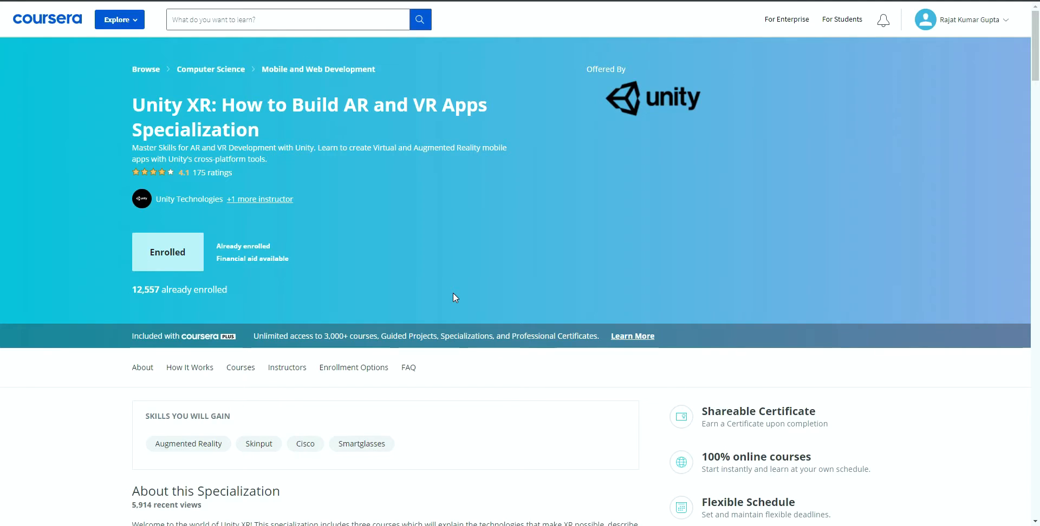
mouse_move(387, 199)
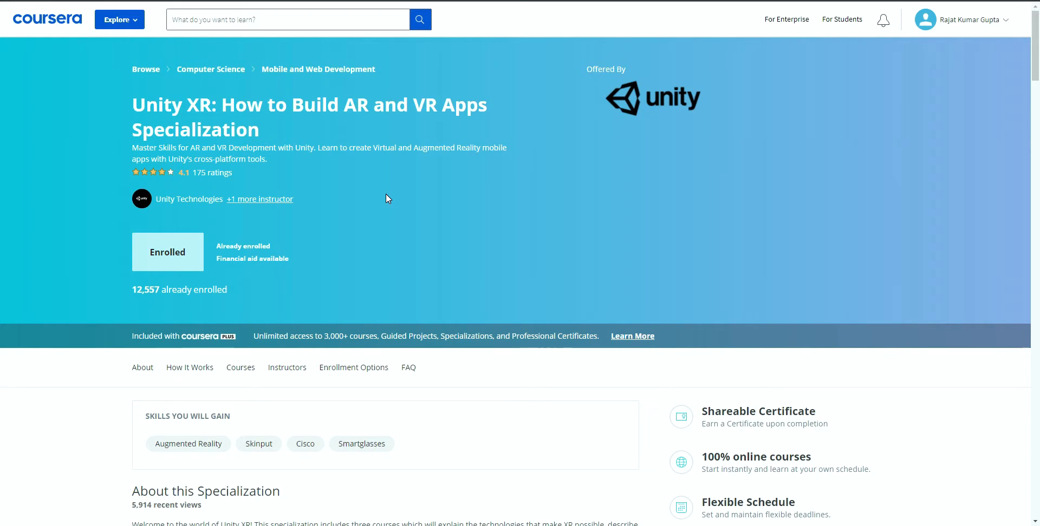
scroll("down", 3)
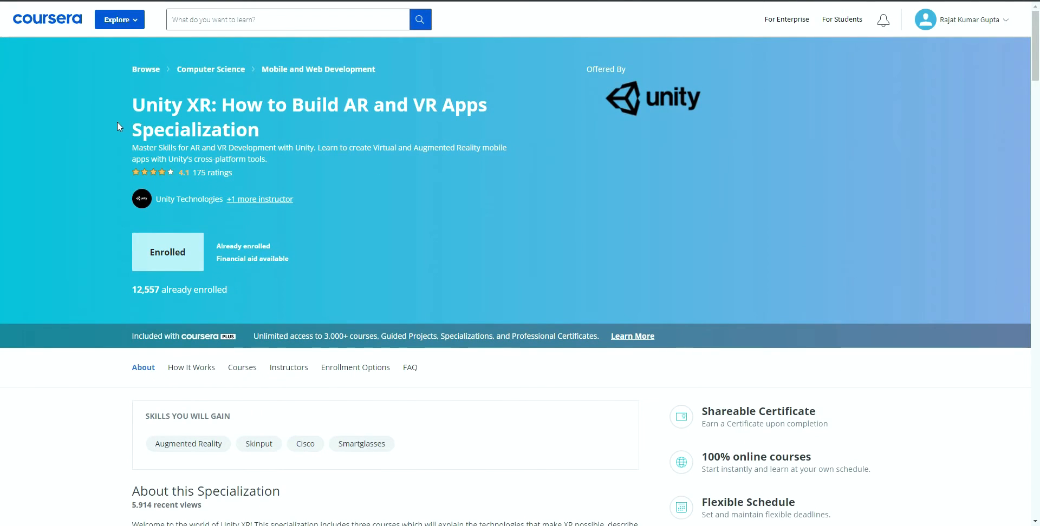
scroll("down", 3)
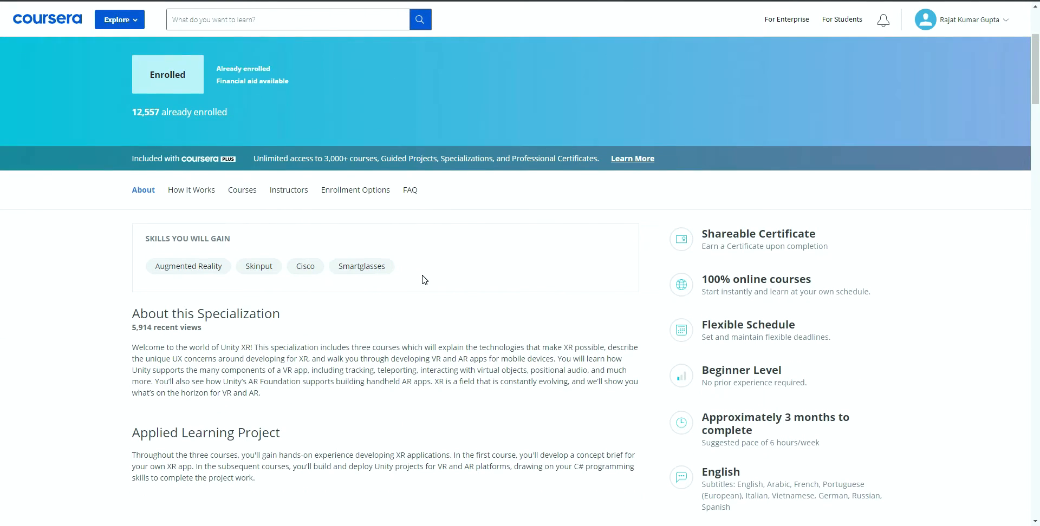
- Jump to the specialization's course list and open the Introduction to XR course page
left_click(190, 190)
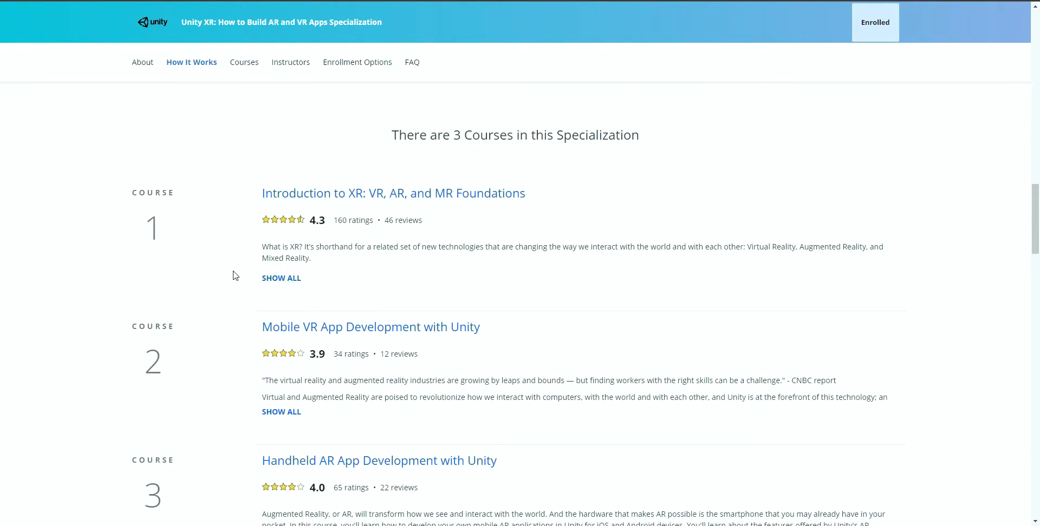
scroll("down", 3)
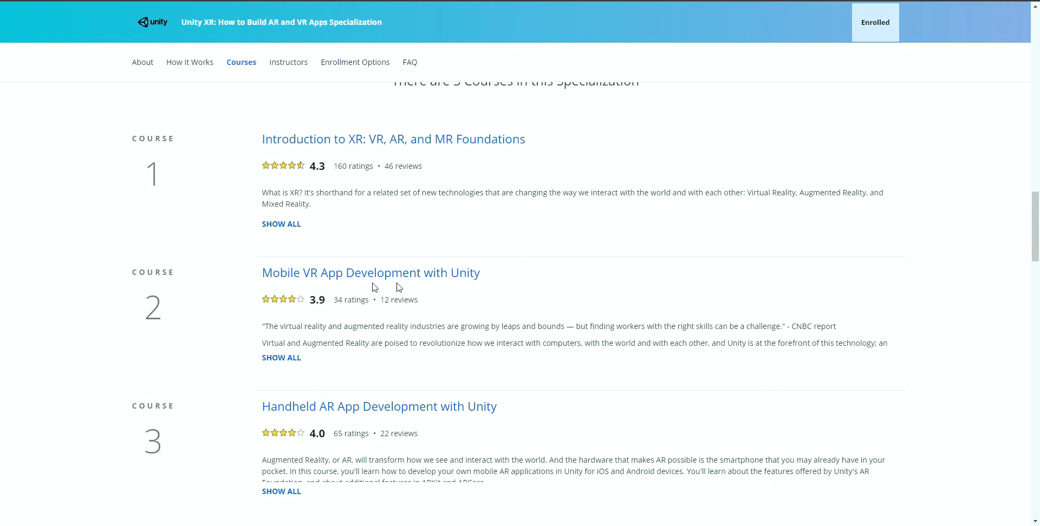
mouse_move(412, 395)
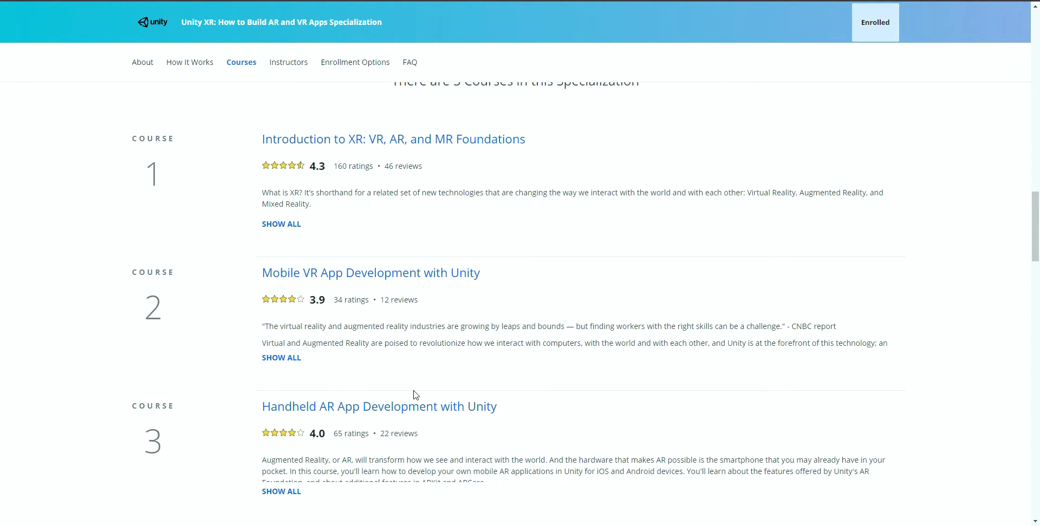
scroll("down", 3)
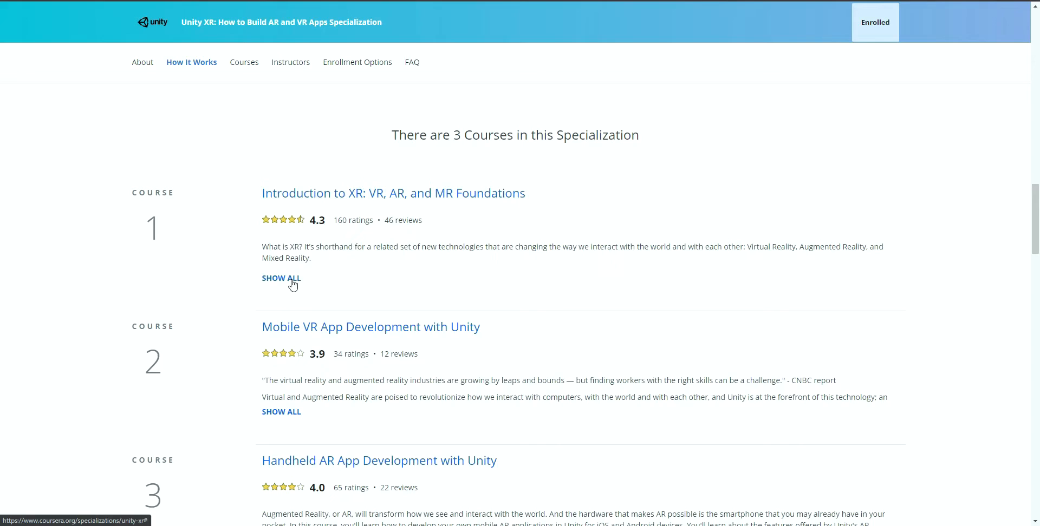
right_click(392, 193)
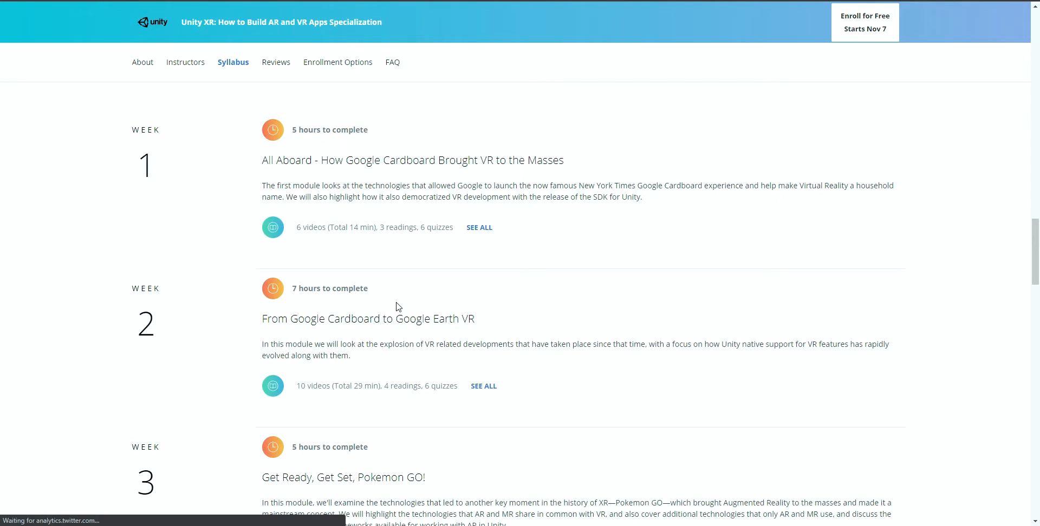
- Expand week 3's full contents, then continue to the Mobile VR App Development with Unity page
scroll("down", 3)
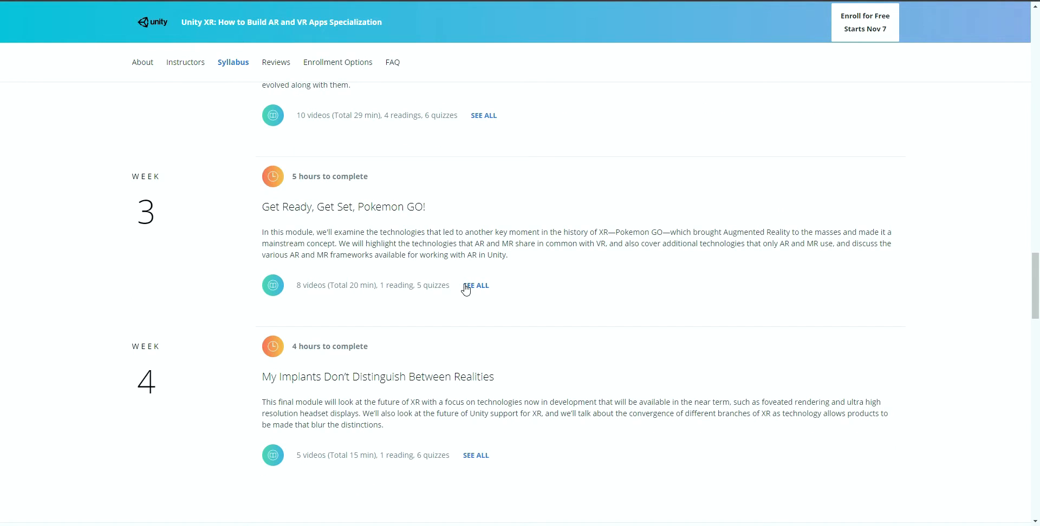
left_click(474, 285)
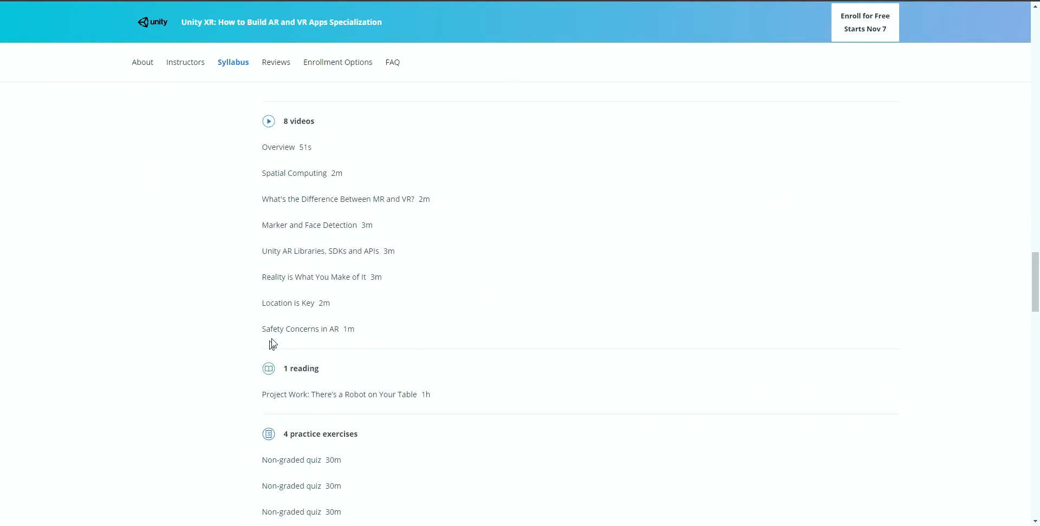
mouse_move(263, 200)
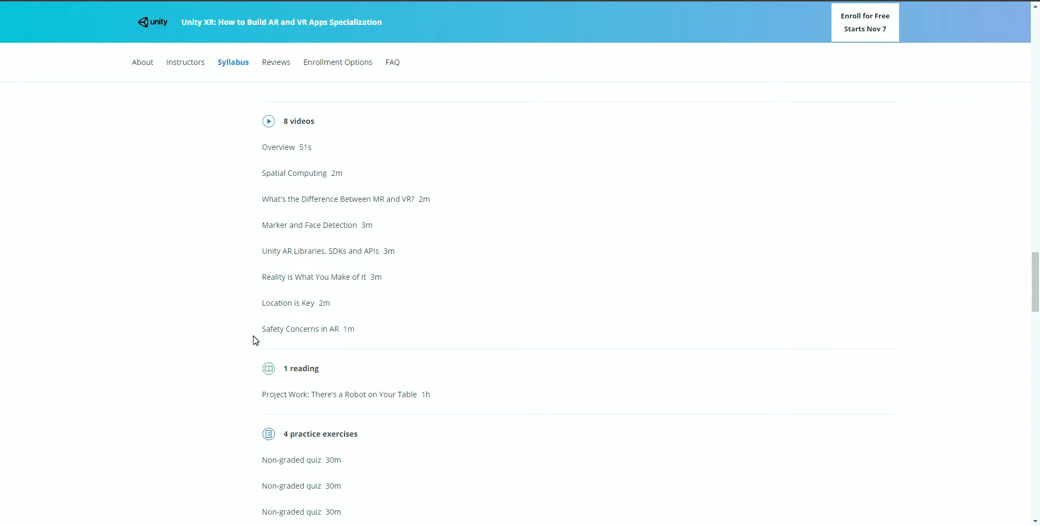
scroll("down", 3)
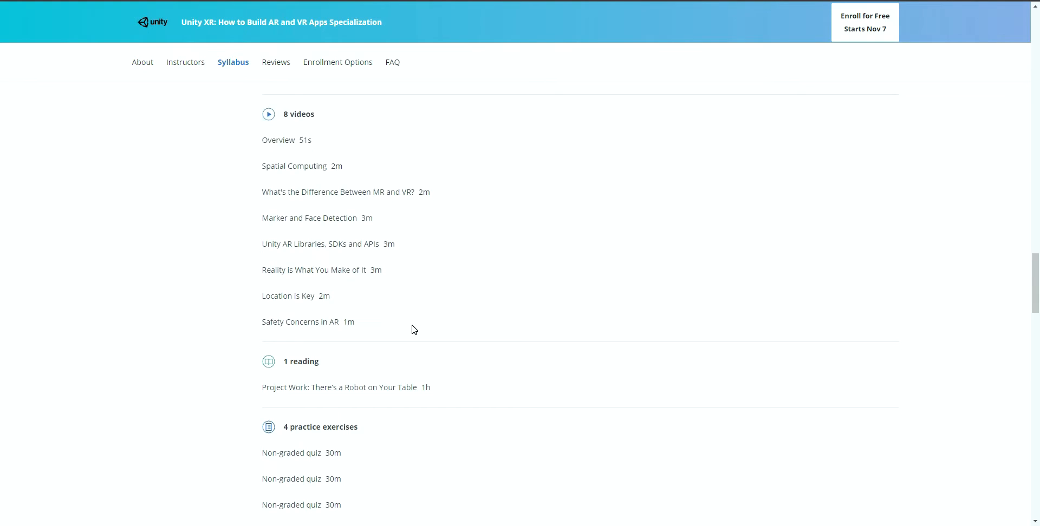
scroll("down", 3)
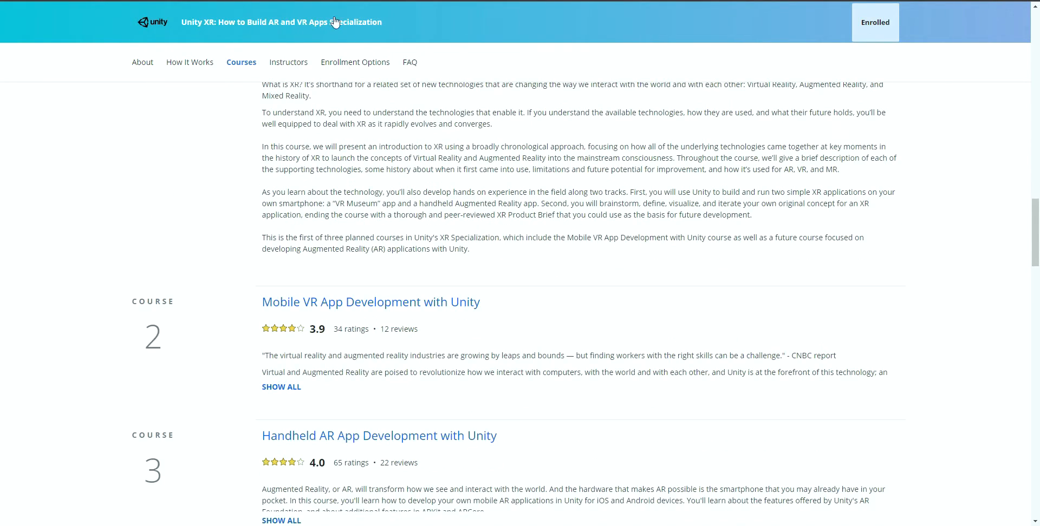
scroll("down", 3)
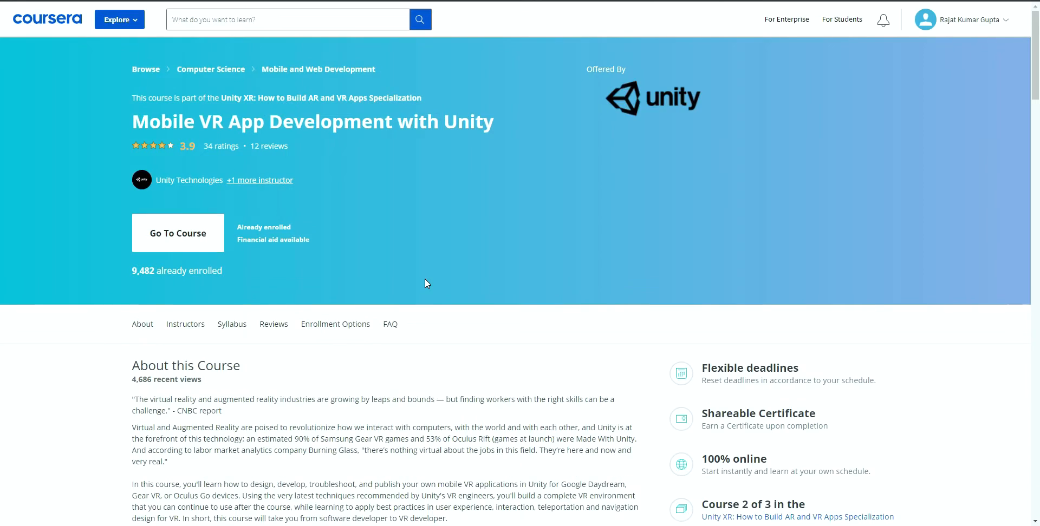
scroll("down", 3)
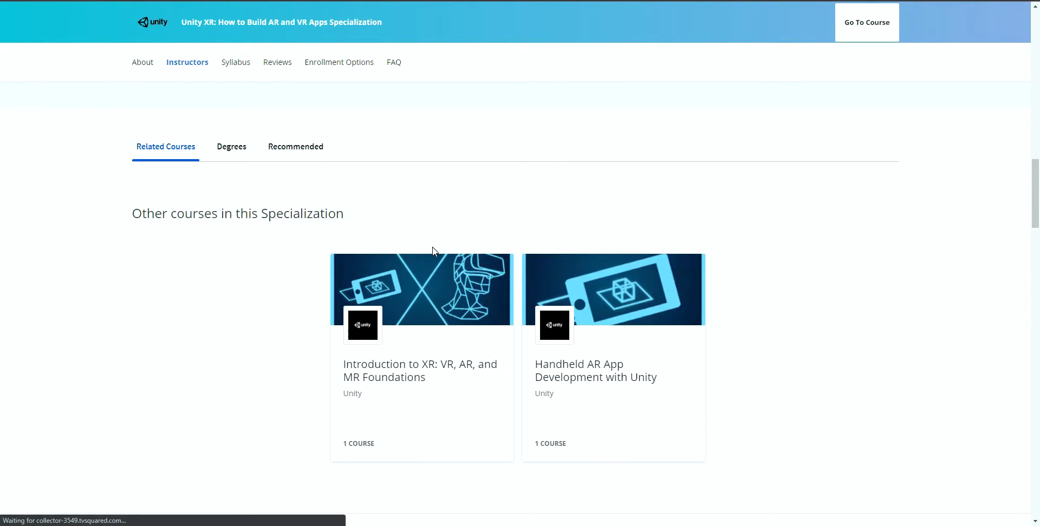
left_click(233, 61)
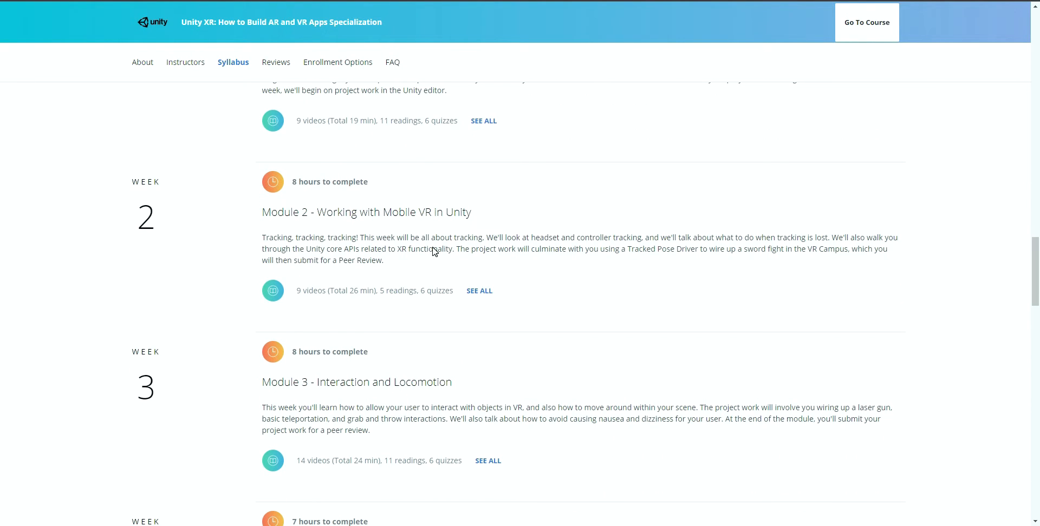
mouse_move(261, 220)
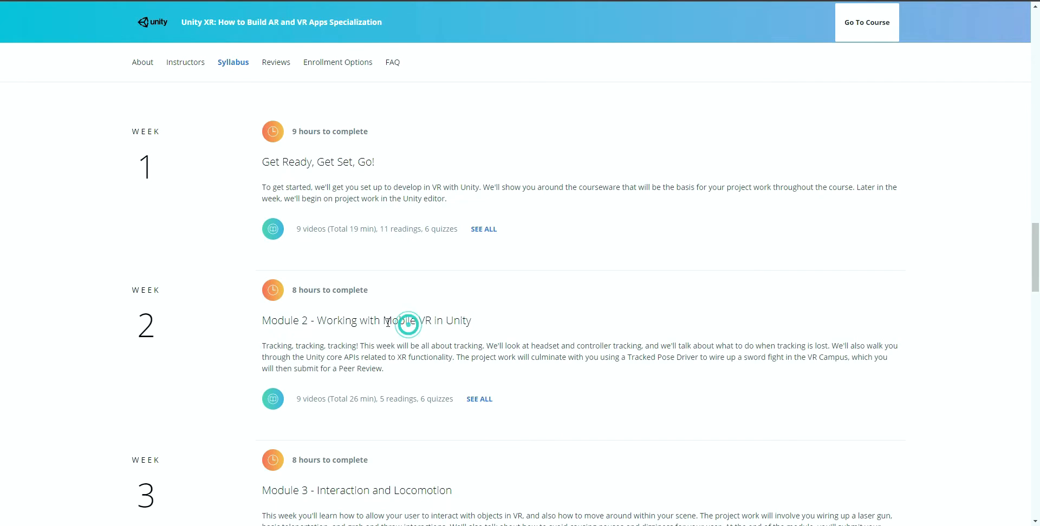
scroll("down", 3)
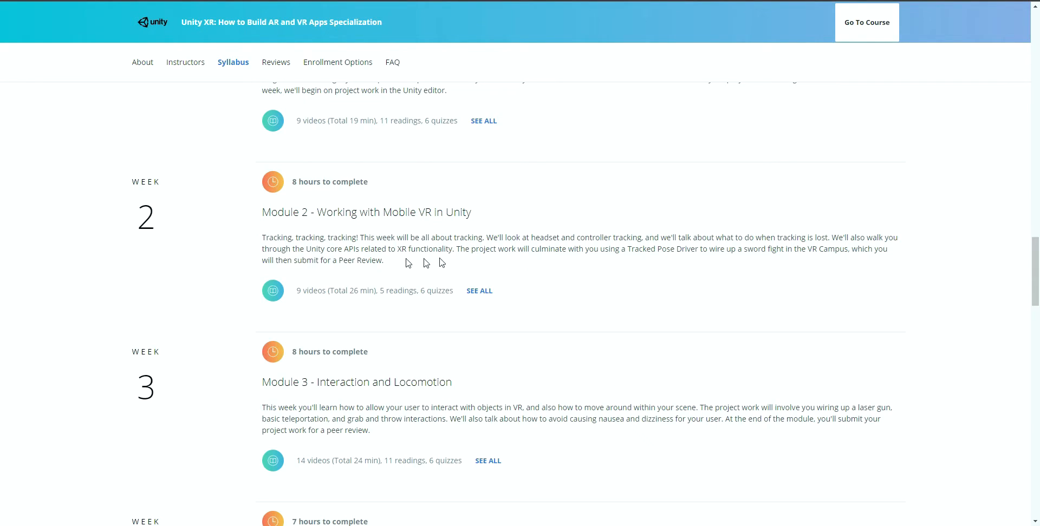
mouse_move(418, 259)
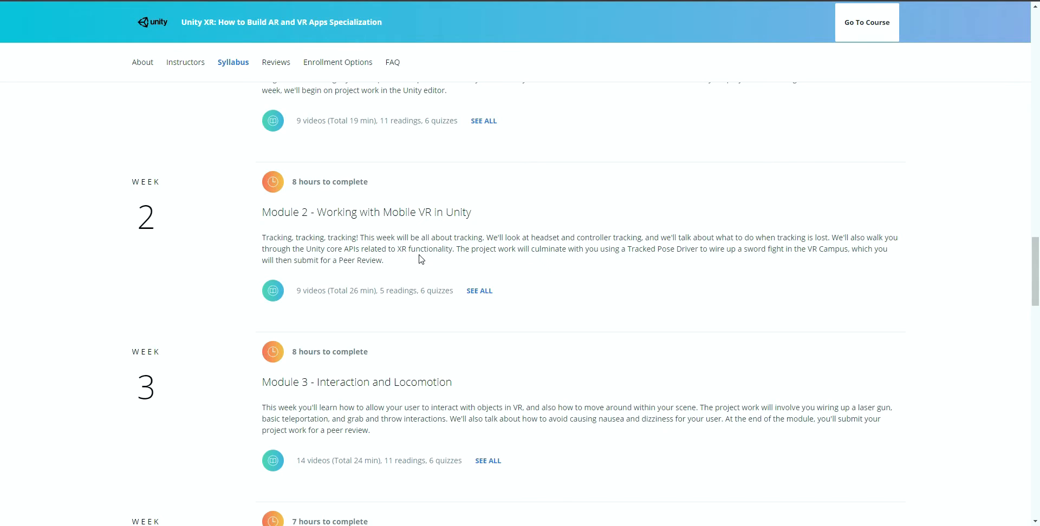
mouse_move(407, 265)
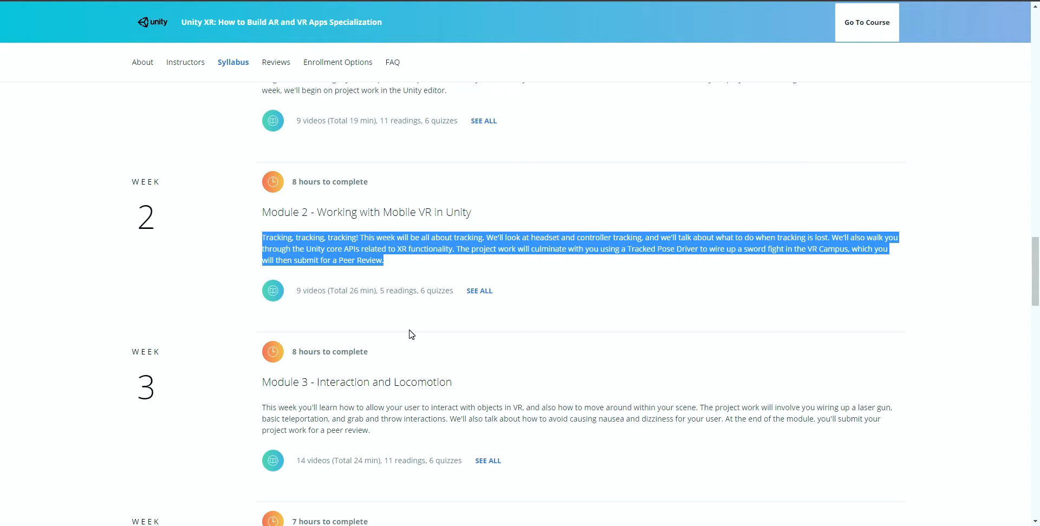
scroll("down", 3)
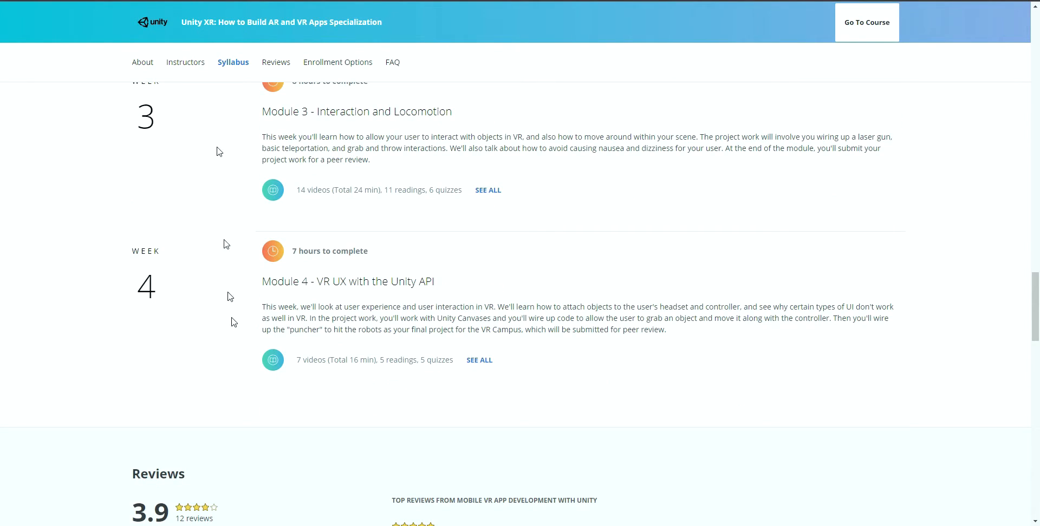
left_click(866, 22)
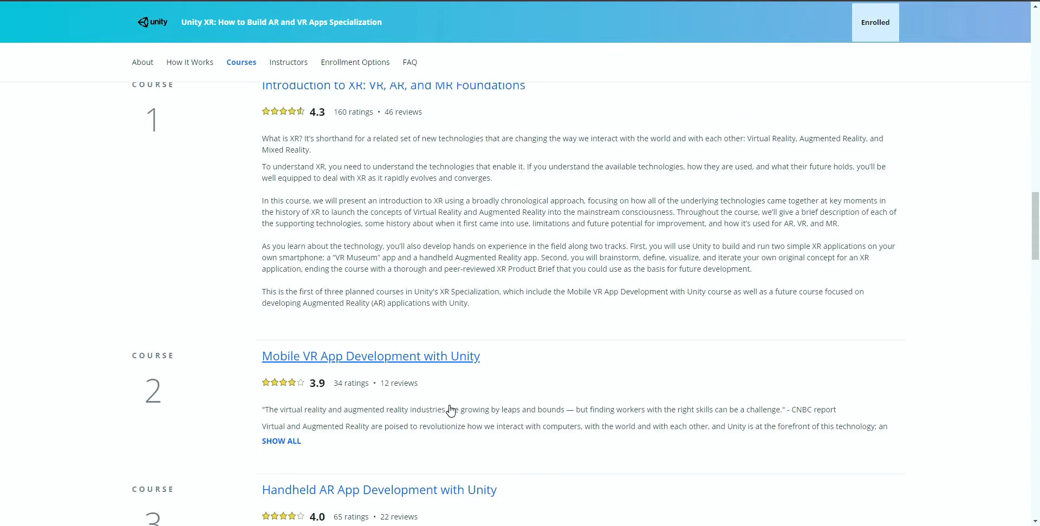
left_click(190, 63)
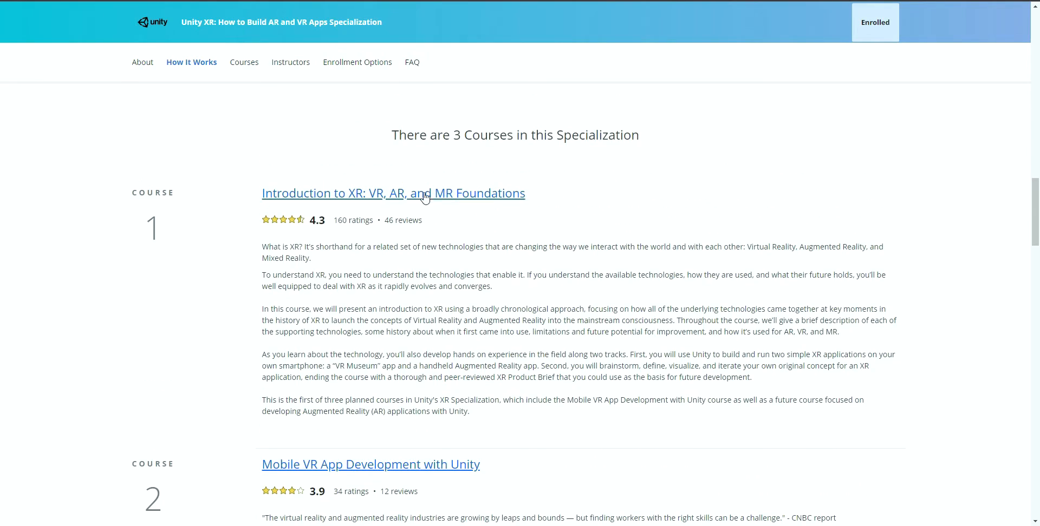
scroll("down", 3)
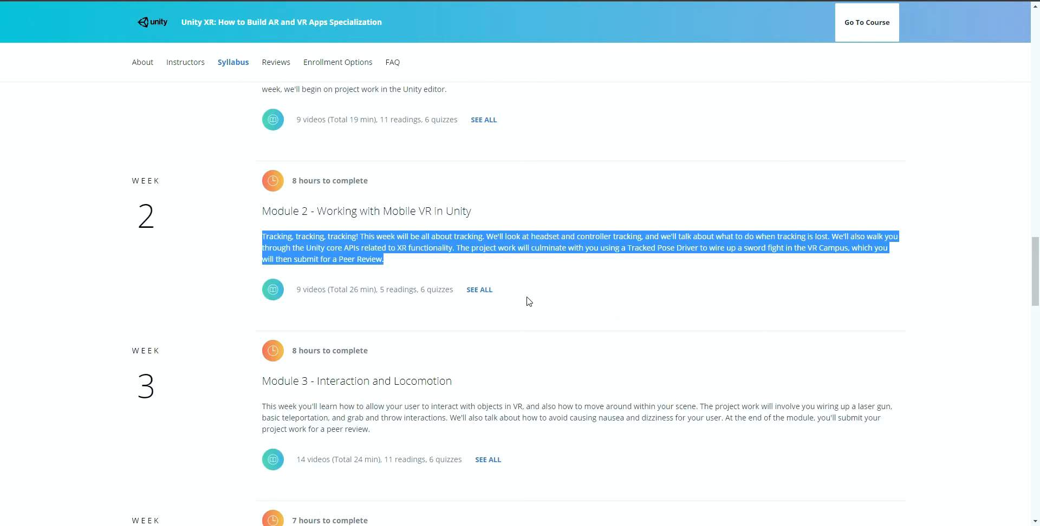
- Expand Module 3 - Interaction and Locomotion and browse its videos, readings and practice exercises down to Module 4
left_click(487, 459)
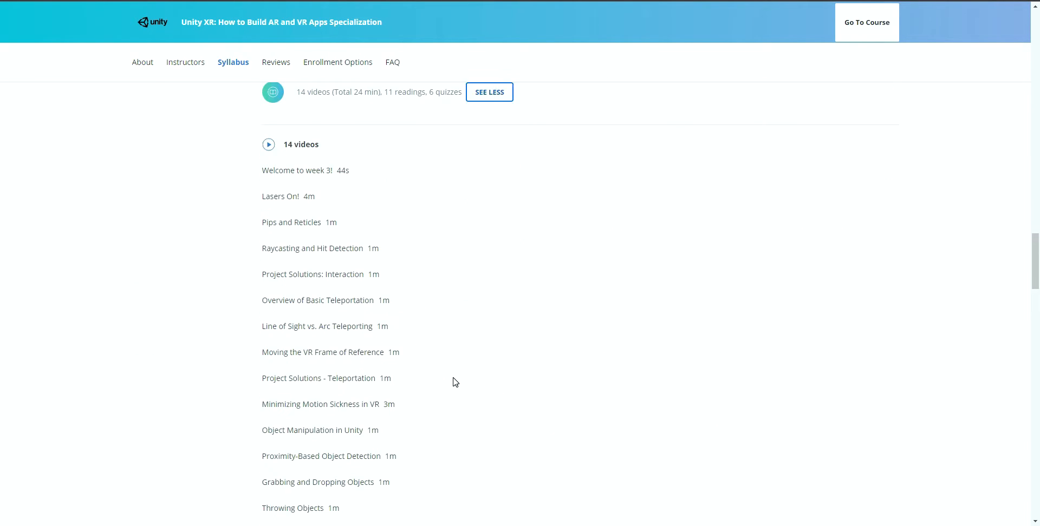
scroll("down", 3)
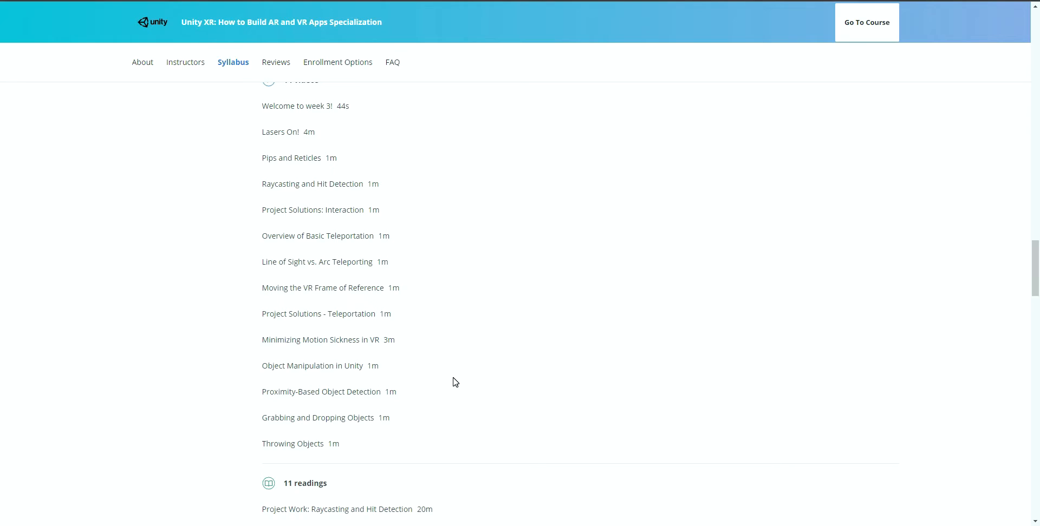
mouse_move(337, 274)
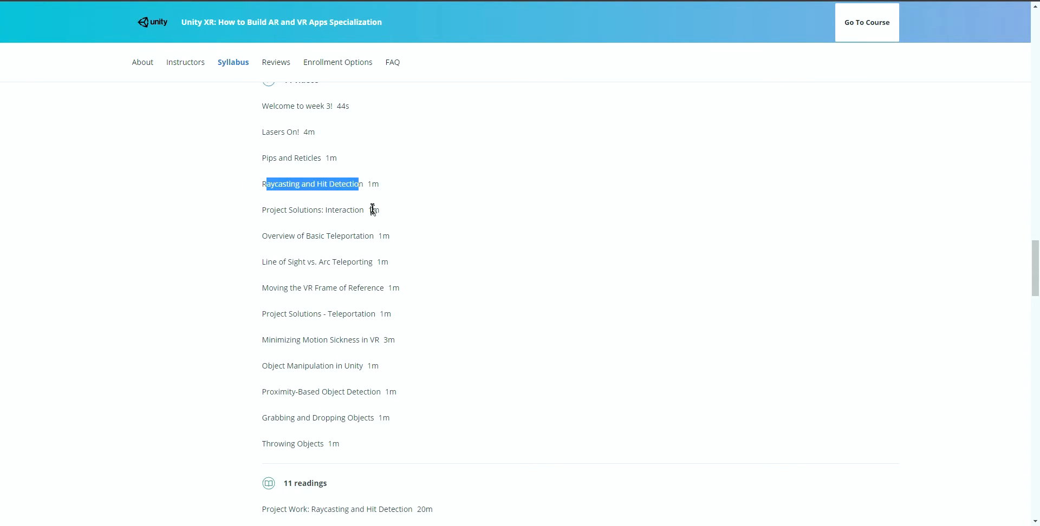
mouse_move(687, 318)
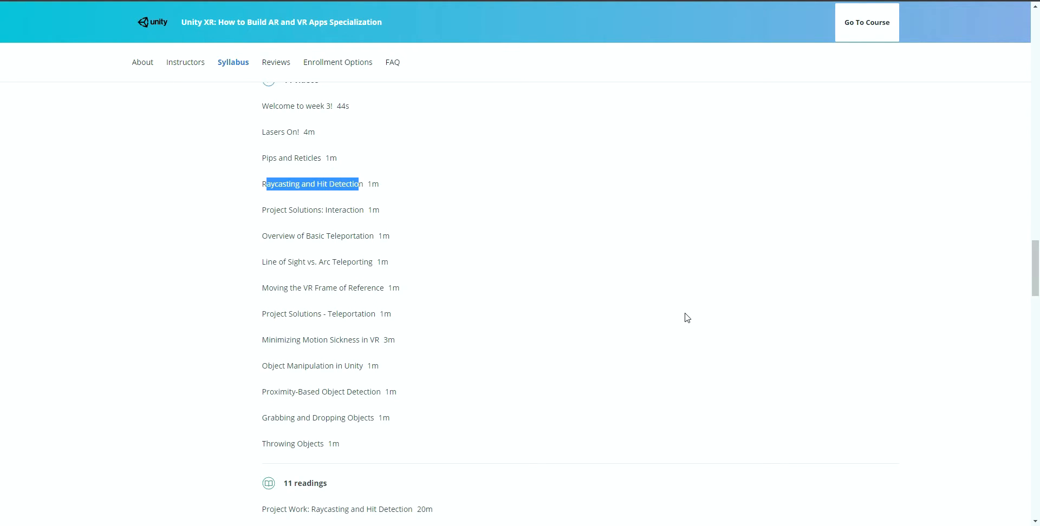
mouse_move(641, 291)
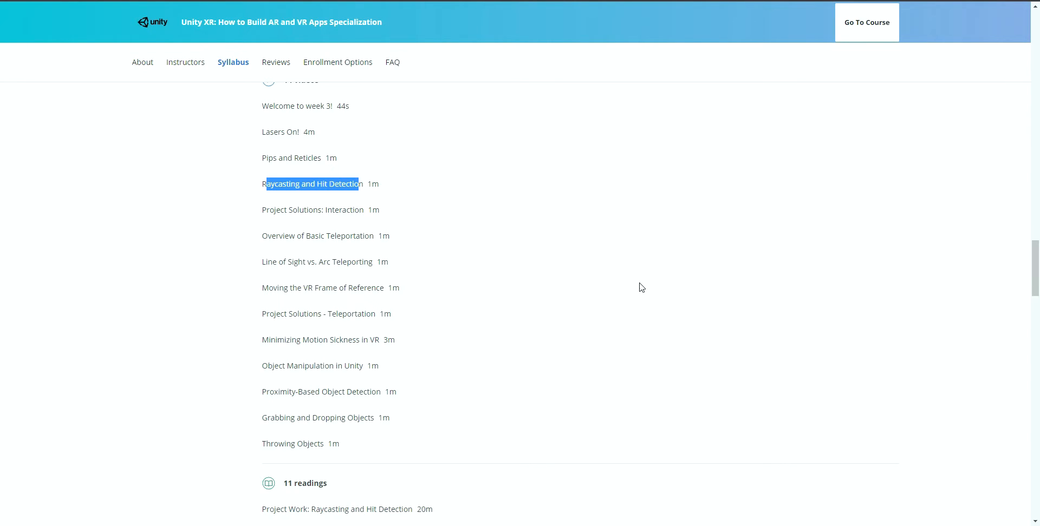
mouse_move(374, 223)
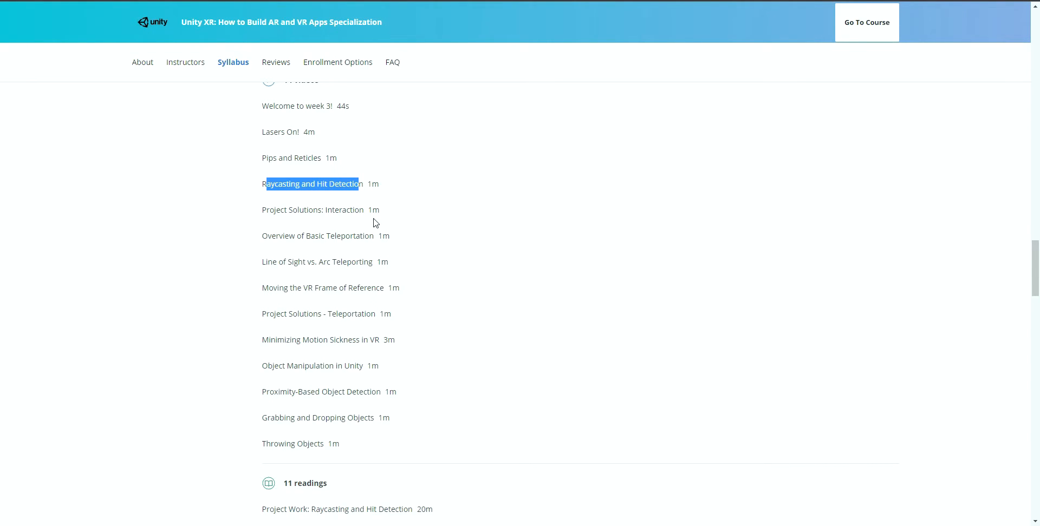
mouse_move(428, 322)
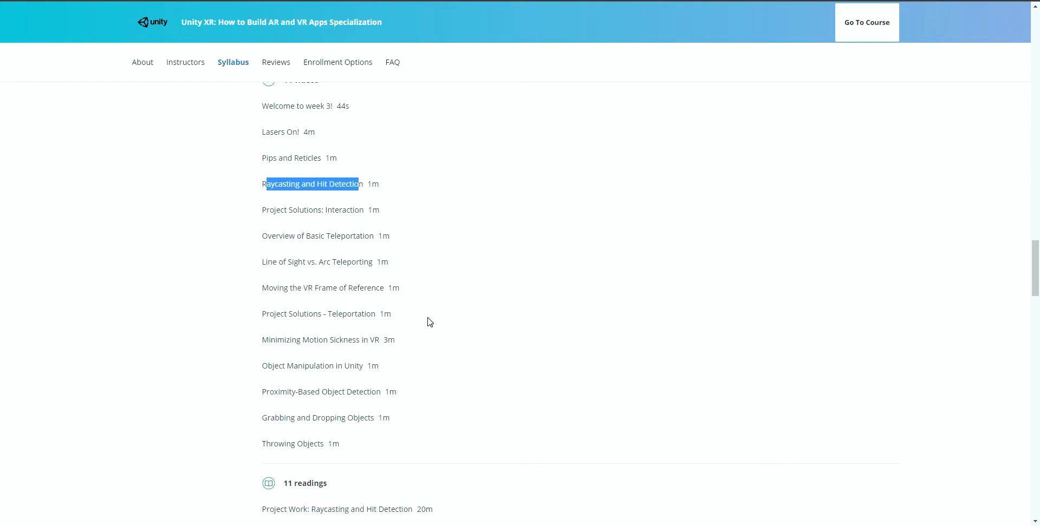
mouse_move(431, 321)
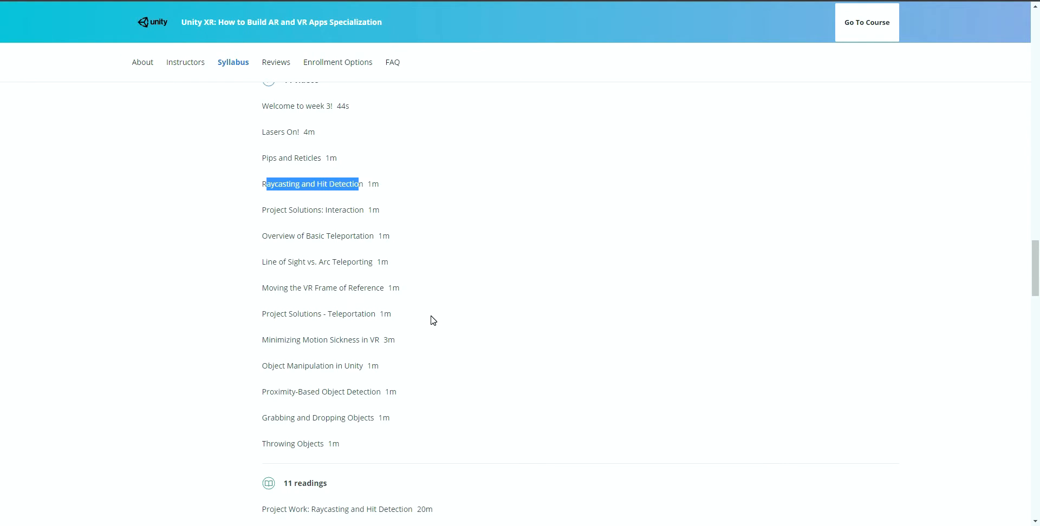
mouse_move(431, 312)
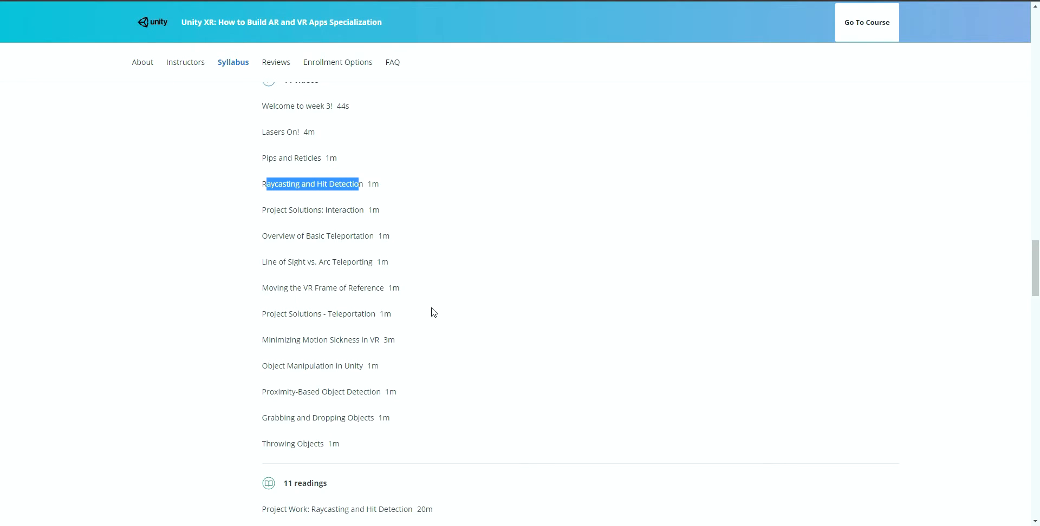
mouse_move(474, 250)
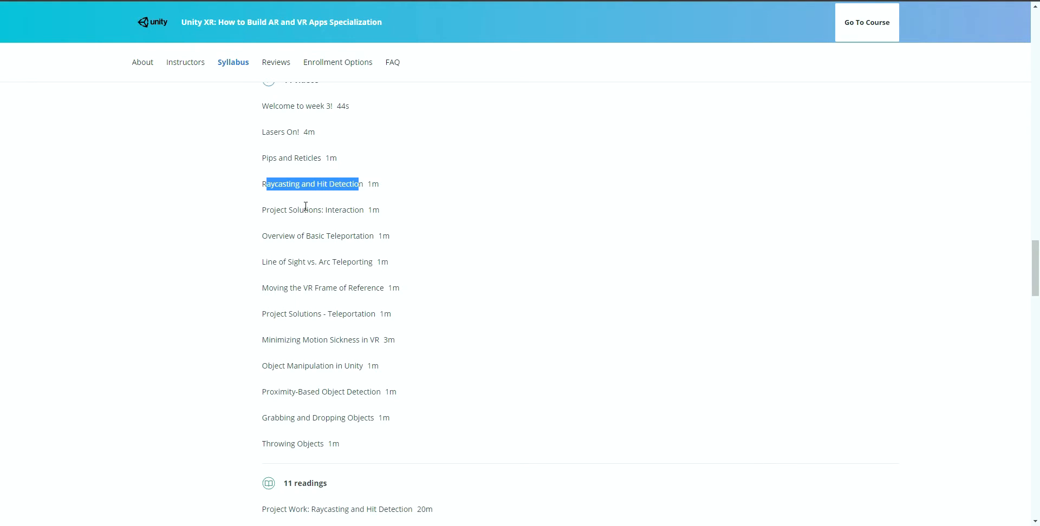
mouse_move(335, 225)
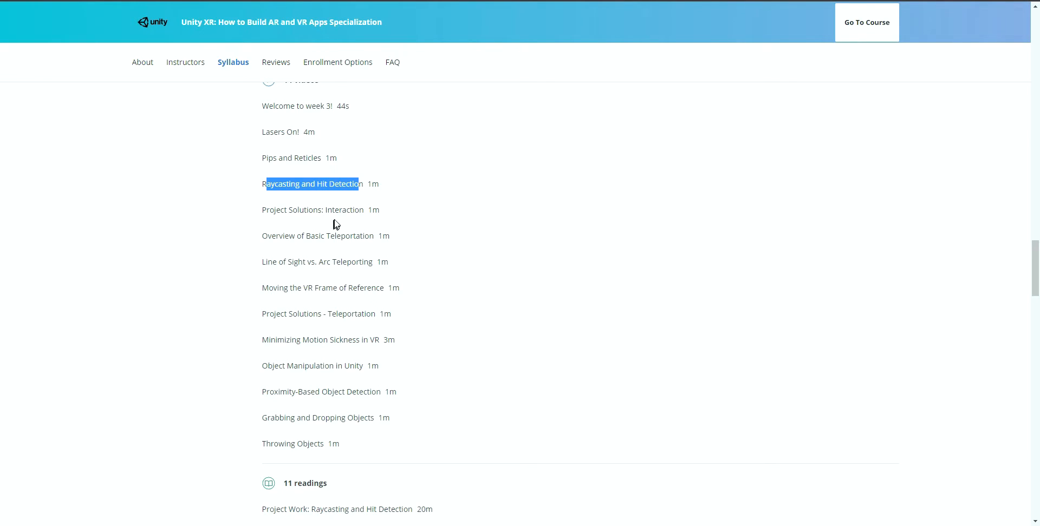
mouse_move(412, 278)
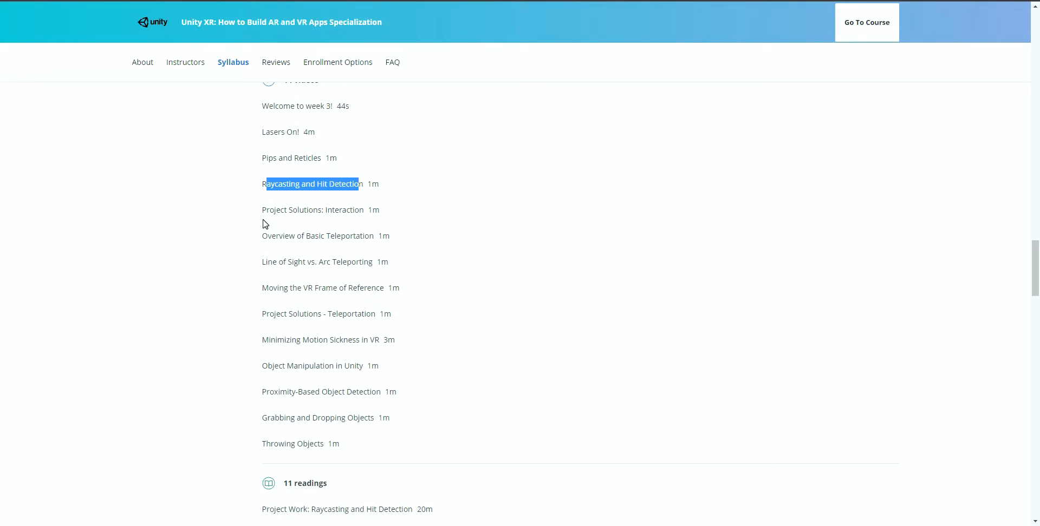
scroll("down", 3)
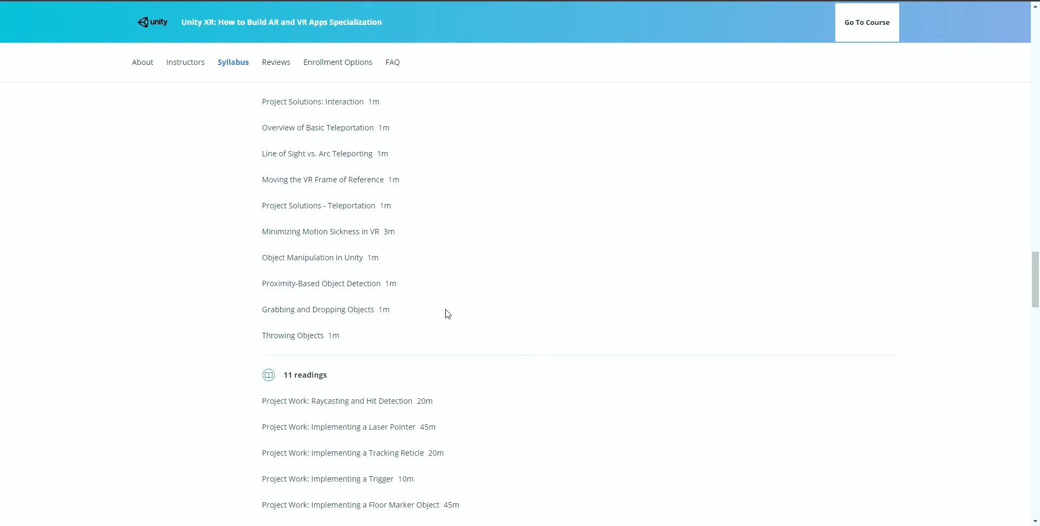
mouse_move(259, 276)
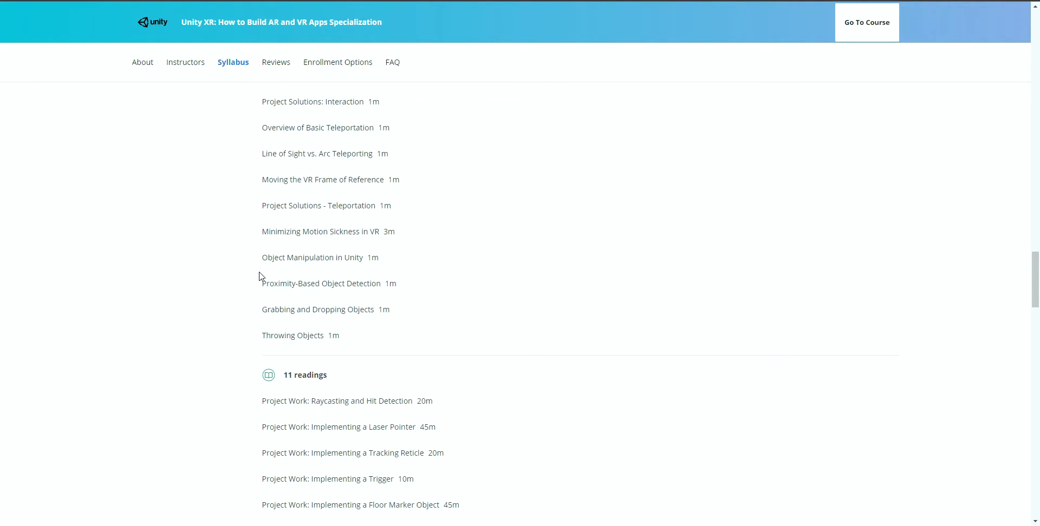
scroll("down", 3)
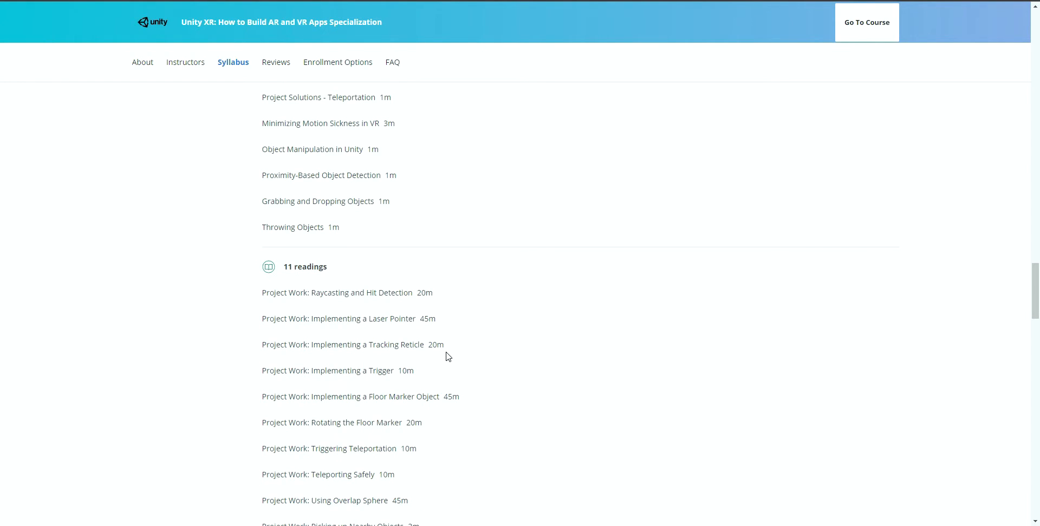
scroll("down", 3)
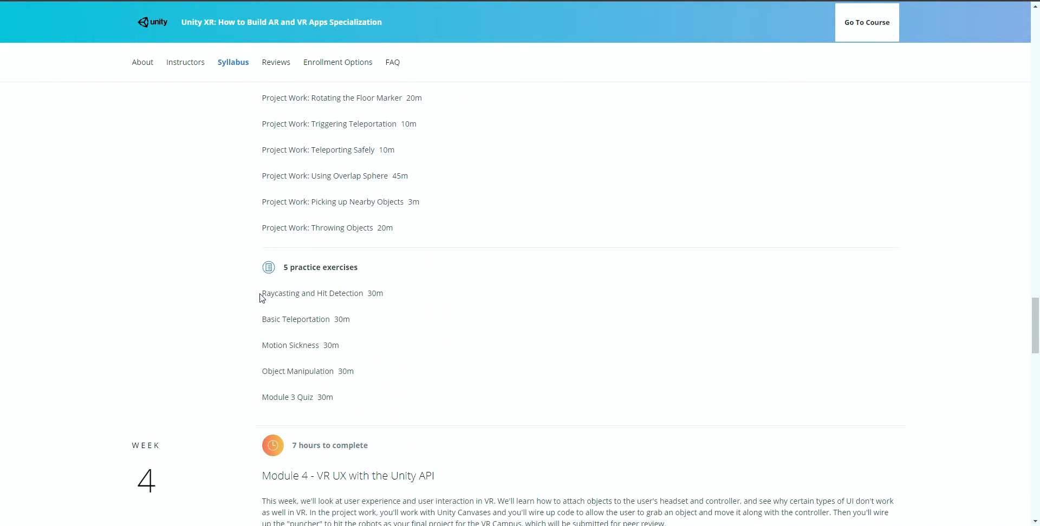
scroll("down", 3)
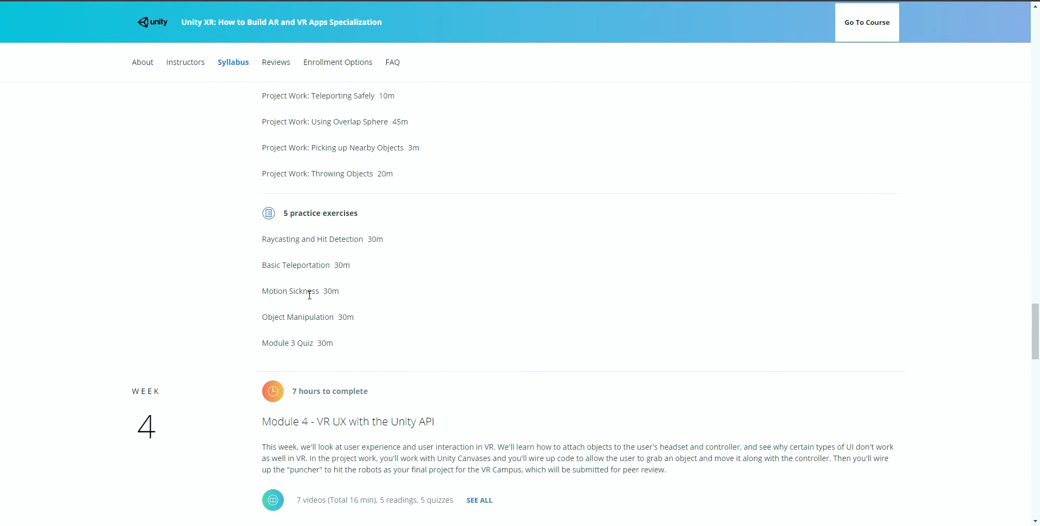
mouse_move(454, 355)
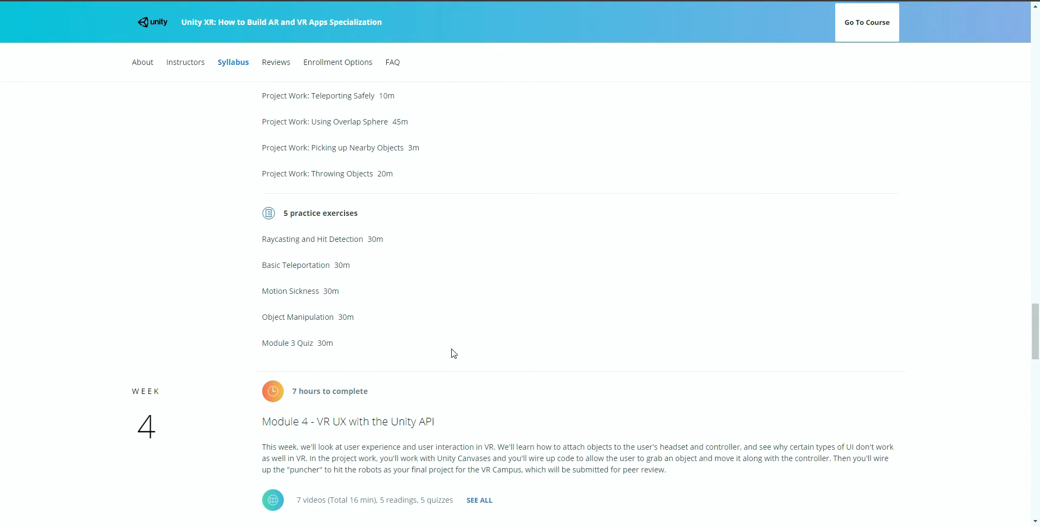
- Expand Module 4 - VR UX with the Unity API to show its seven videos and five readings, then review the specialization's courses
left_click(479, 500)
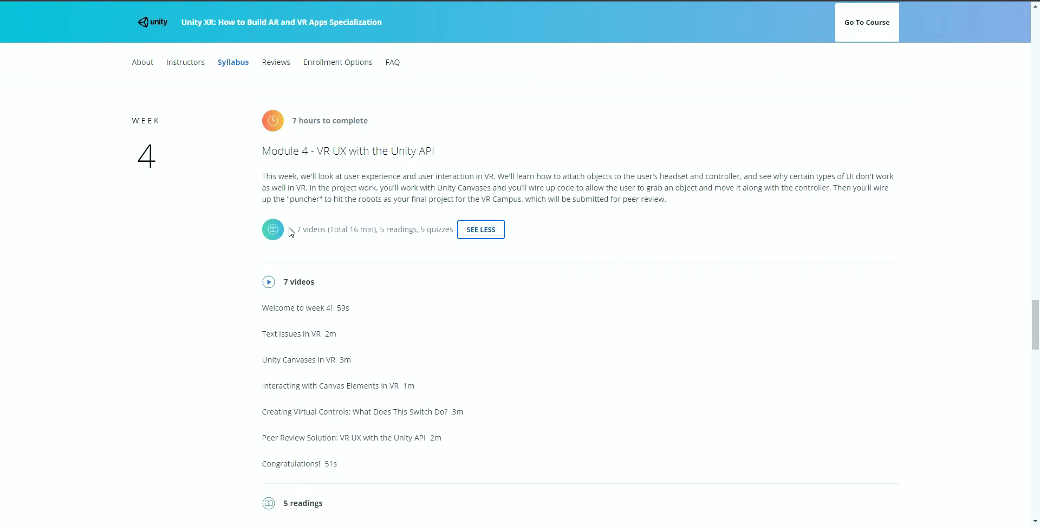
scroll("down", 3)
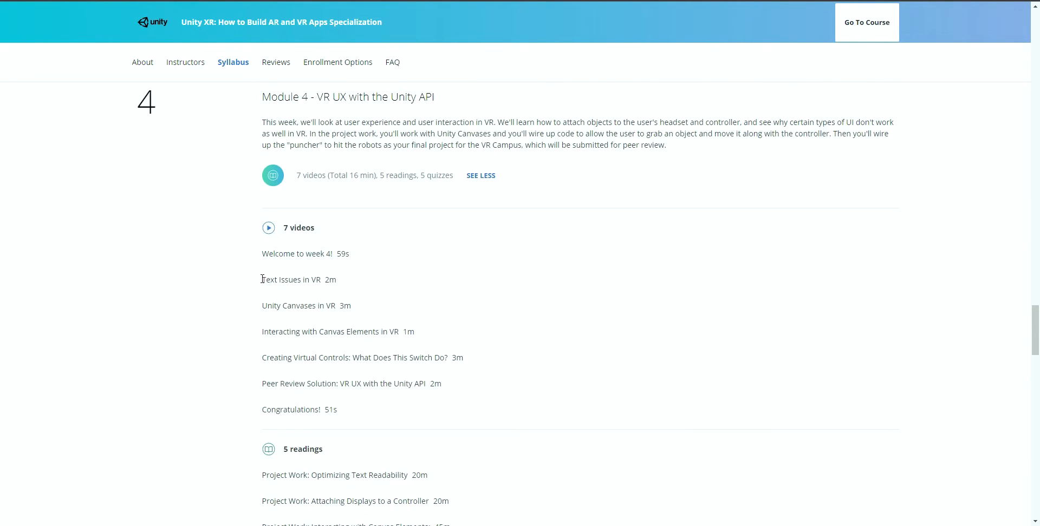
double_click(269, 280)
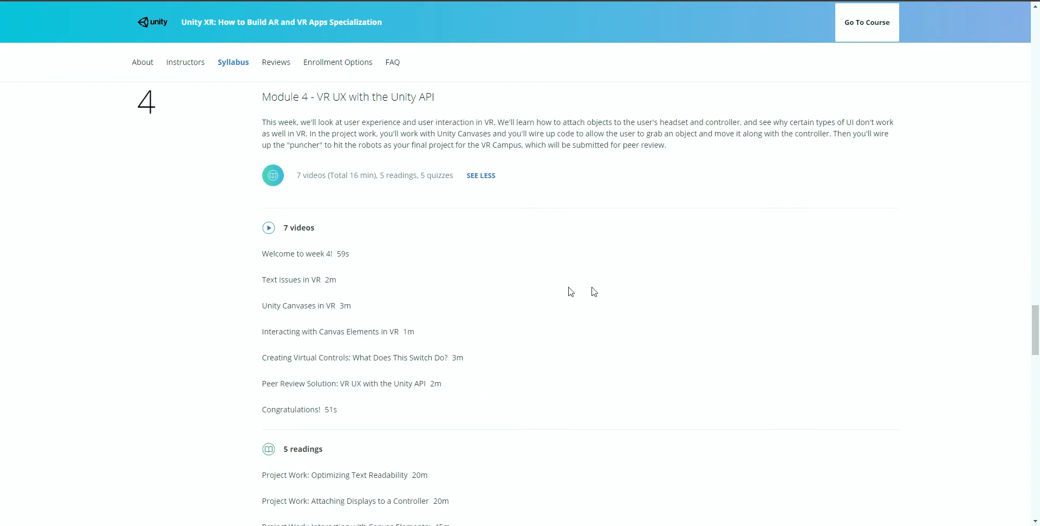
mouse_move(585, 325)
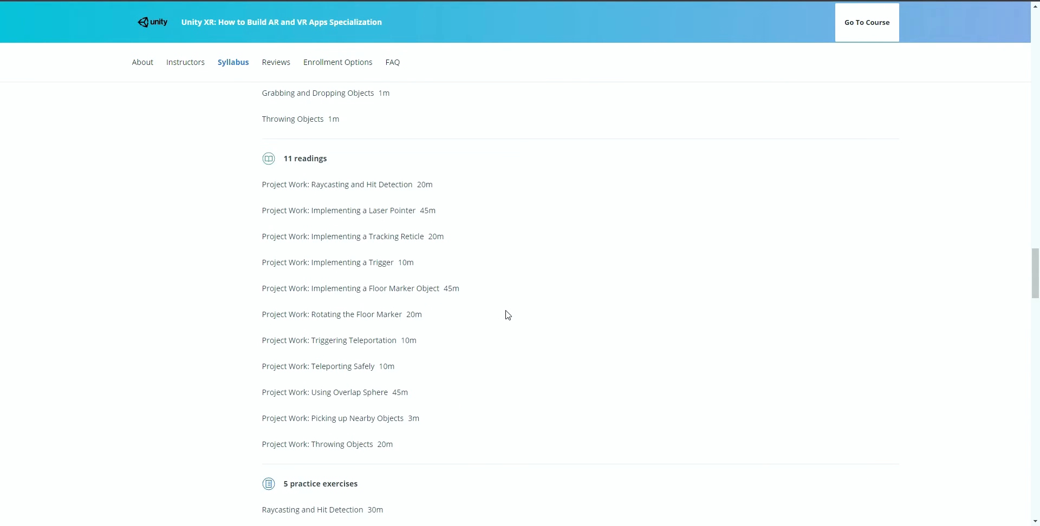
scroll("down", 3)
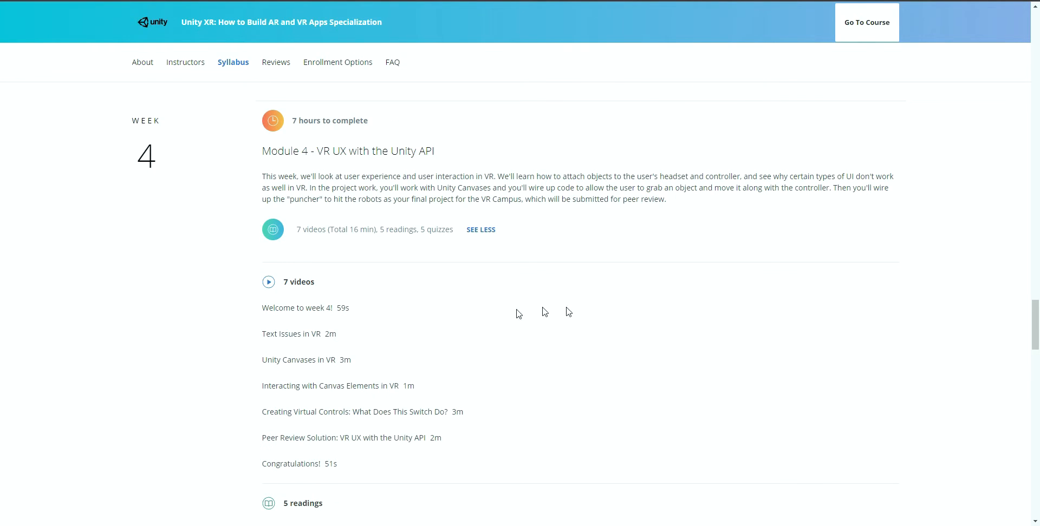
mouse_move(575, 304)
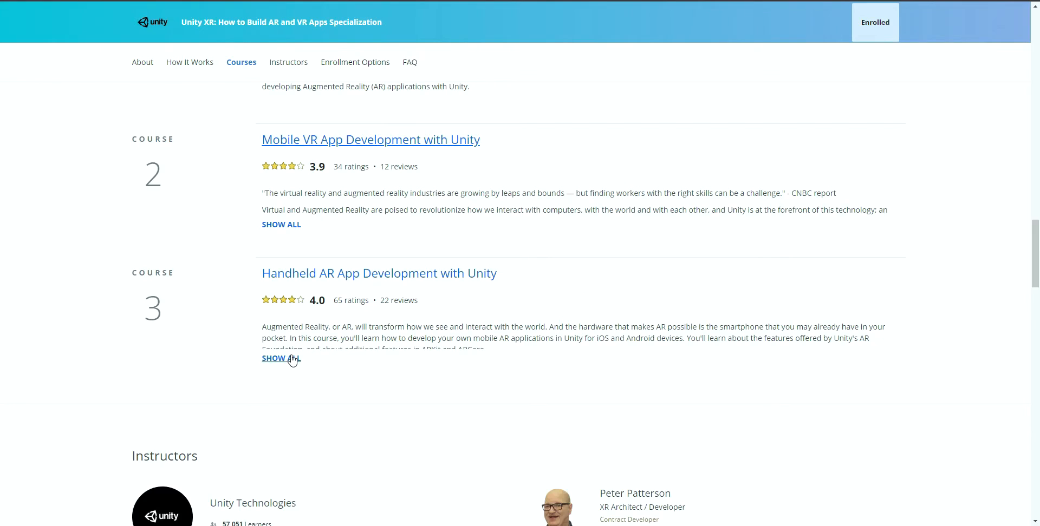
left_click(280, 359)
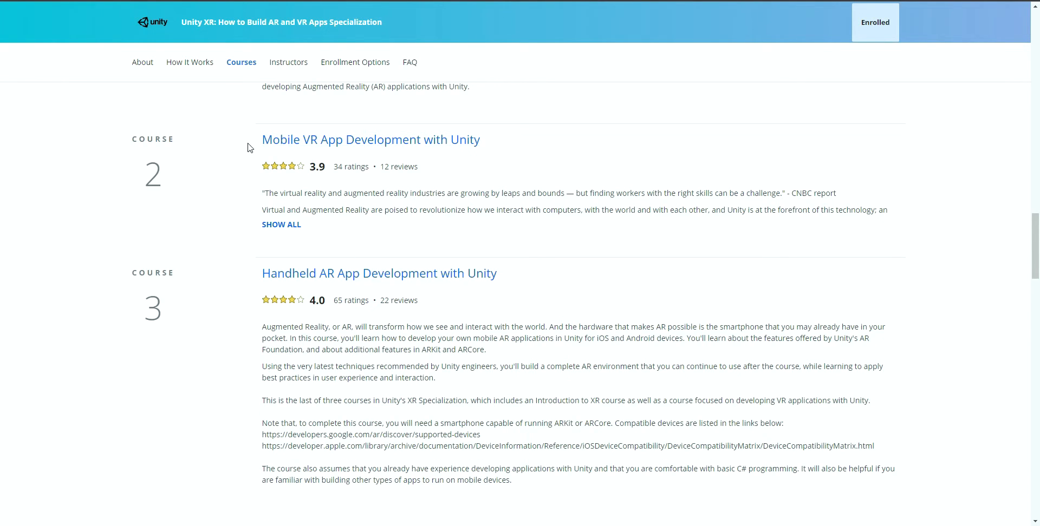
mouse_move(523, 461)
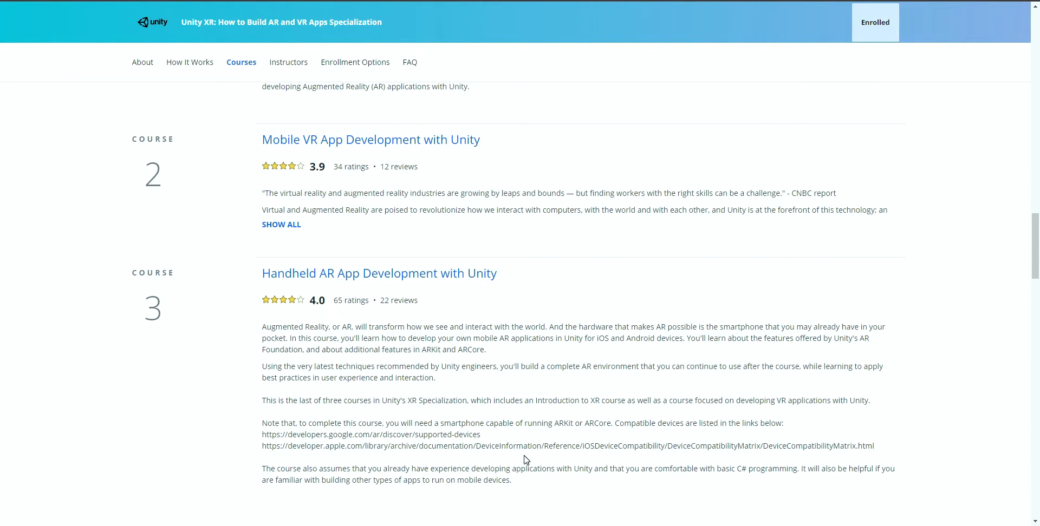
scroll("down", 3)
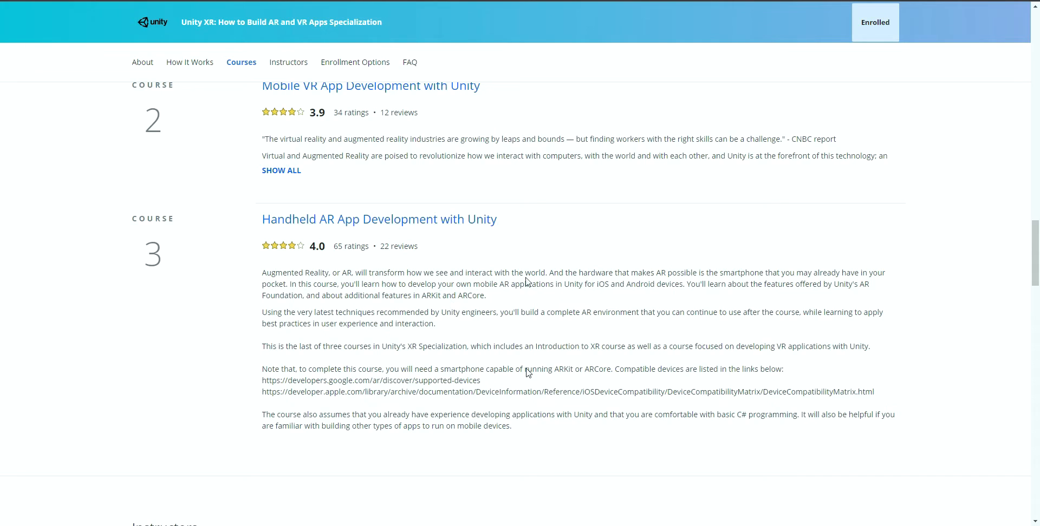
scroll("up", 3)
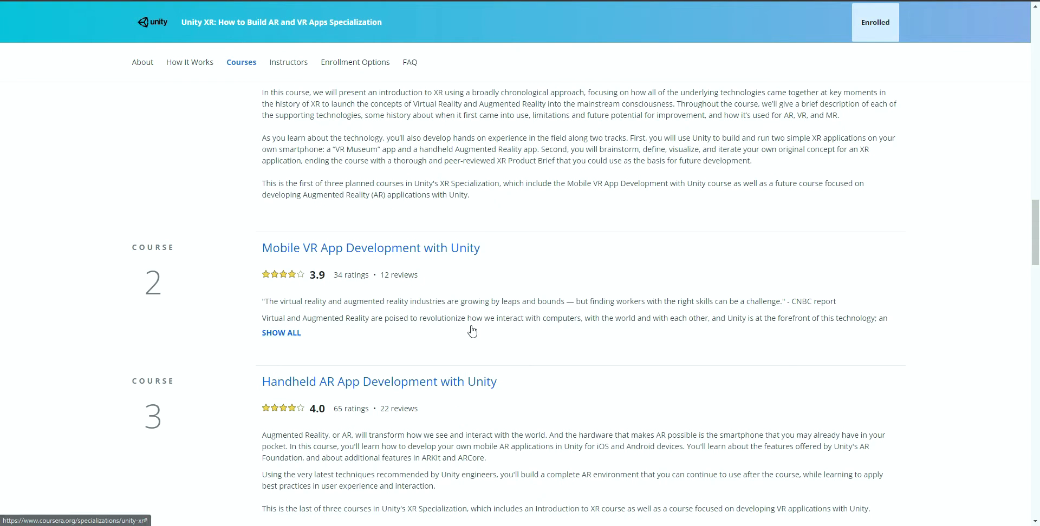
mouse_move(517, 375)
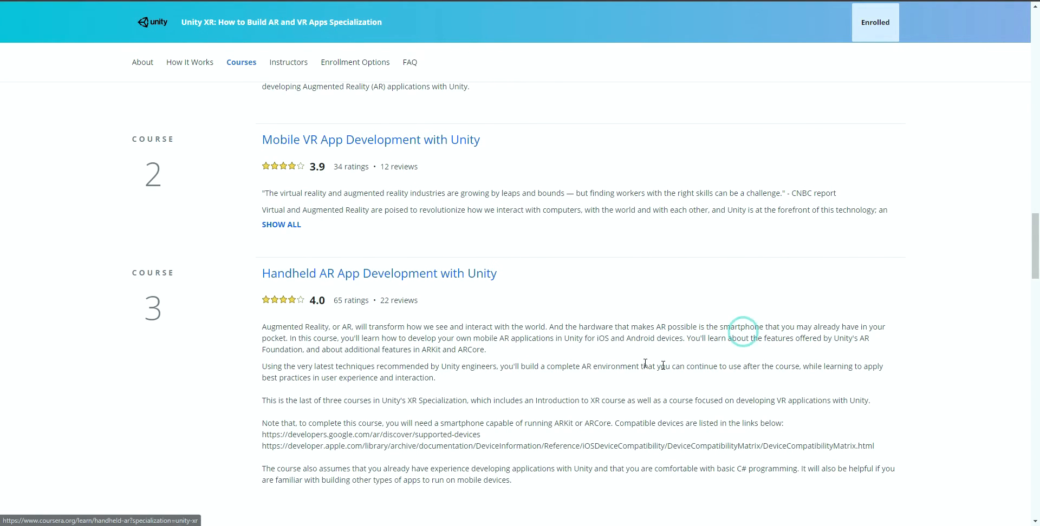
left_click(142, 61)
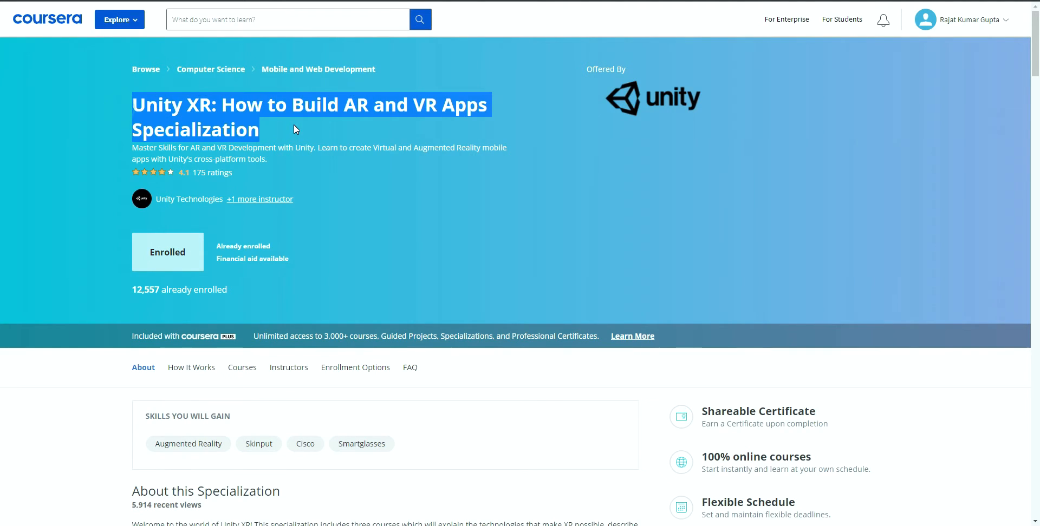
mouse_move(376, 204)
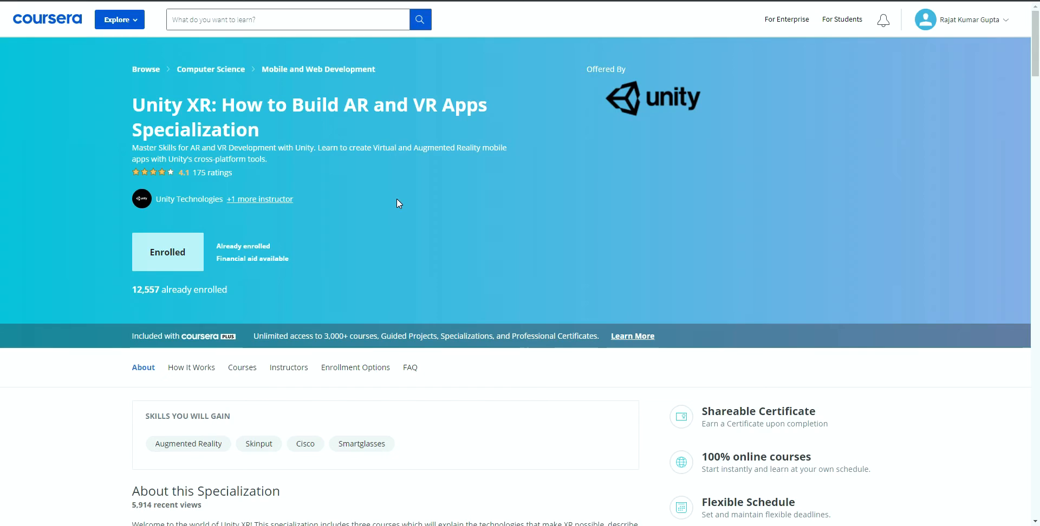
mouse_move(123, 105)
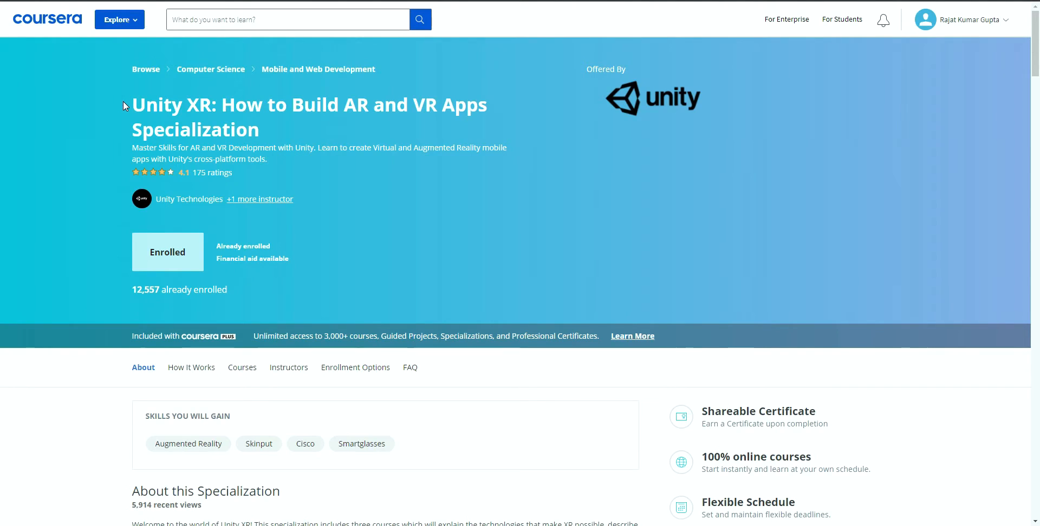
mouse_move(363, 239)
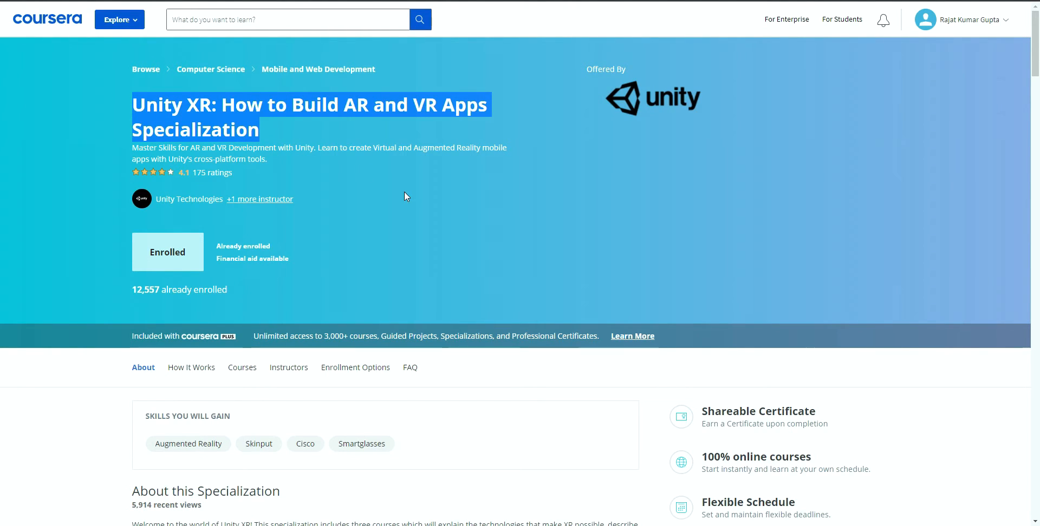
mouse_move(397, 208)
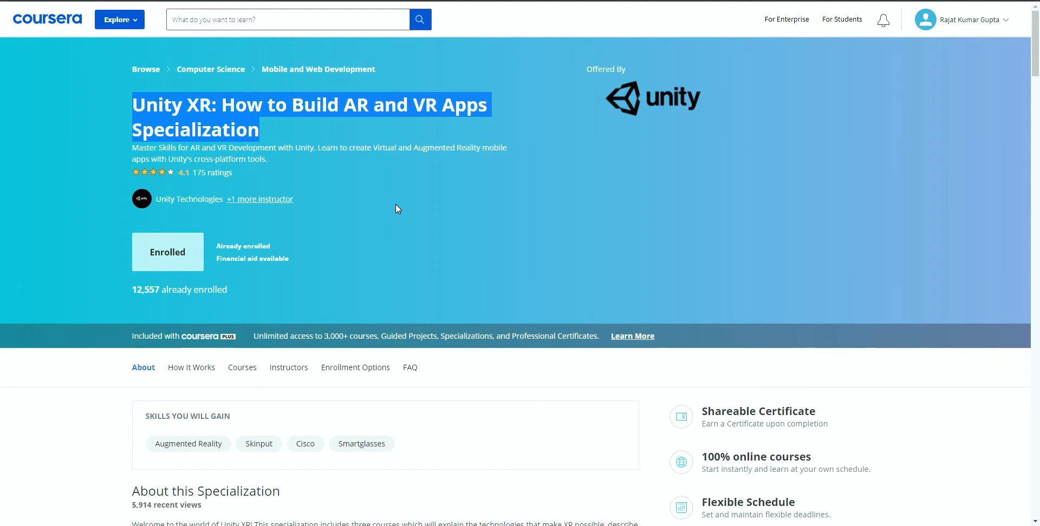
mouse_move(451, 241)
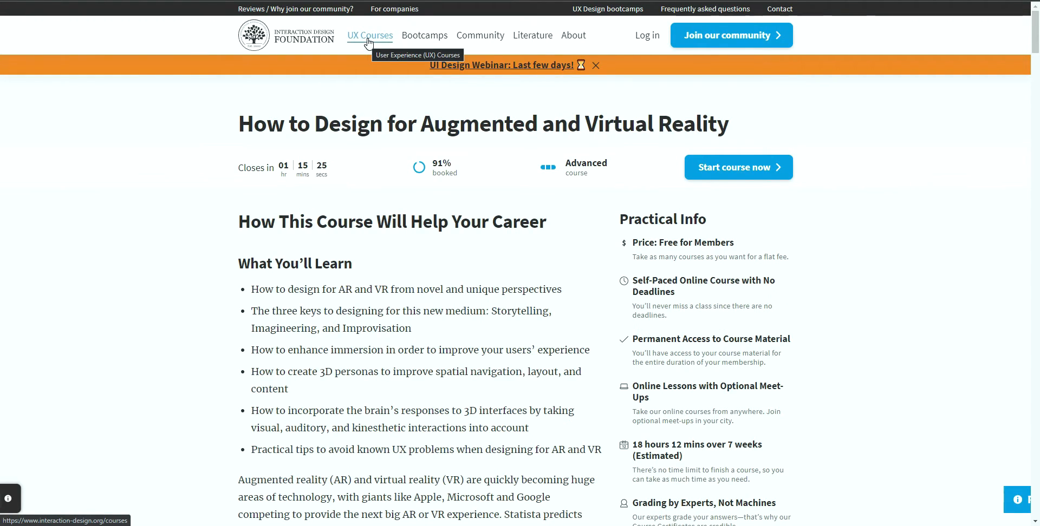
mouse_move(379, 101)
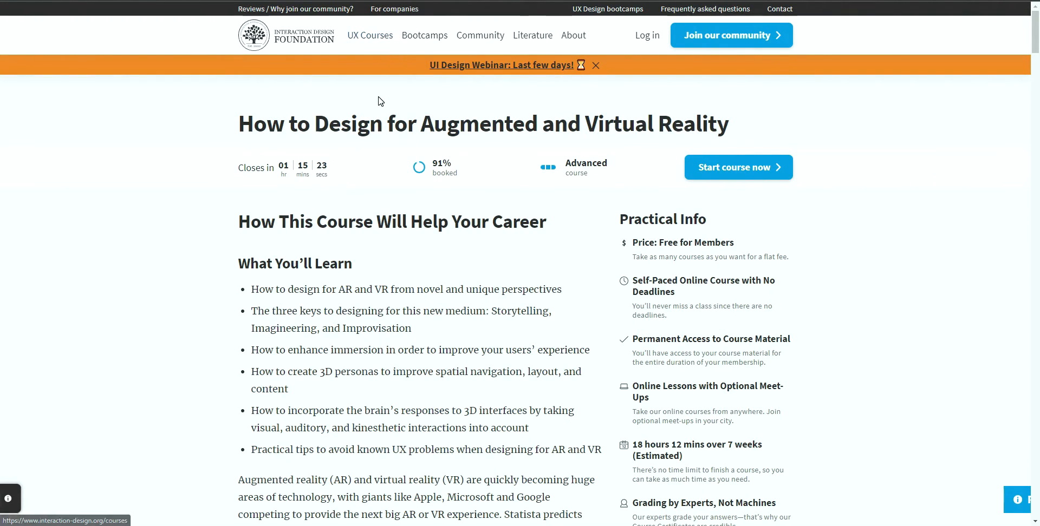
- Select the title 'How to Design for Augmented and Virtual Reality' and move down past the description to Lesson 0
double_click(261, 123)
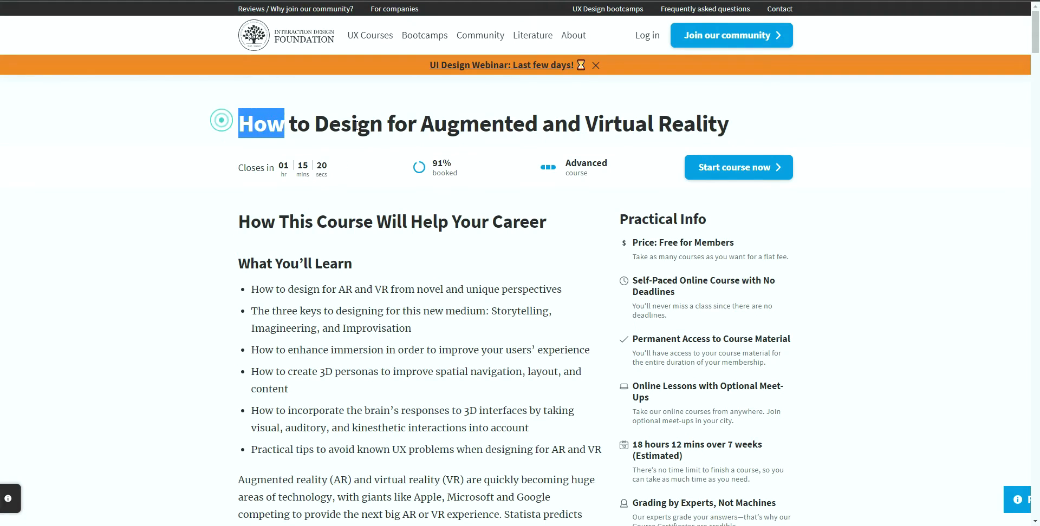
left_click_drag(261, 123, 728, 124)
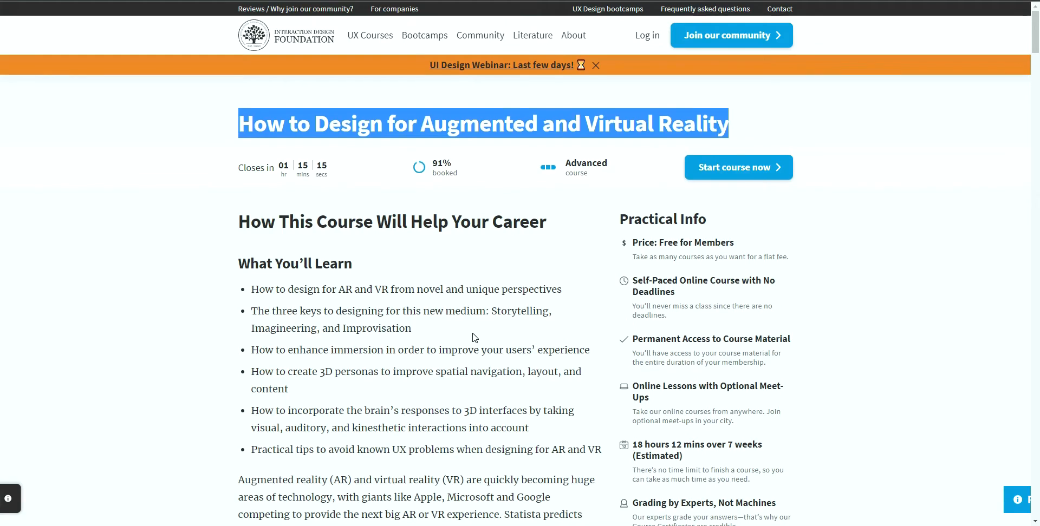
scroll("down", 3)
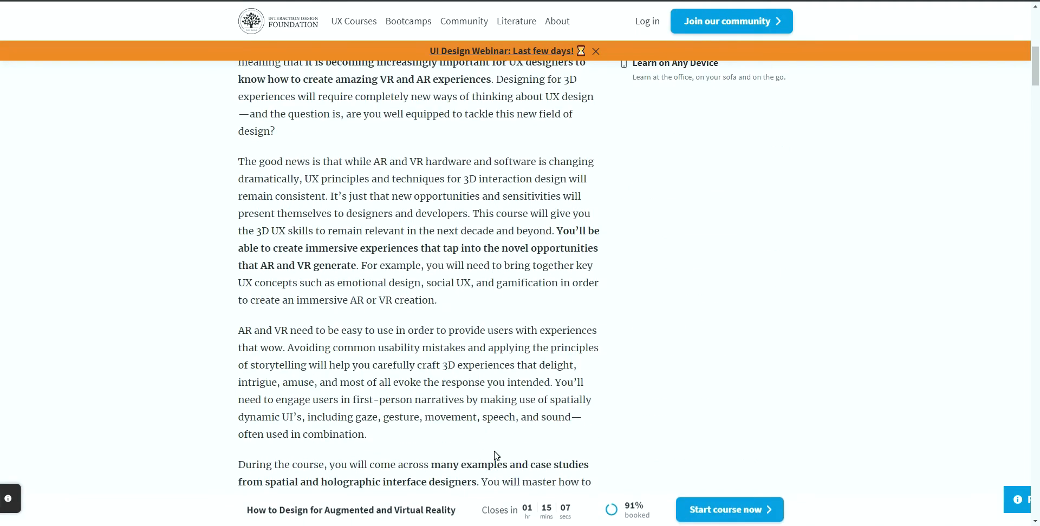
scroll("down", 3)
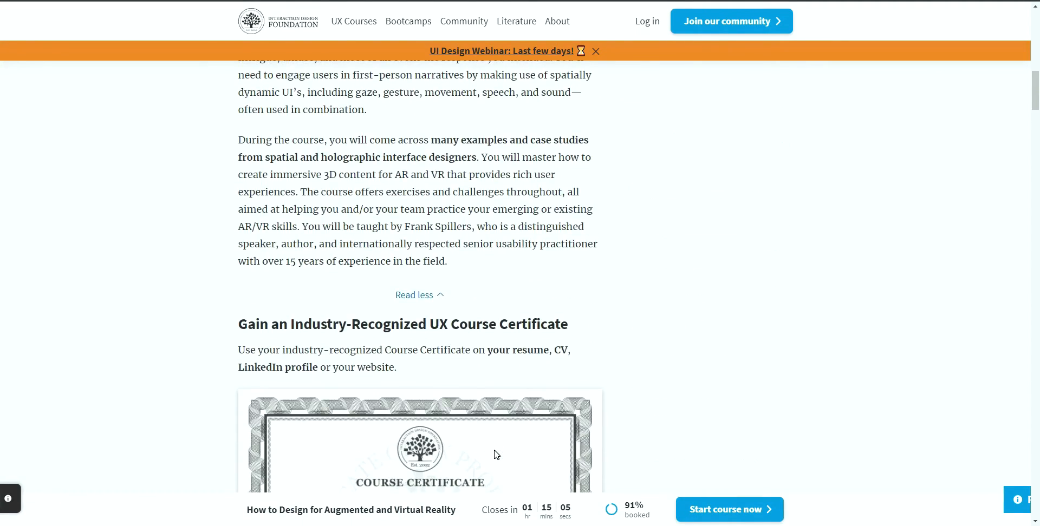
scroll("down", 3)
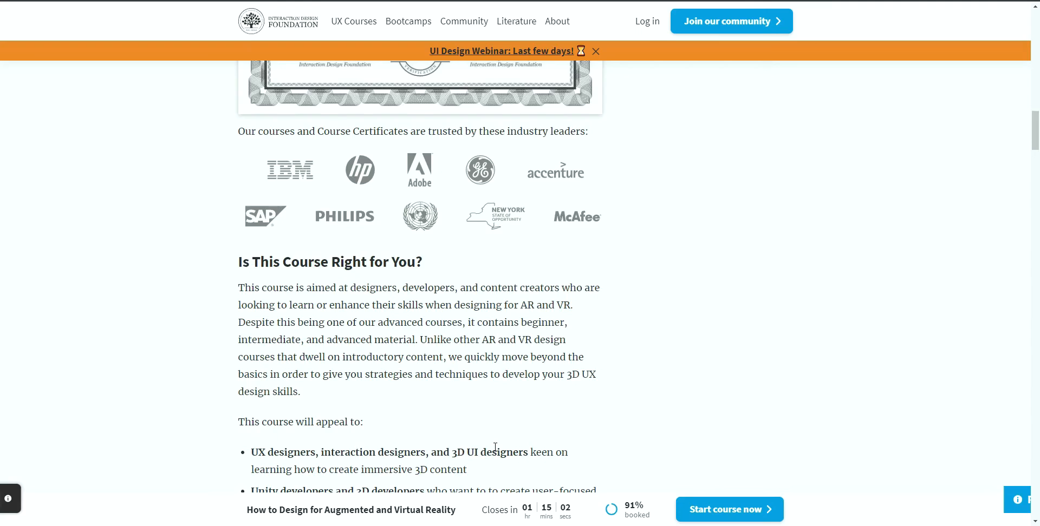
scroll("down", 3)
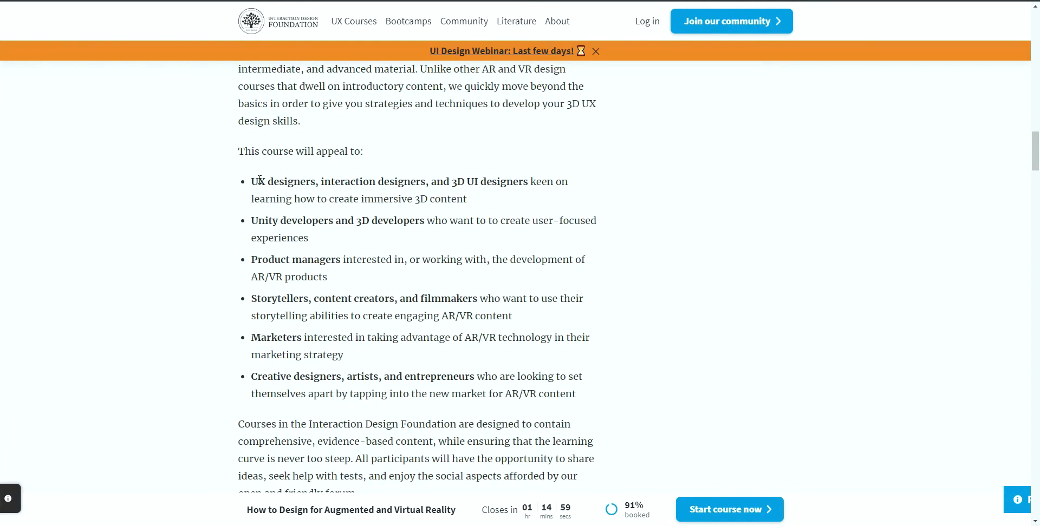
mouse_move(527, 206)
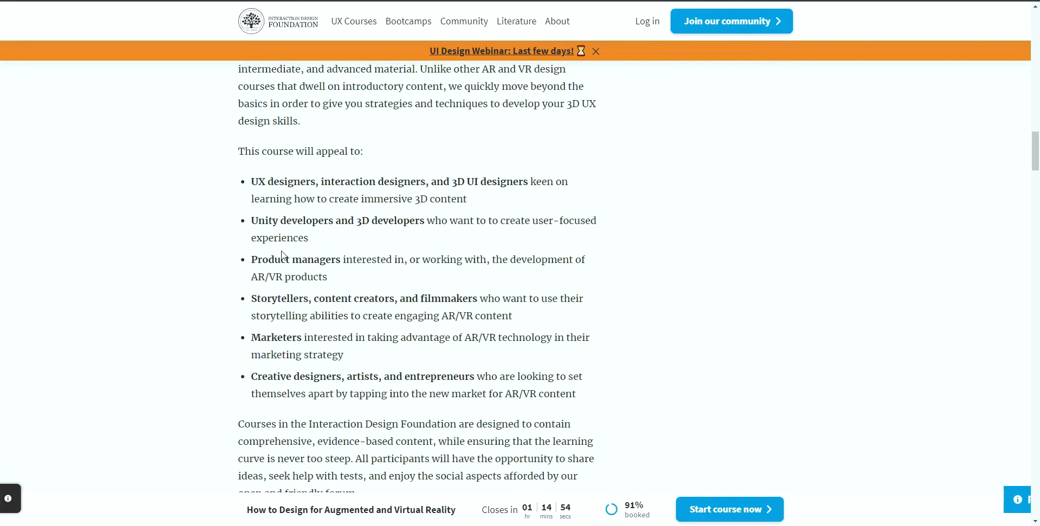
mouse_move(253, 151)
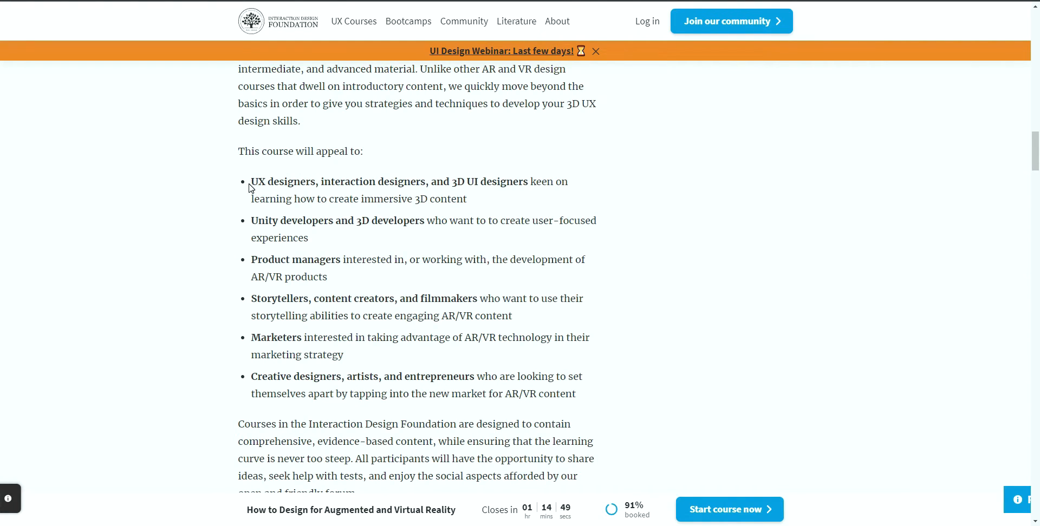
mouse_move(553, 194)
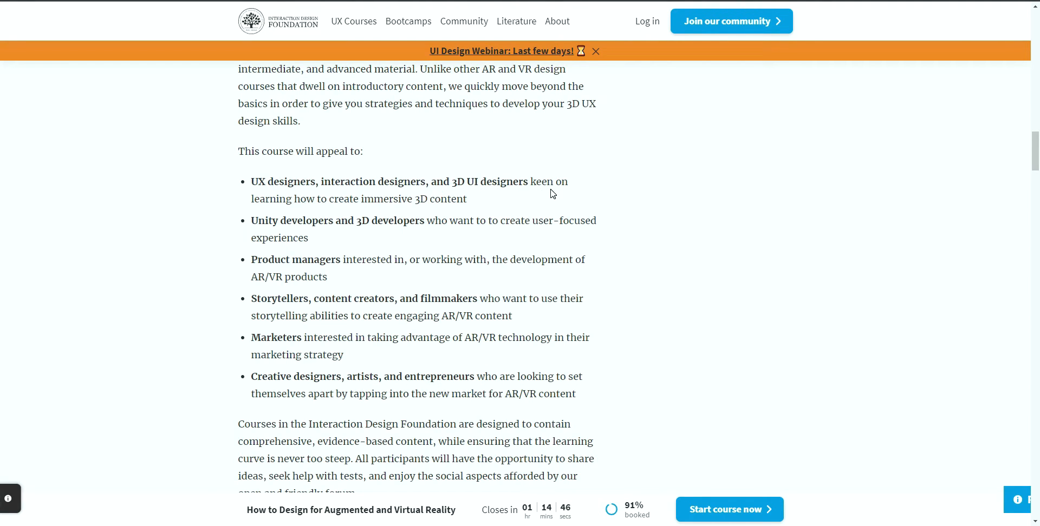
mouse_move(478, 453)
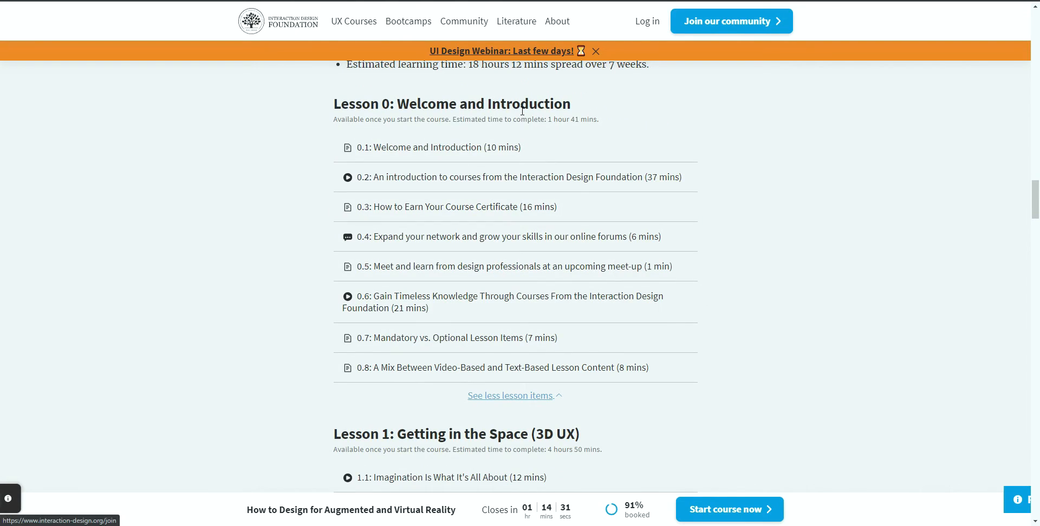
- Browse the lesson list and expand all items of Lesson 2: Getting familiar with 3D UIs, continuing through Lesson 5
scroll("down", 3)
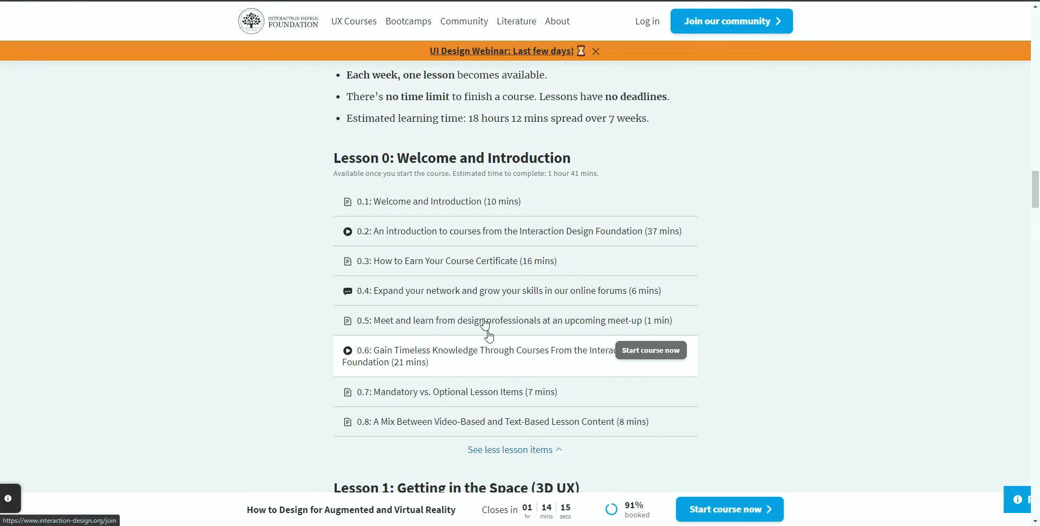
scroll("down", 3)
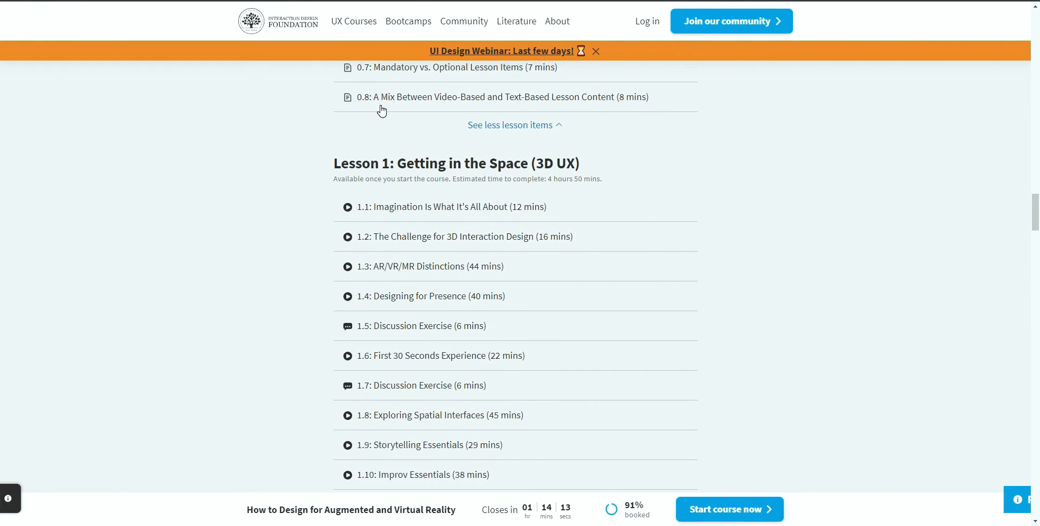
scroll("down", 3)
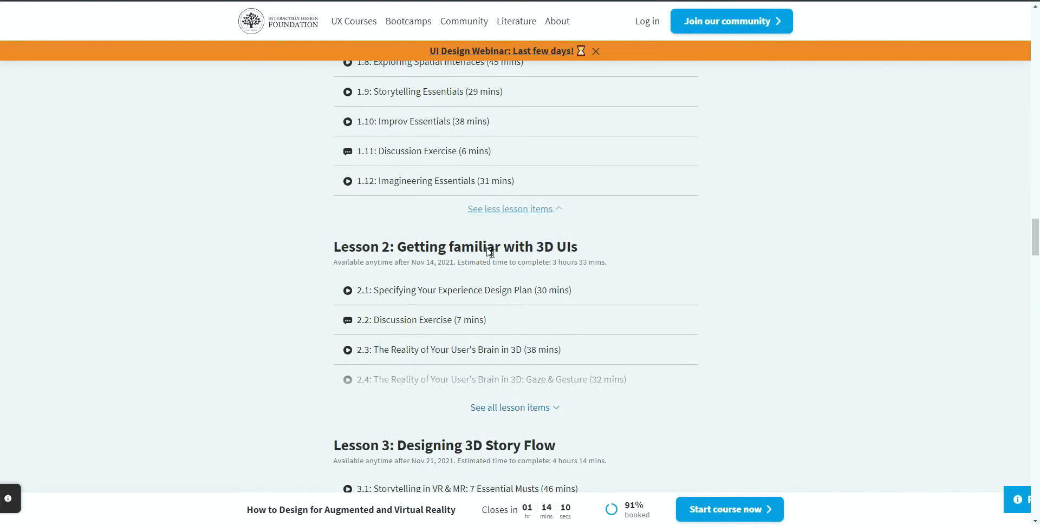
left_click(514, 408)
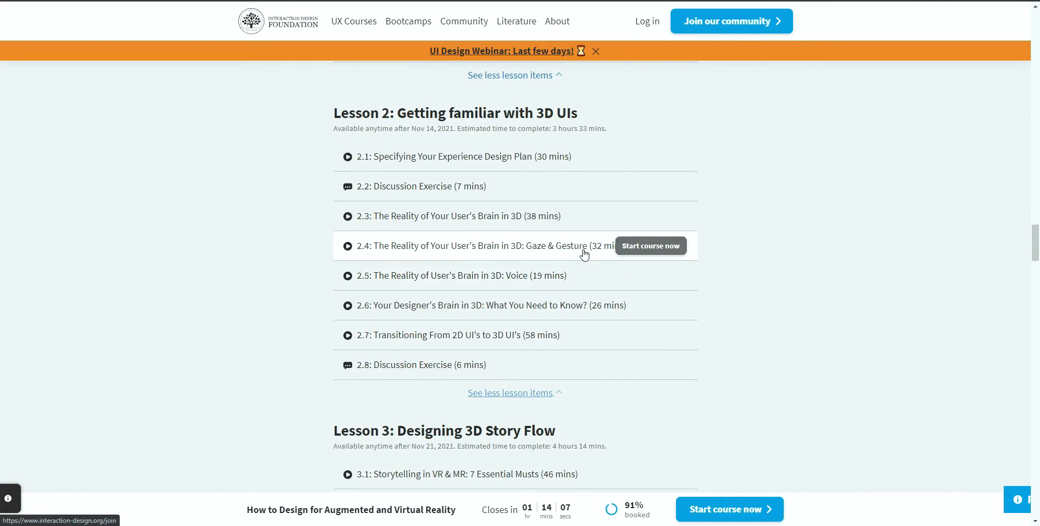
mouse_move(672, 259)
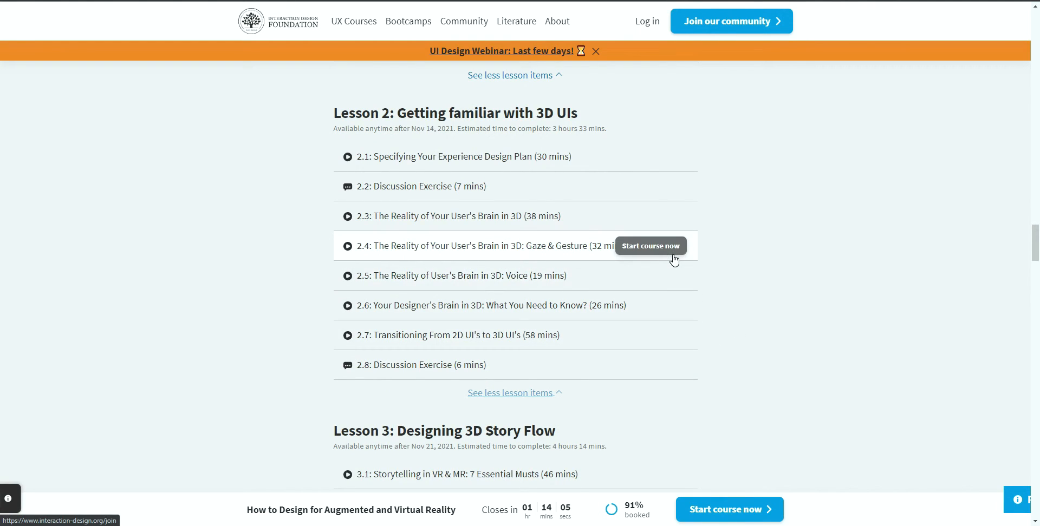
scroll("down", 3)
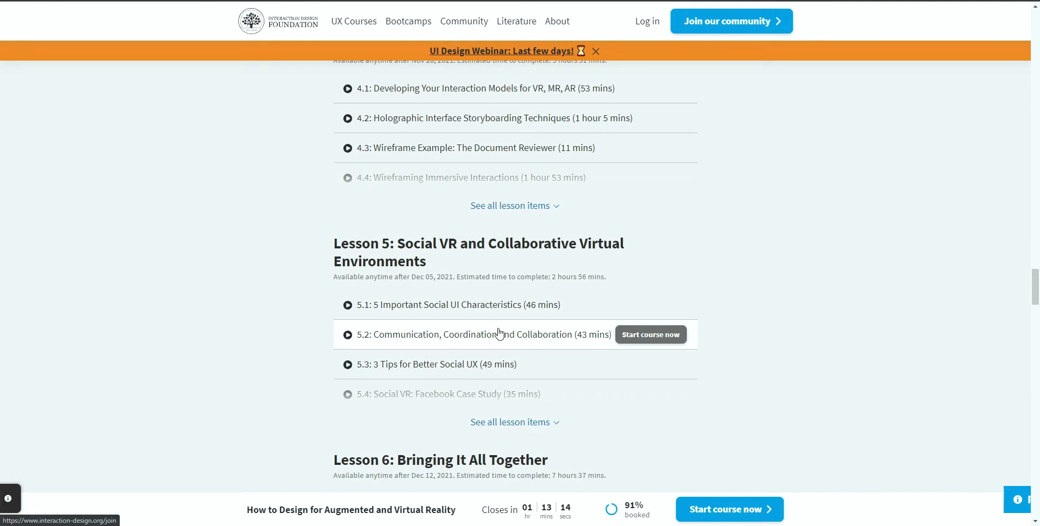
scroll("down", 3)
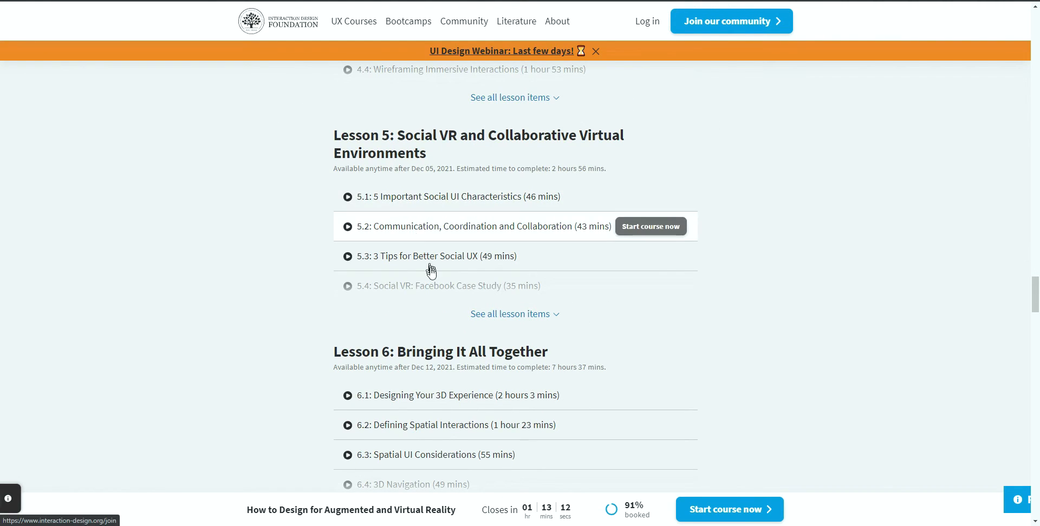
scroll("up", 3)
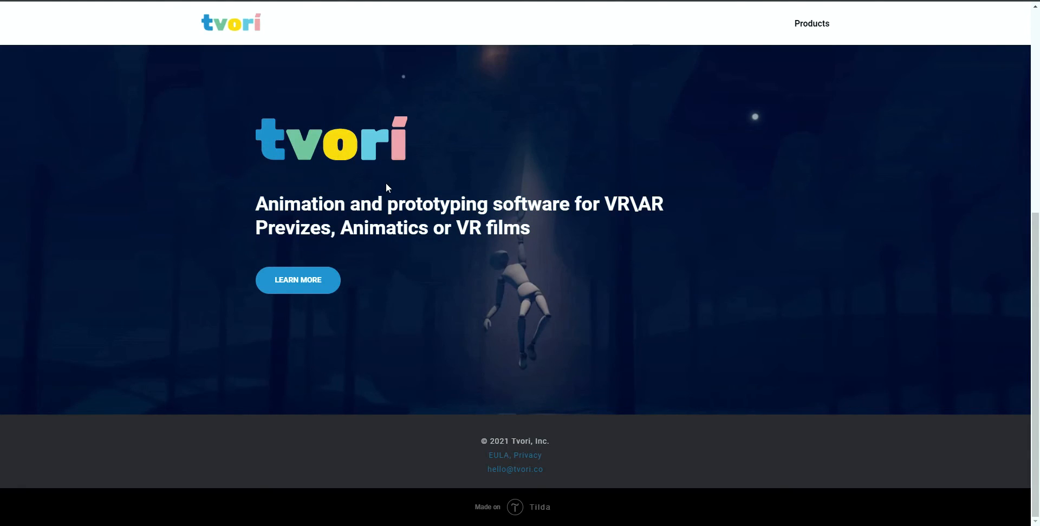
mouse_move(438, 132)
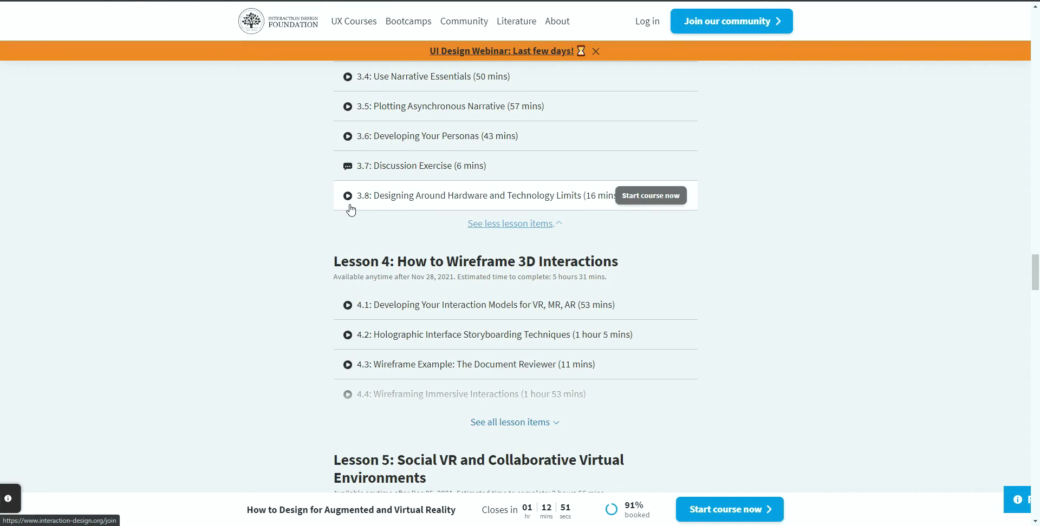
mouse_move(794, 352)
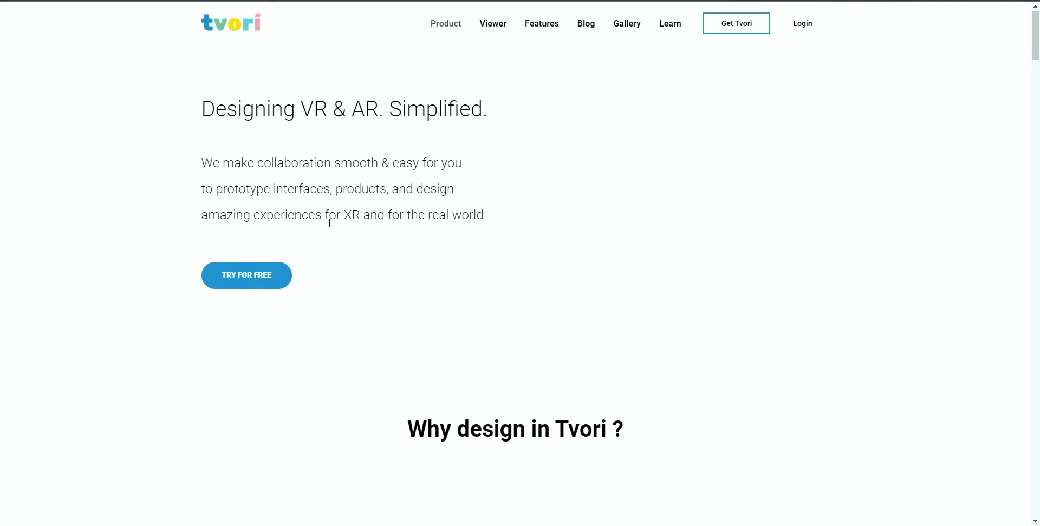
- Look over the Tvori VR/AR prototyping tool's product page before returning to the IDF lesson outline
scroll("down", 3)
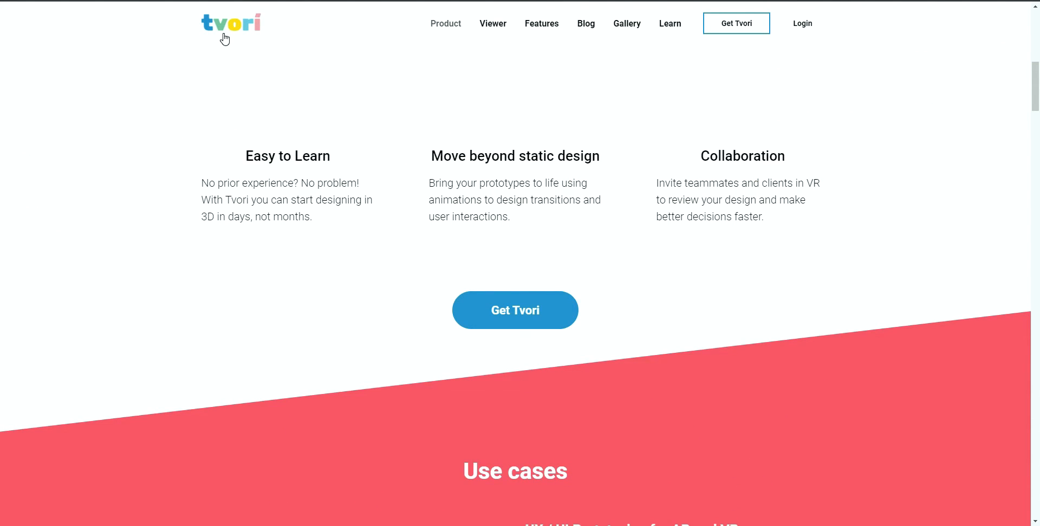
scroll("up", 3)
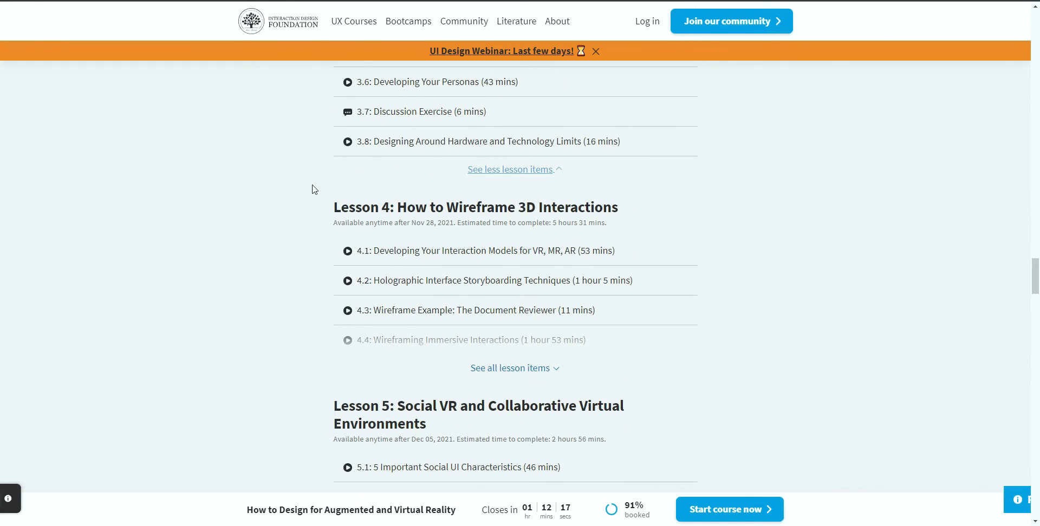
left_click(514, 368)
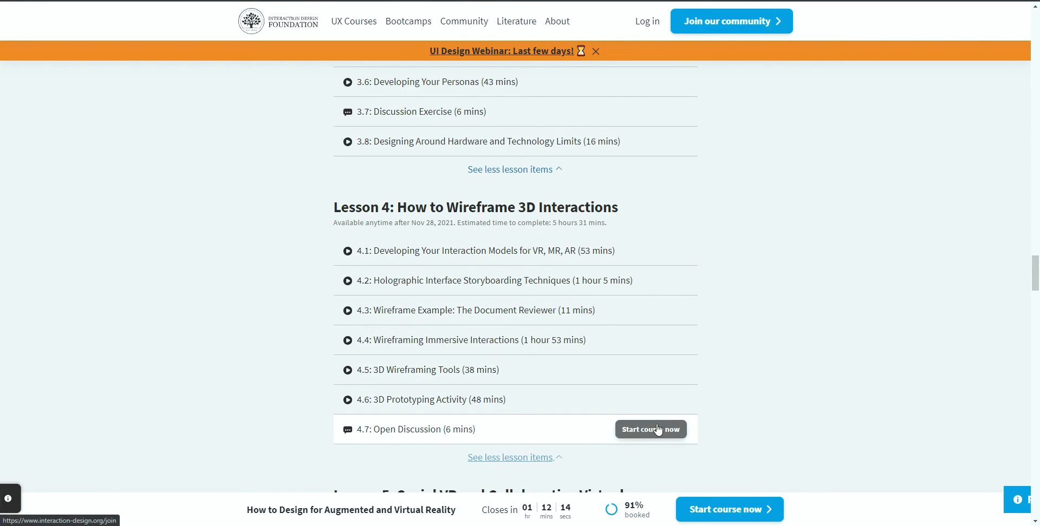
scroll("down", 3)
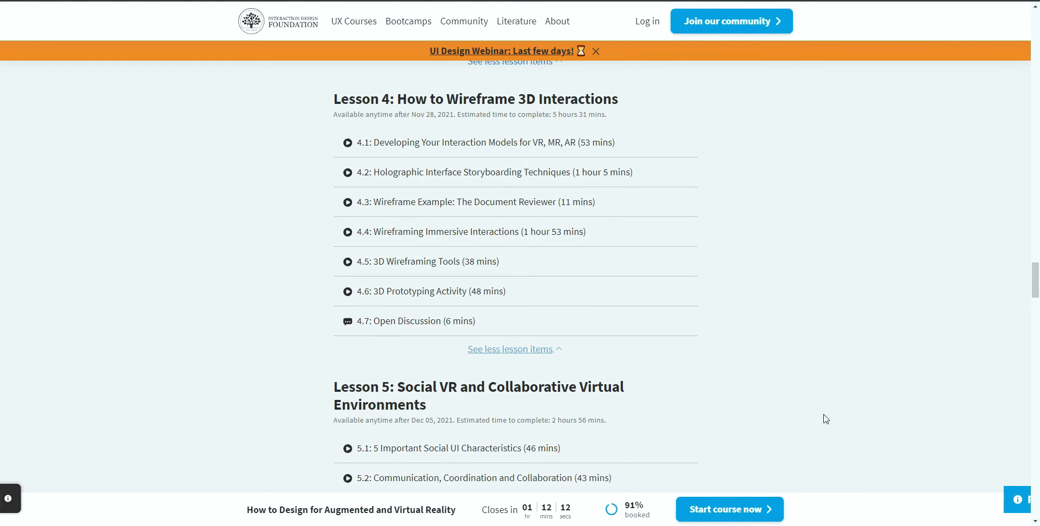
scroll("down", 3)
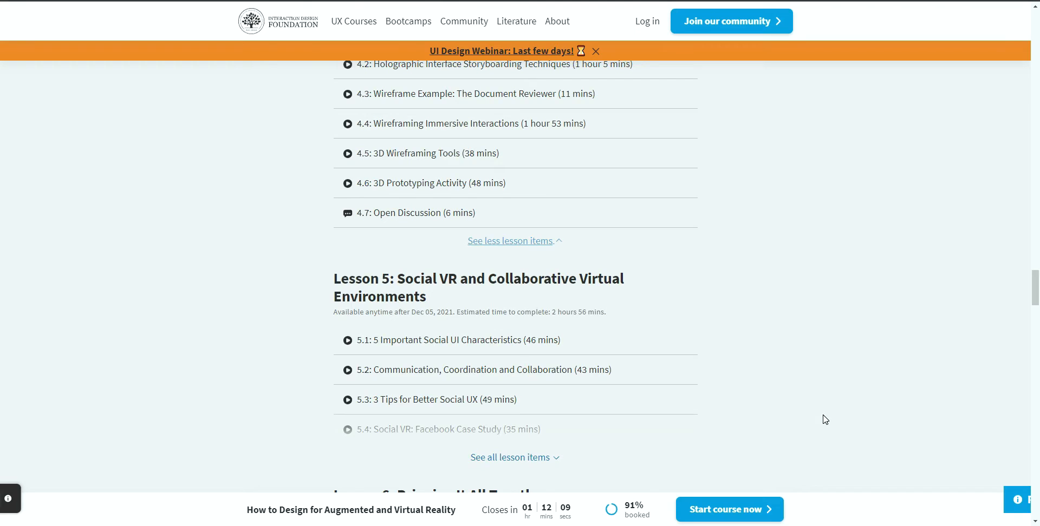
scroll("down", 3)
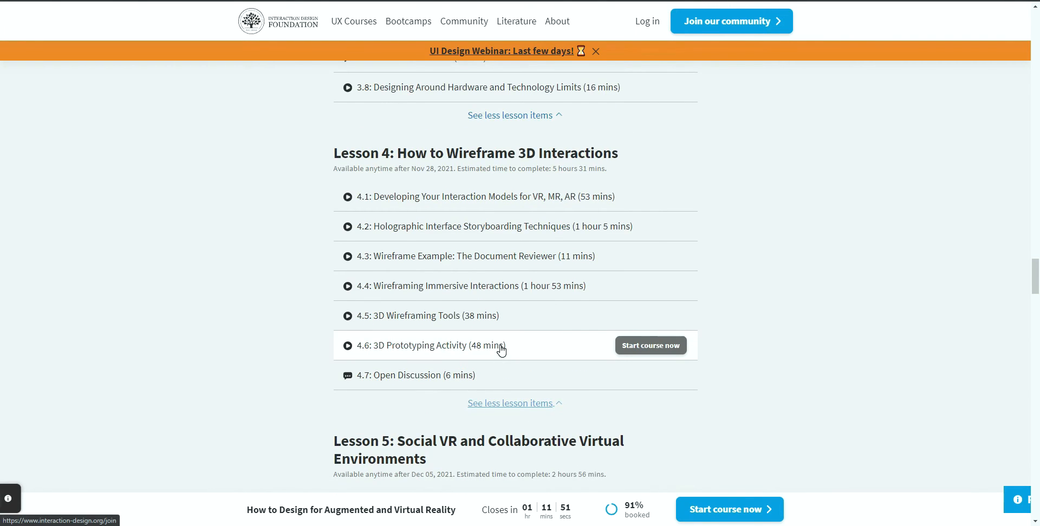
scroll("down", 3)
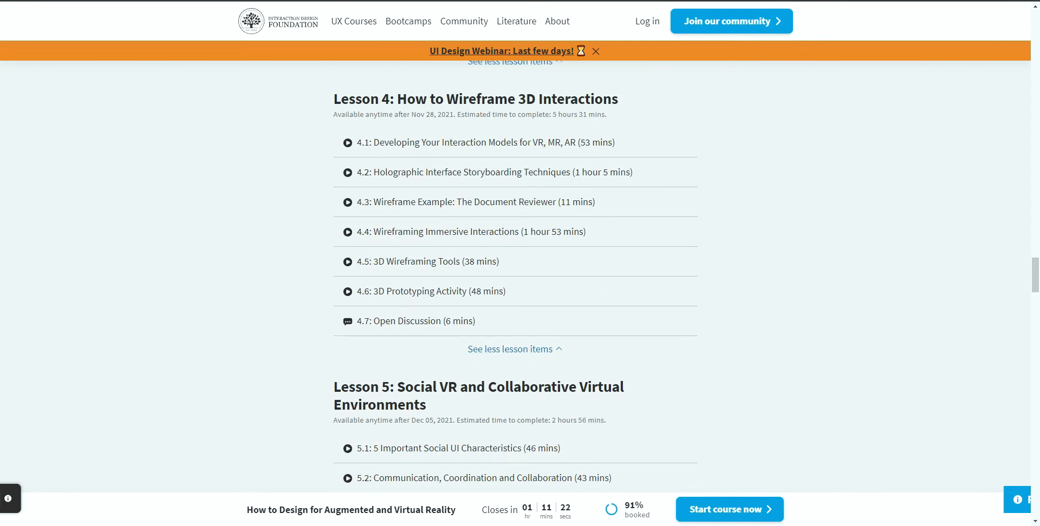
- View the Video Speed Controller extension's overview in the Chrome Web Store, then show Lesson 1's items on the IDF outline
scroll("up", 3)
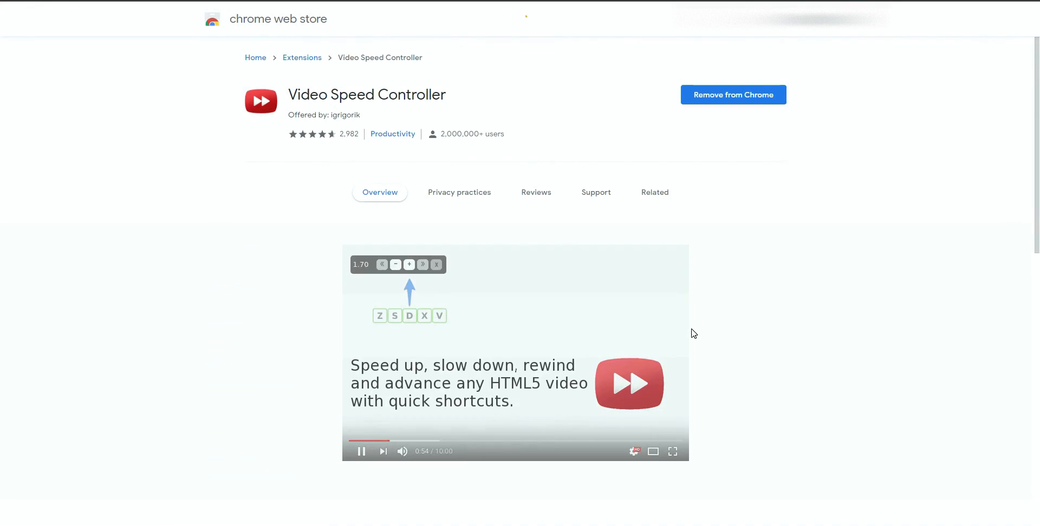
double_click(302, 94)
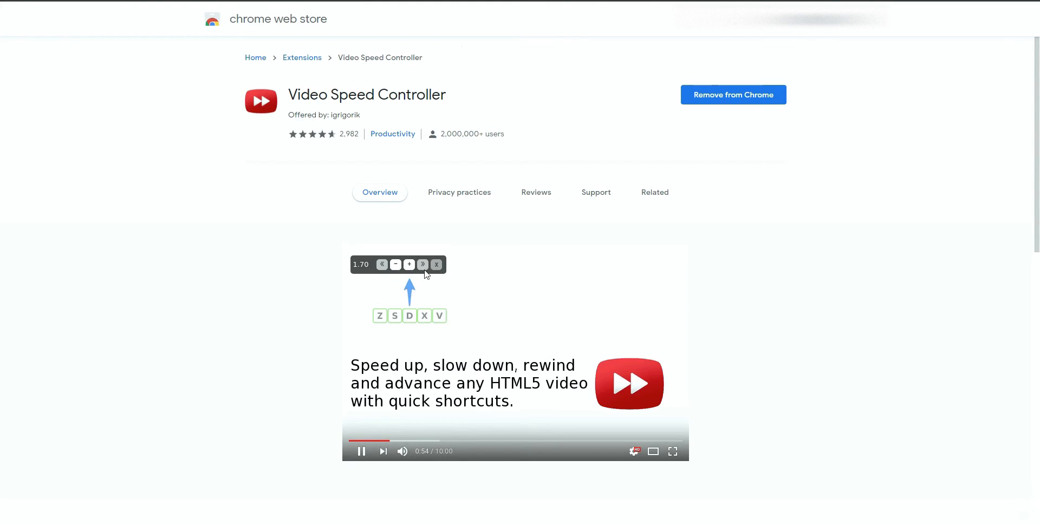
mouse_move(406, 284)
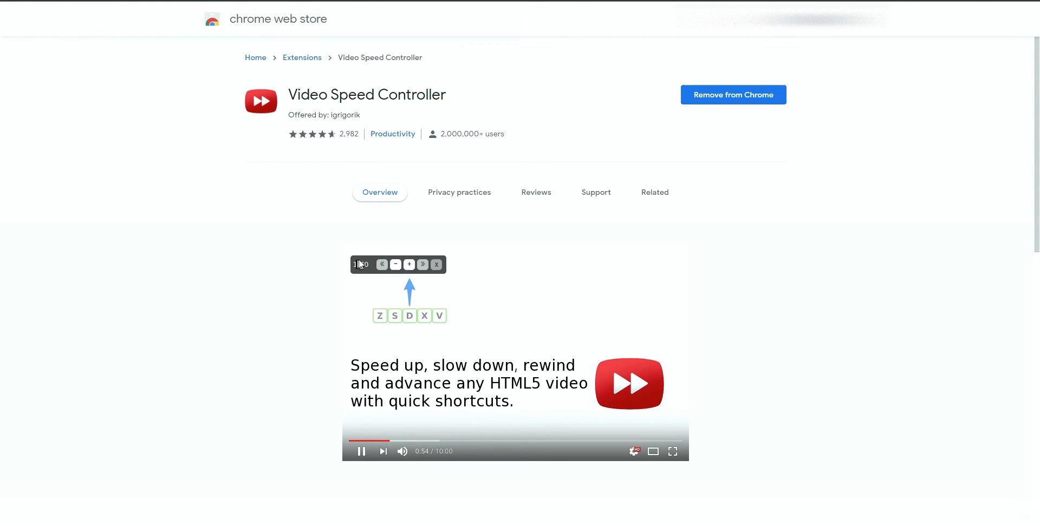
left_click(409, 264)
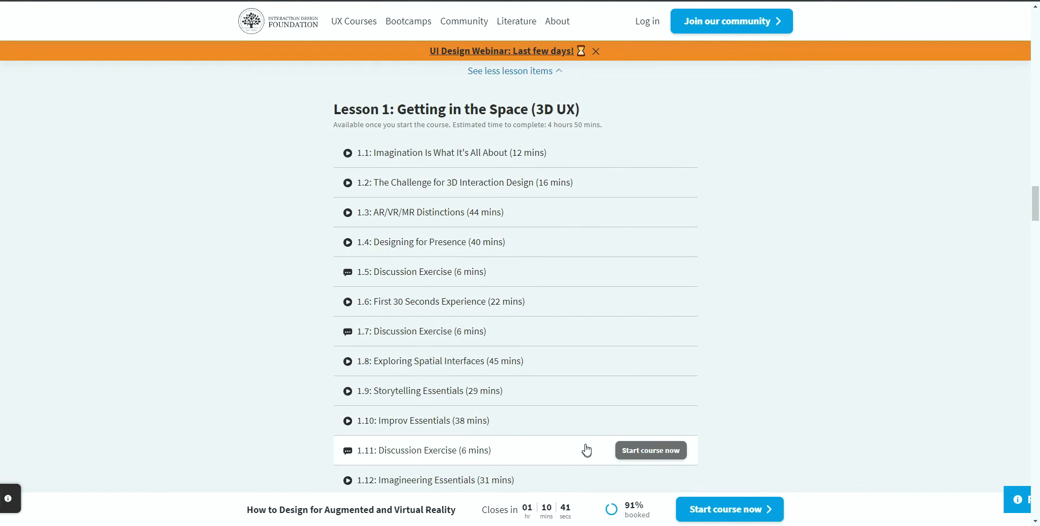
mouse_move(824, 232)
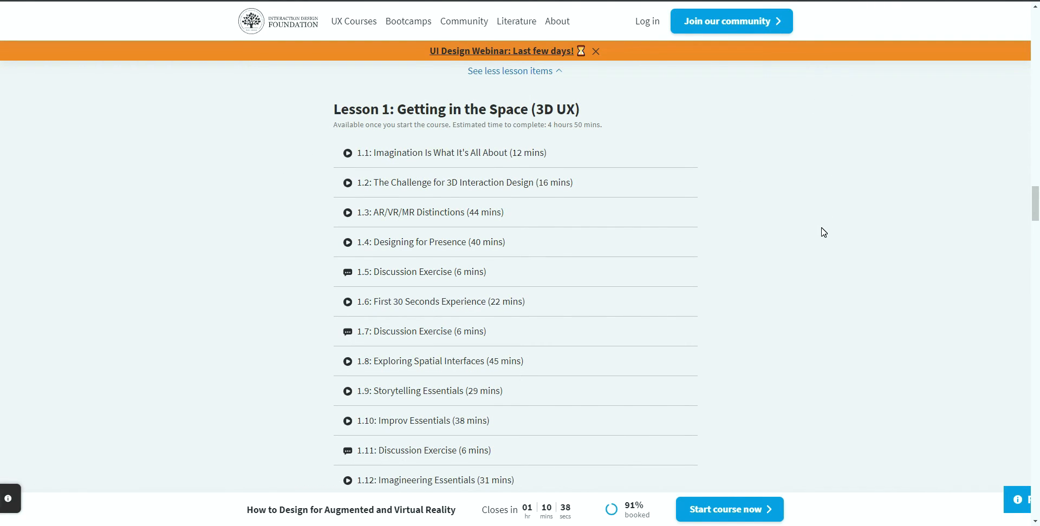
- Read through the middle lessons of the IDF syllabus following Lesson 2
scroll("down", 3)
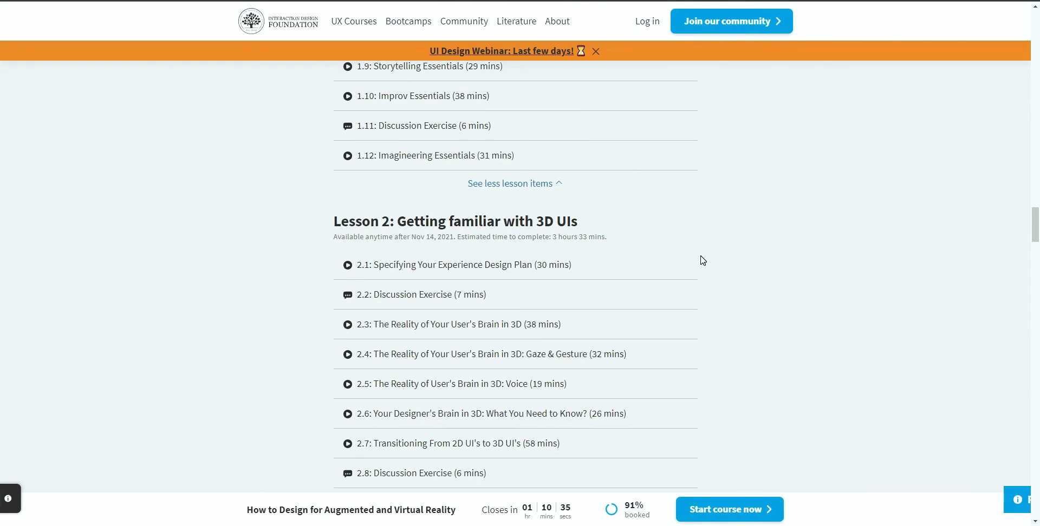
scroll("down", 3)
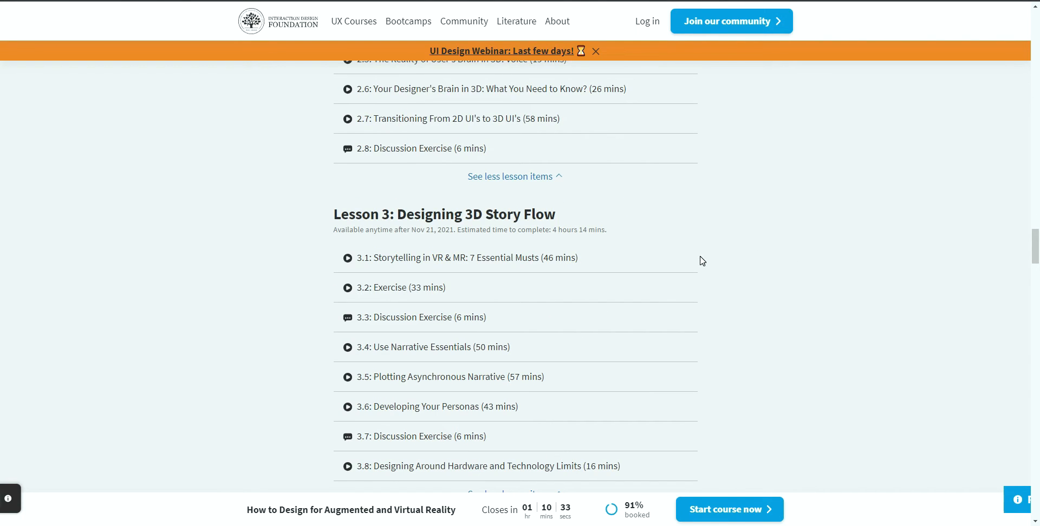
mouse_move(566, 125)
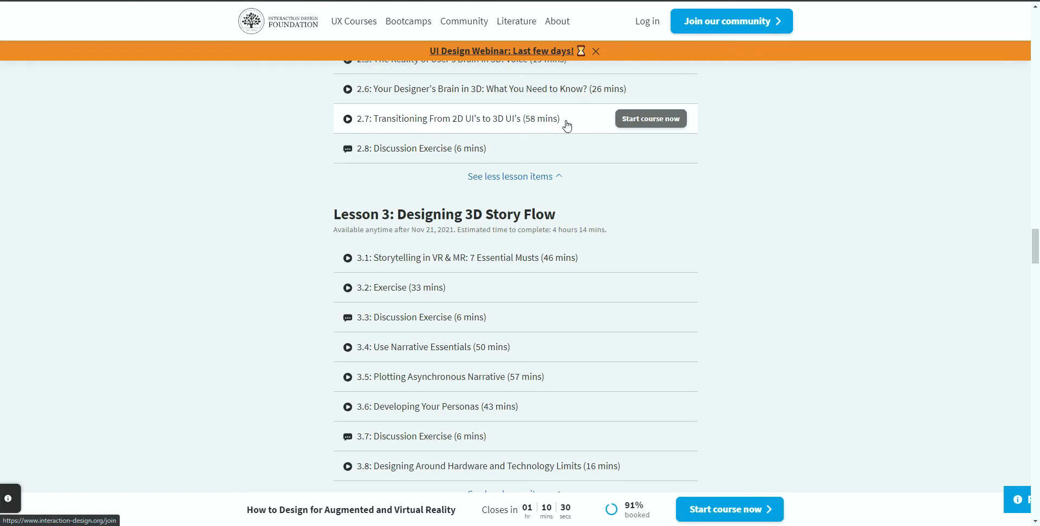
mouse_move(521, 125)
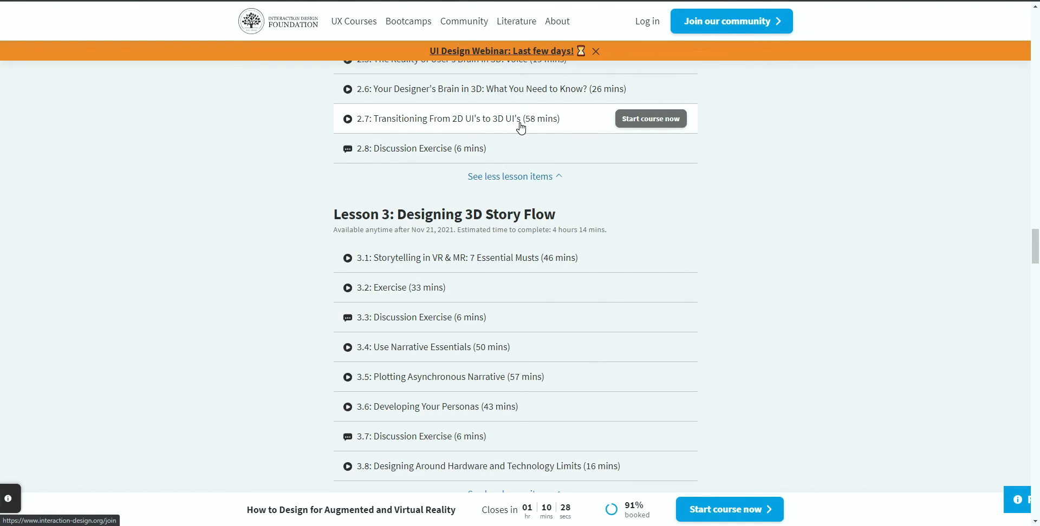
scroll("down", 3)
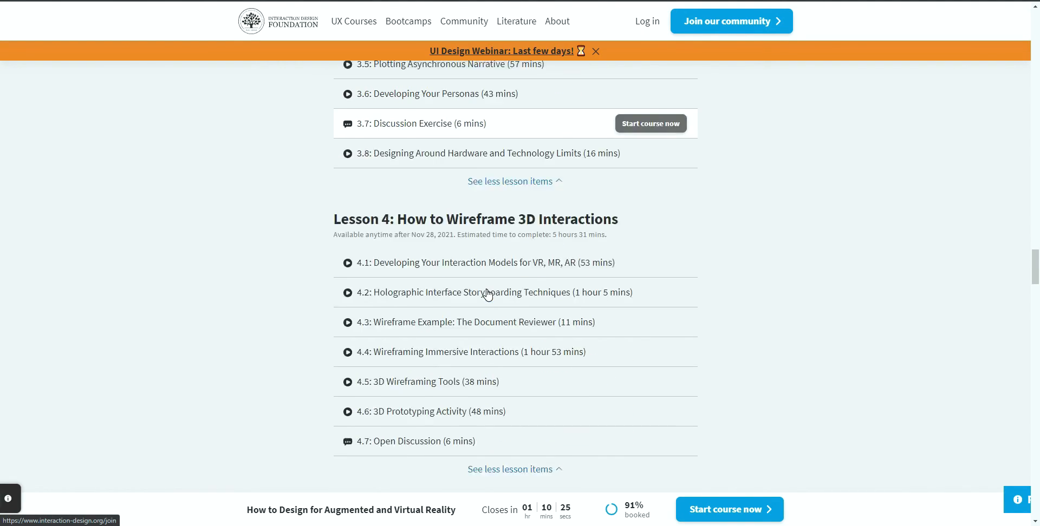
scroll("up", 3)
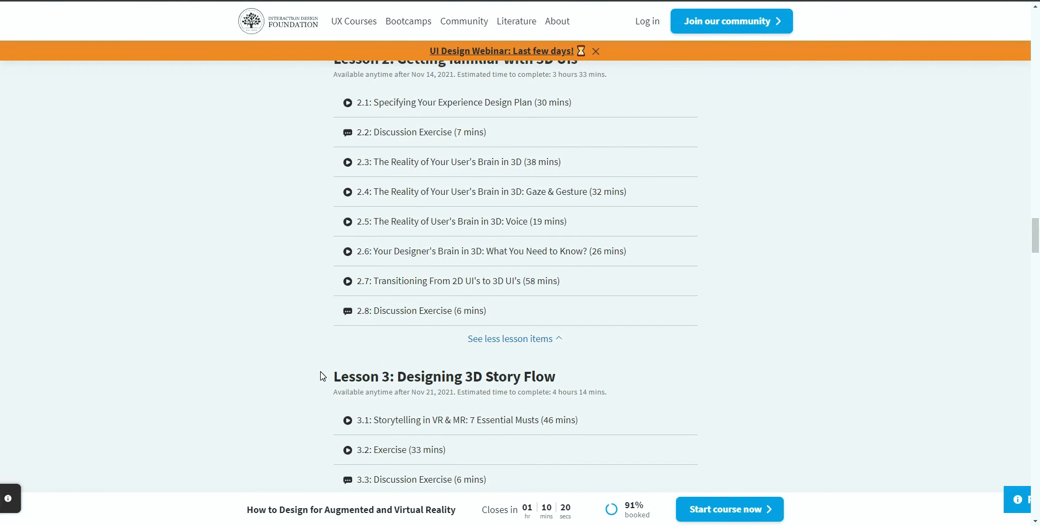
scroll("down", 3)
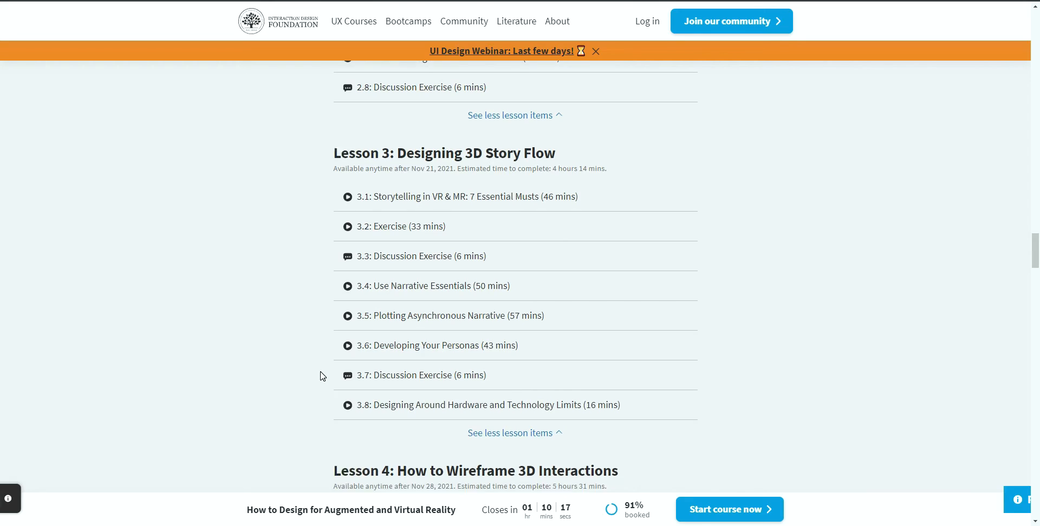
scroll("down", 3)
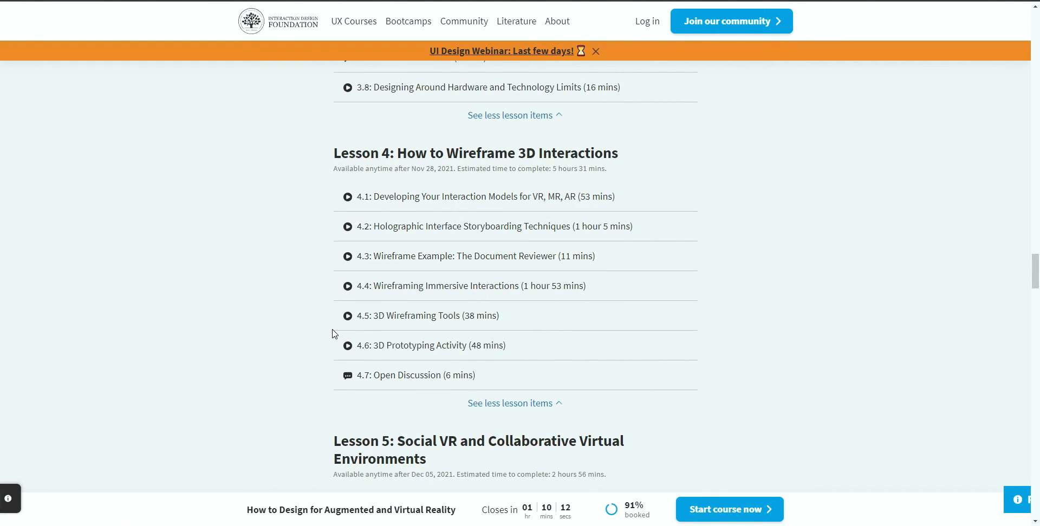
- Continue through Lesson 8, then return to the course page's What You'll Learn overview
scroll("down", 3)
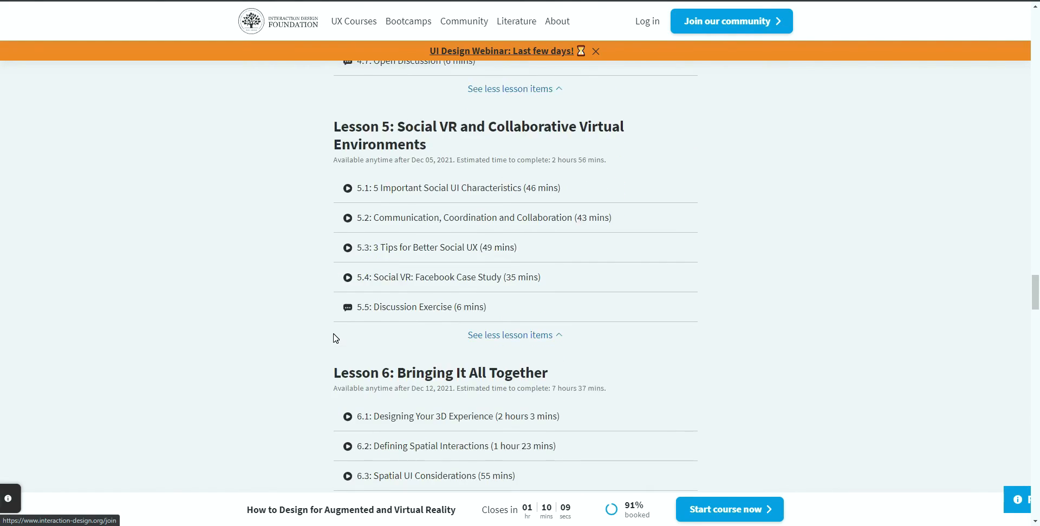
scroll("down", 3)
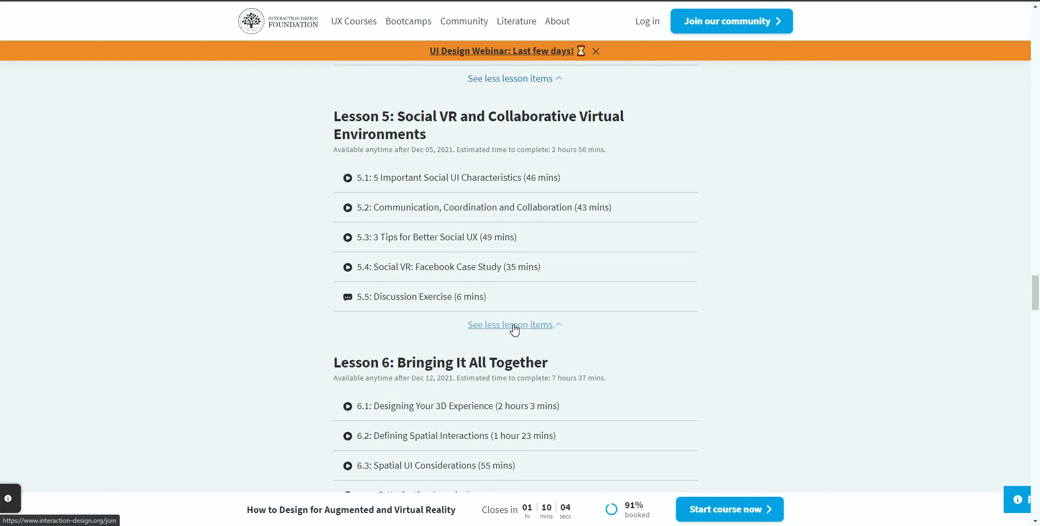
scroll("down", 3)
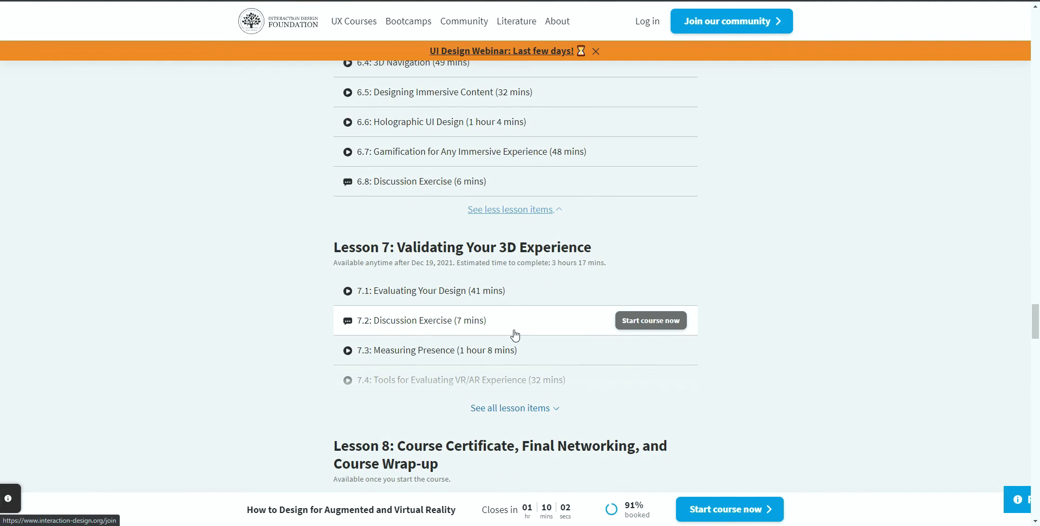
scroll("down", 3)
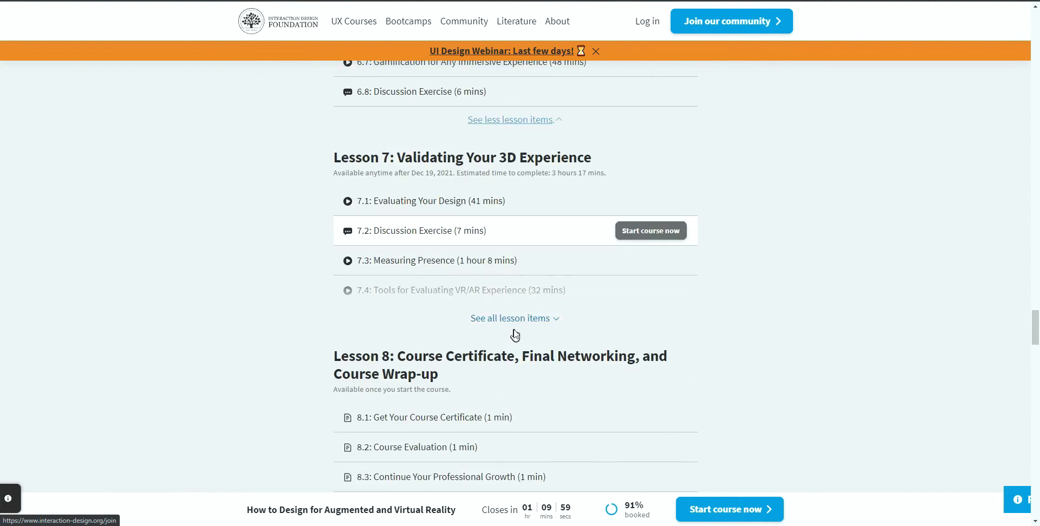
scroll("up", 3)
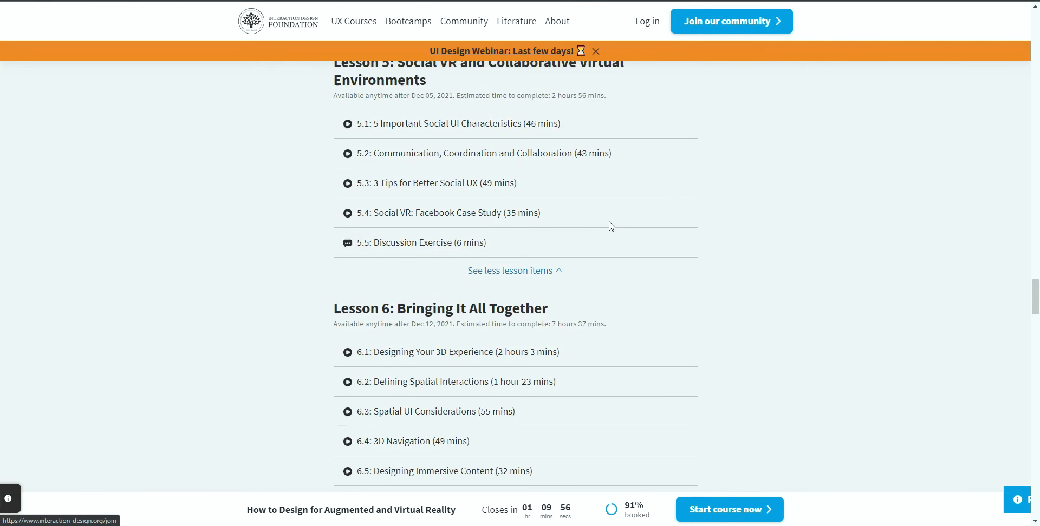
scroll("up", 3)
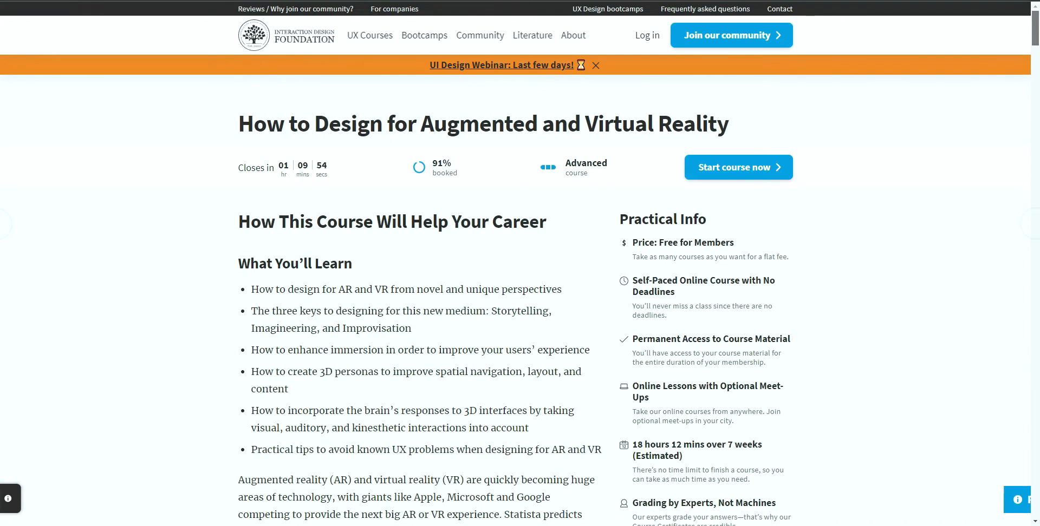
- Start enrolling in the AR/VR design course and compare the Student, Professional and Design League membership plans
left_click(737, 167)
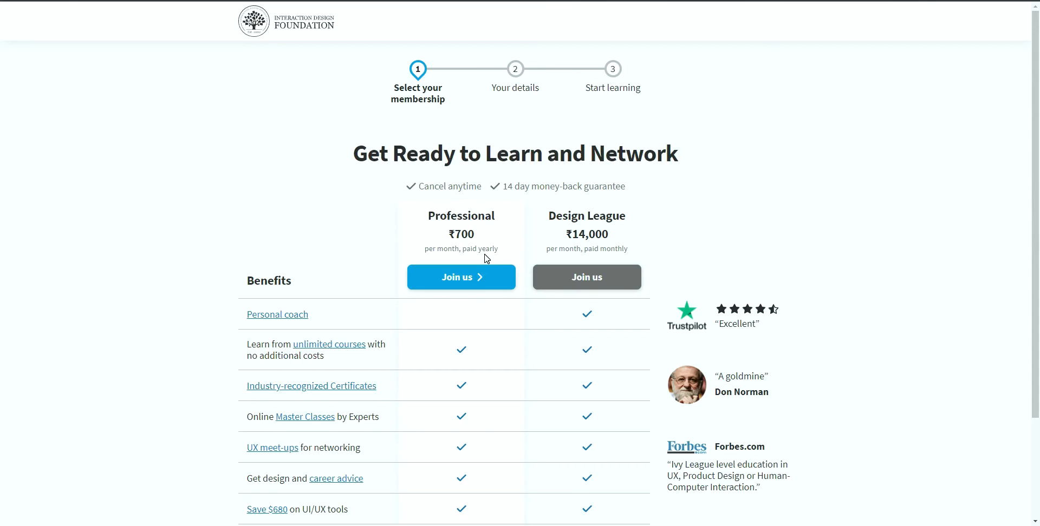
scroll("down", 3)
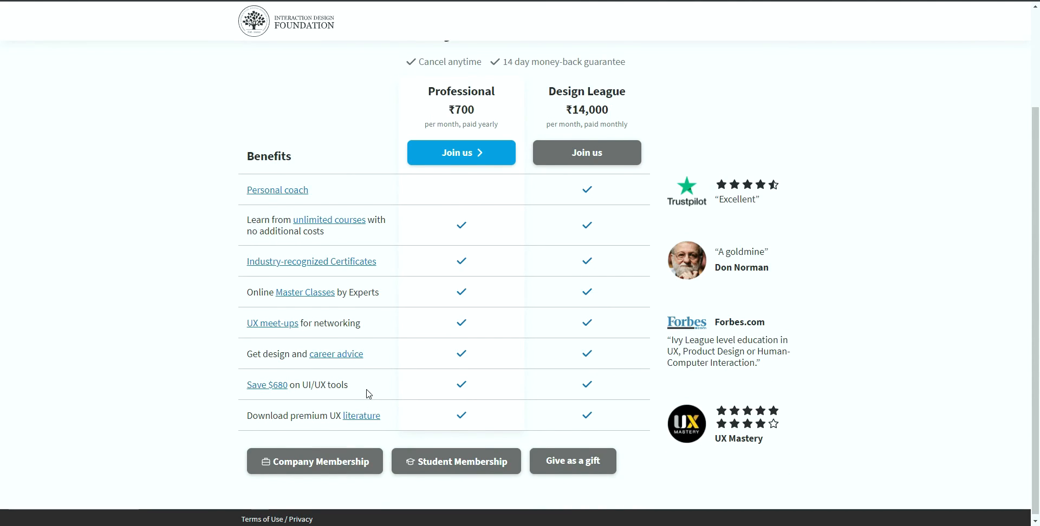
scroll("up", 3)
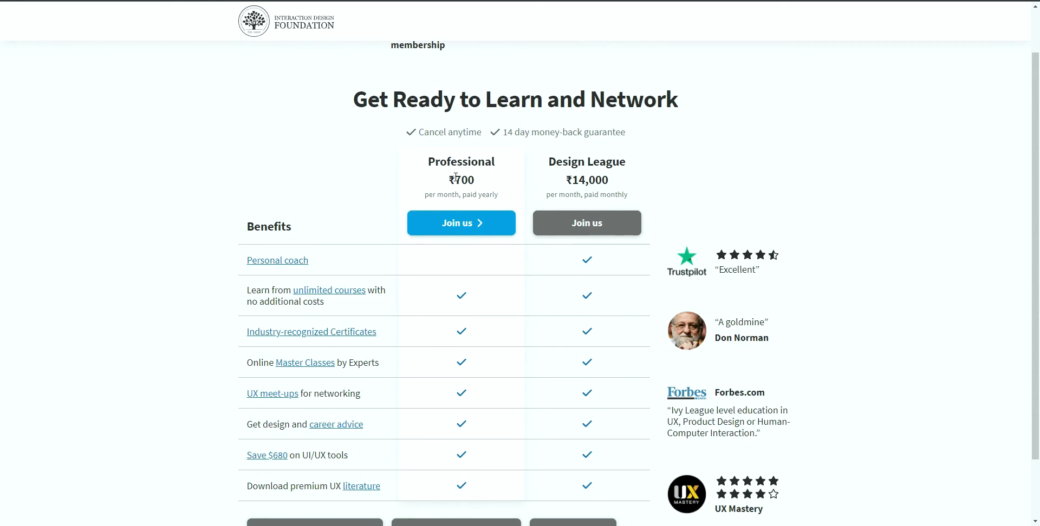
scroll("down", 3)
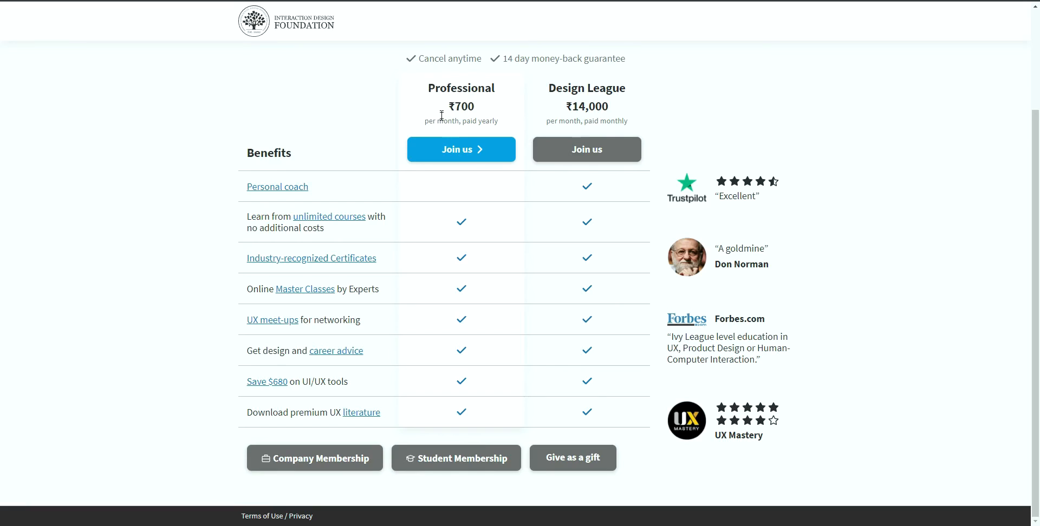
mouse_move(429, 106)
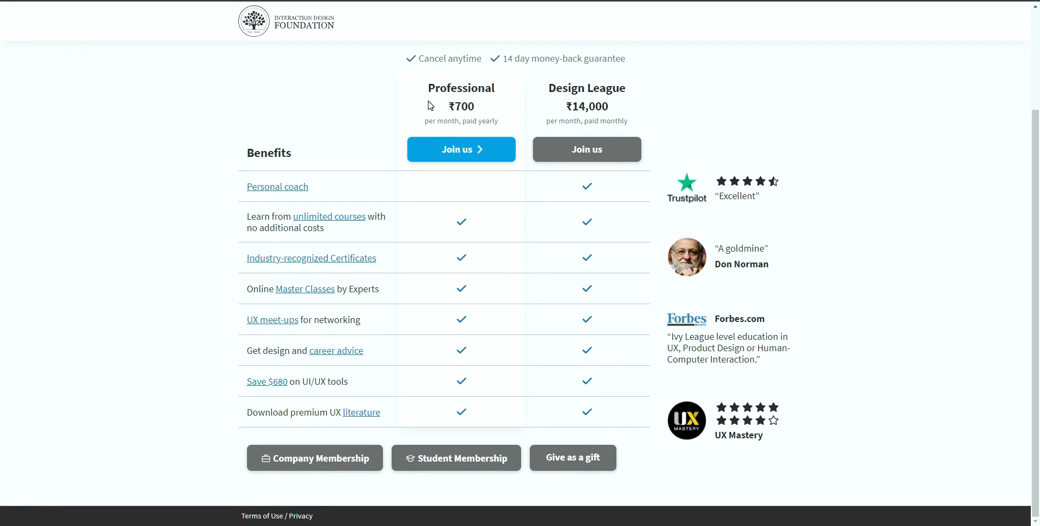
mouse_move(448, 105)
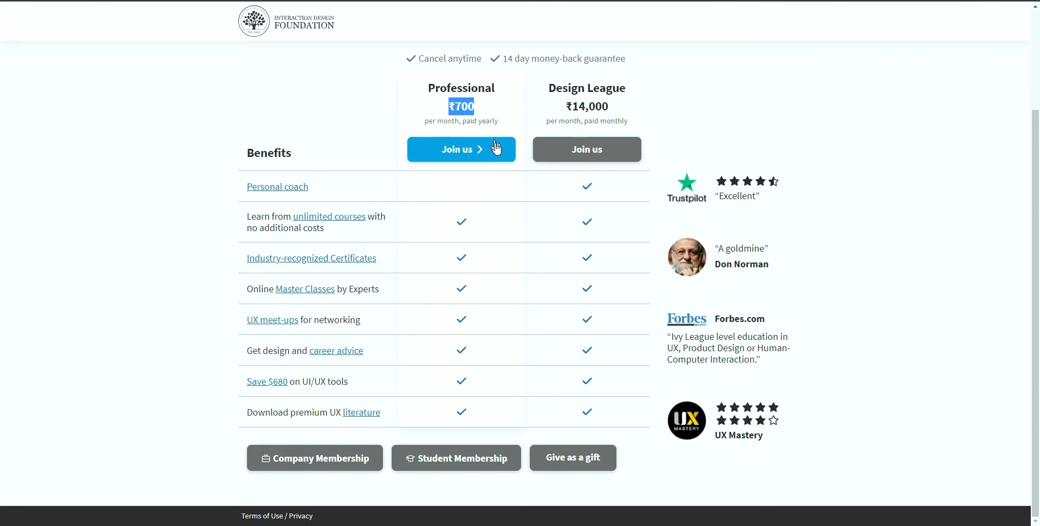
mouse_move(473, 106)
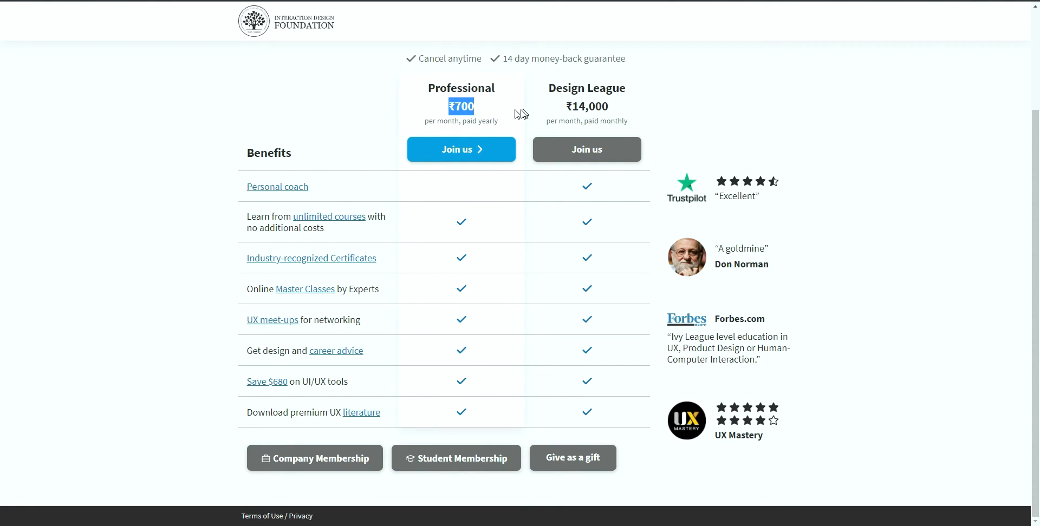
mouse_move(535, 296)
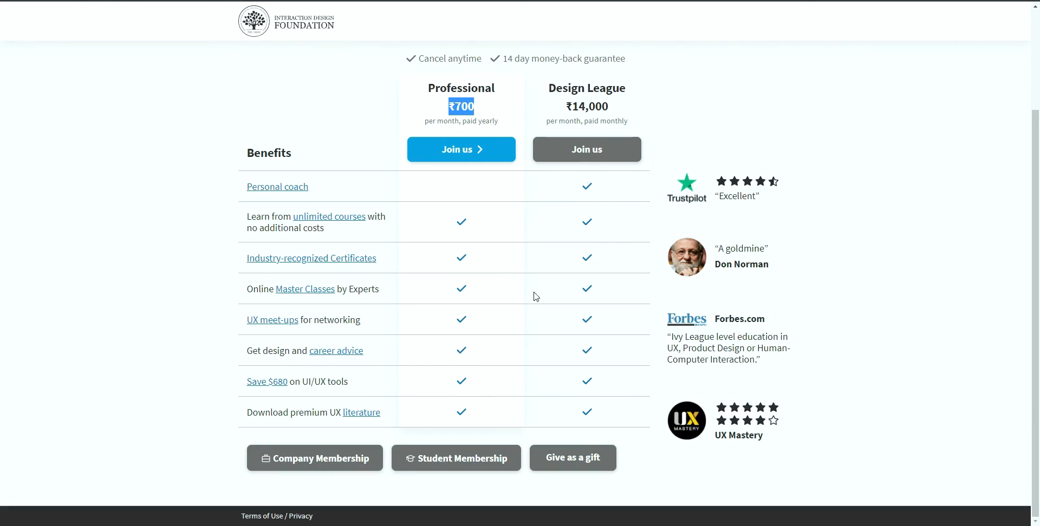
left_click(456, 458)
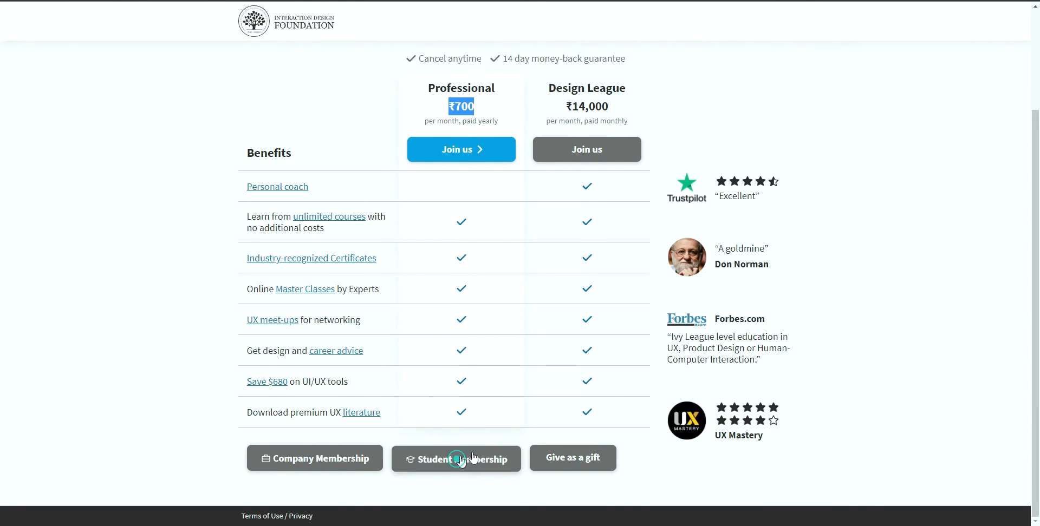
left_click(456, 458)
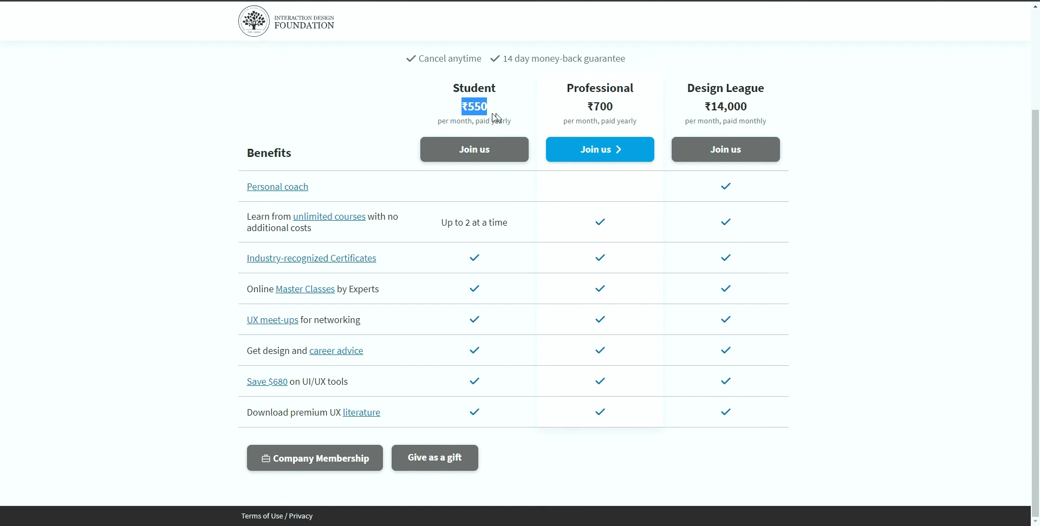
mouse_move(451, 217)
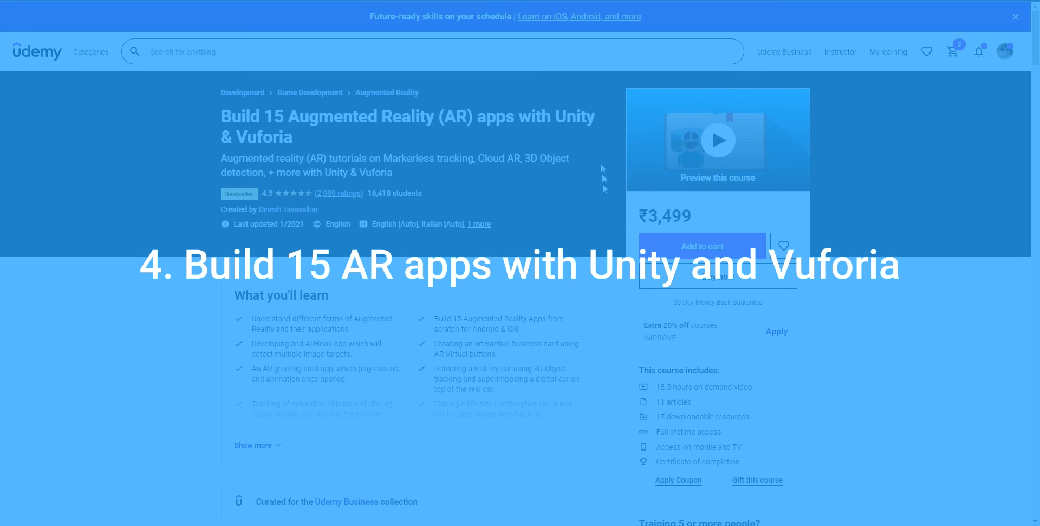
mouse_move(602, 185)
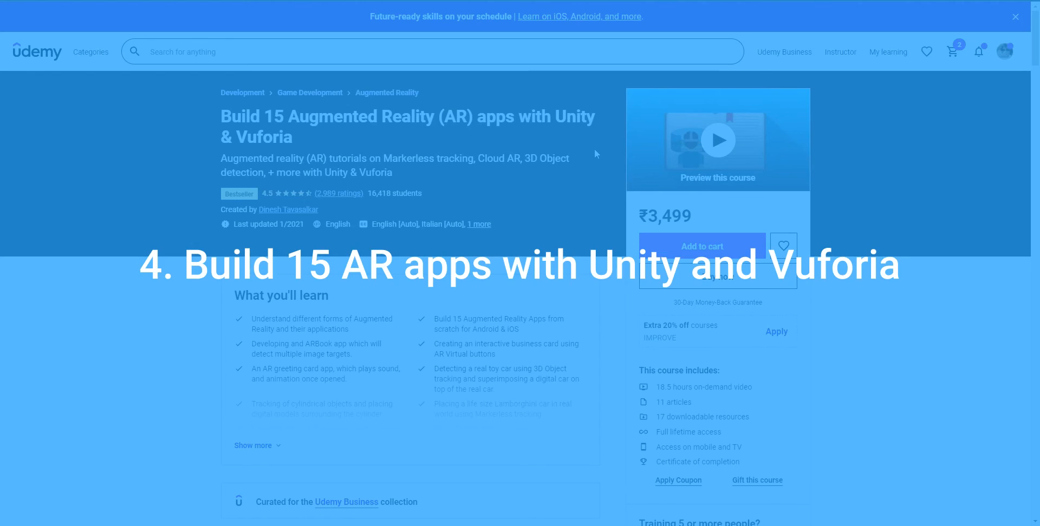
scroll("down", 3)
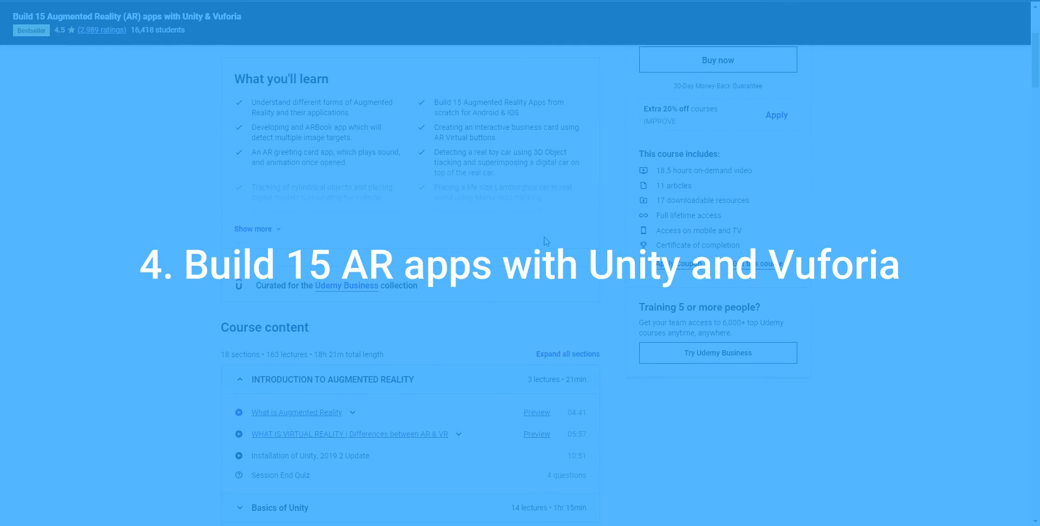
scroll("up", 3)
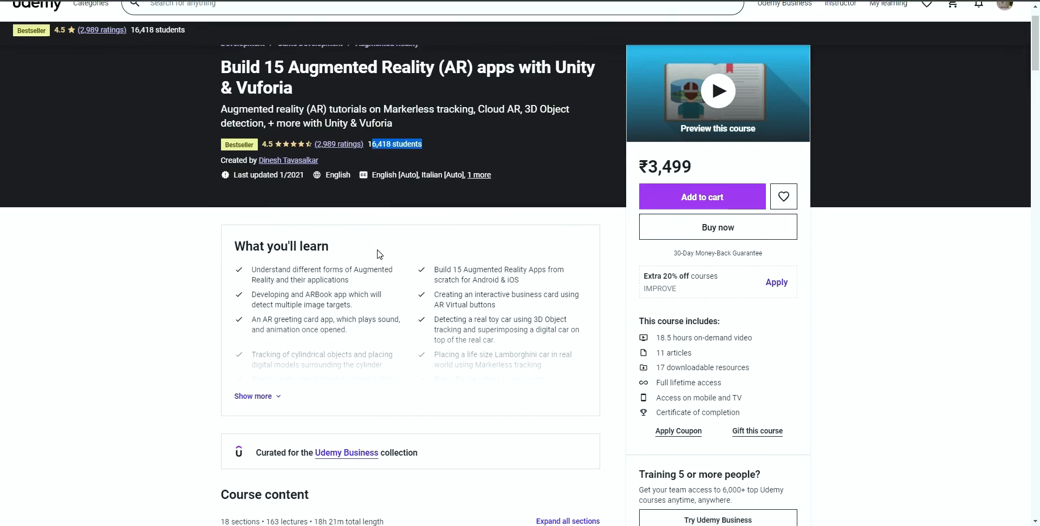
scroll("down", 3)
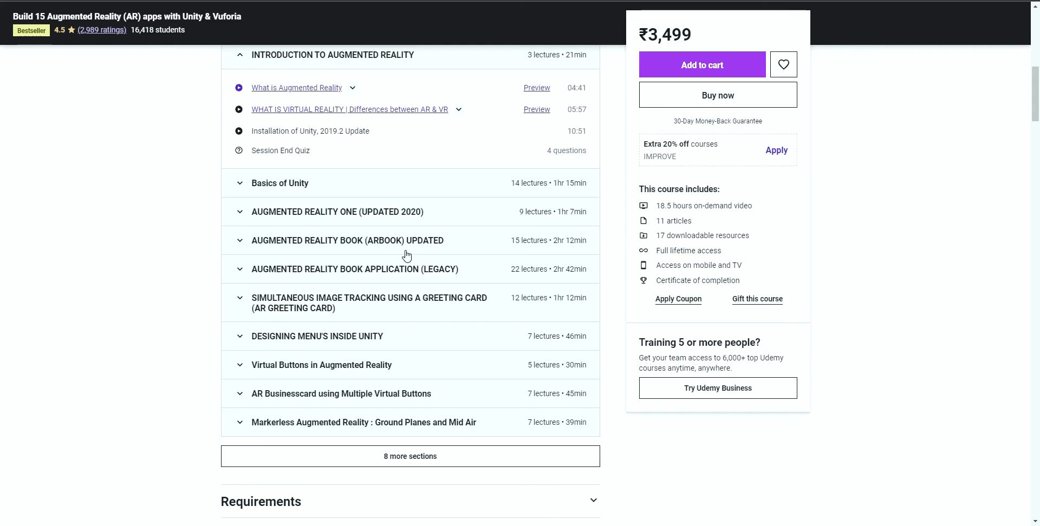
mouse_move(398, 230)
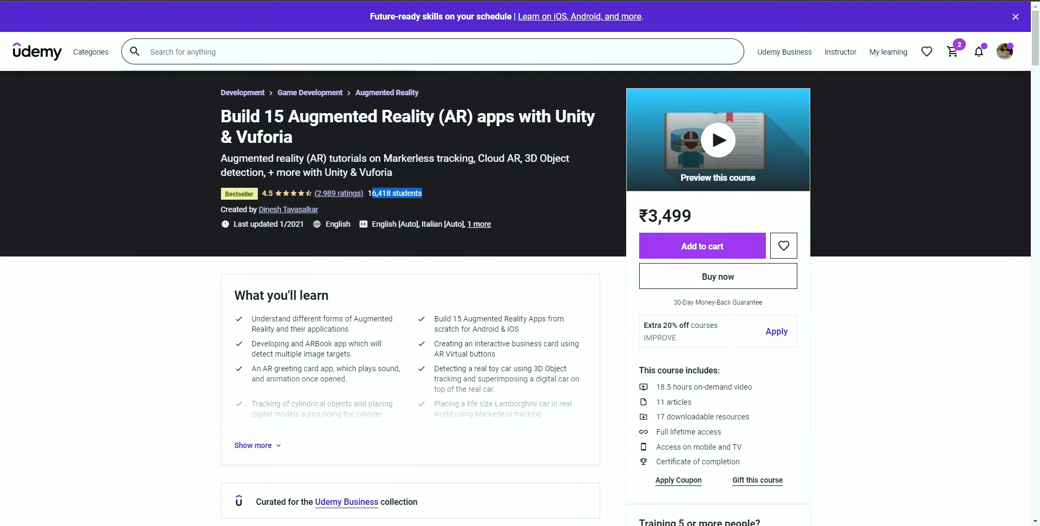
double_click(376, 172)
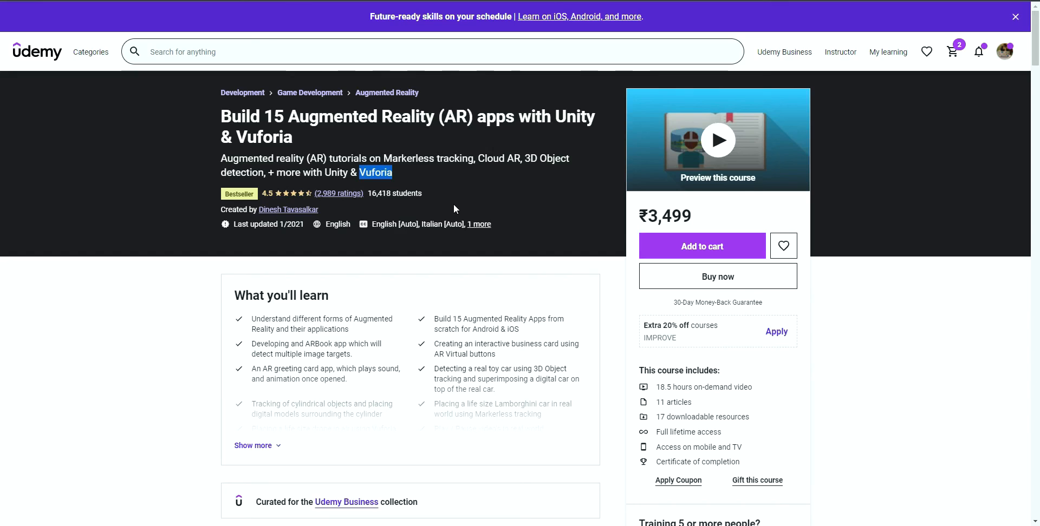
scroll("down", 3)
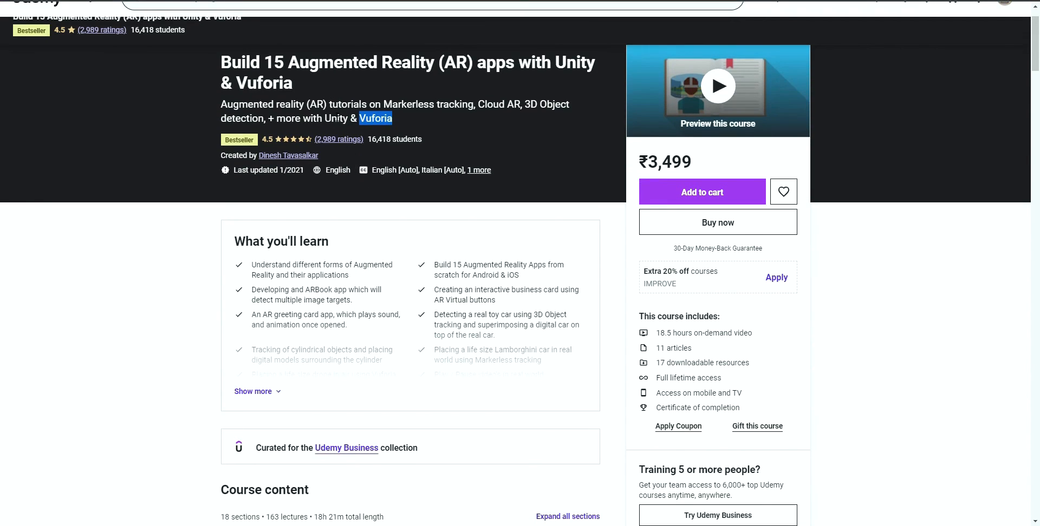
scroll("down", 3)
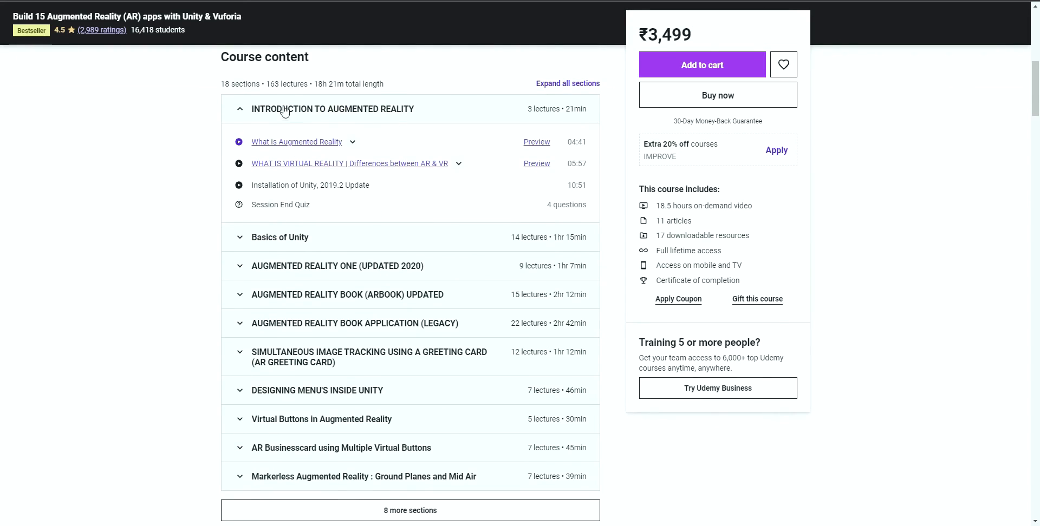
mouse_move(466, 291)
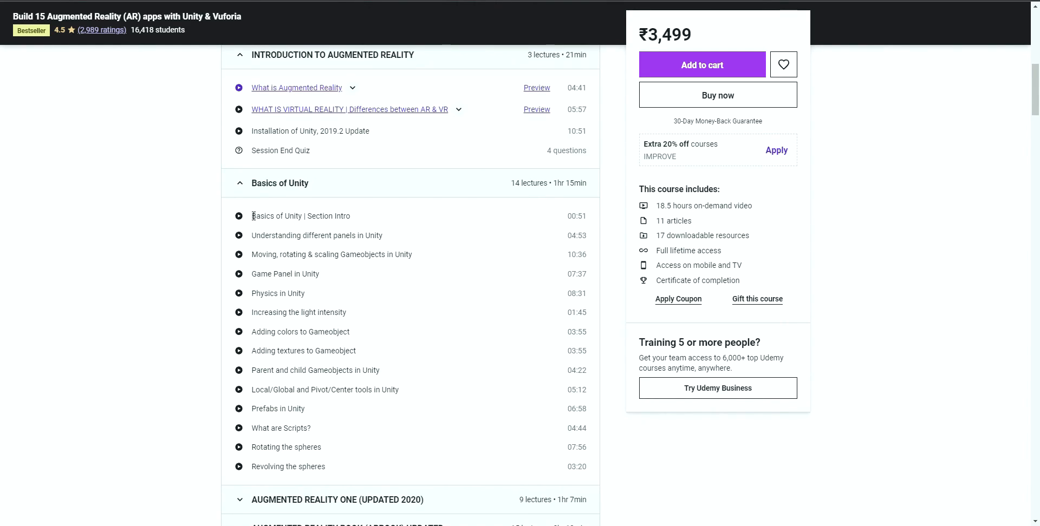
mouse_move(344, 312)
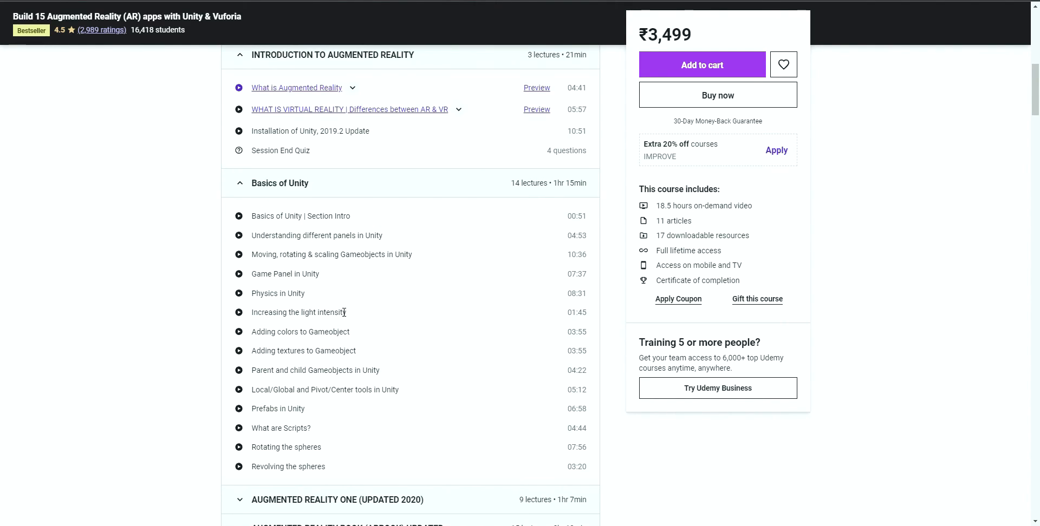
scroll("down", 3)
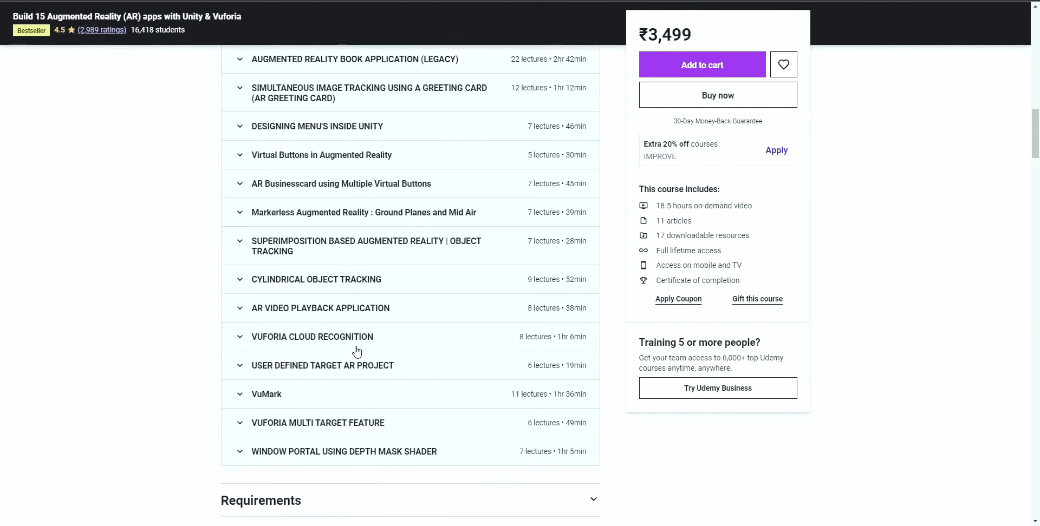
scroll("down", 3)
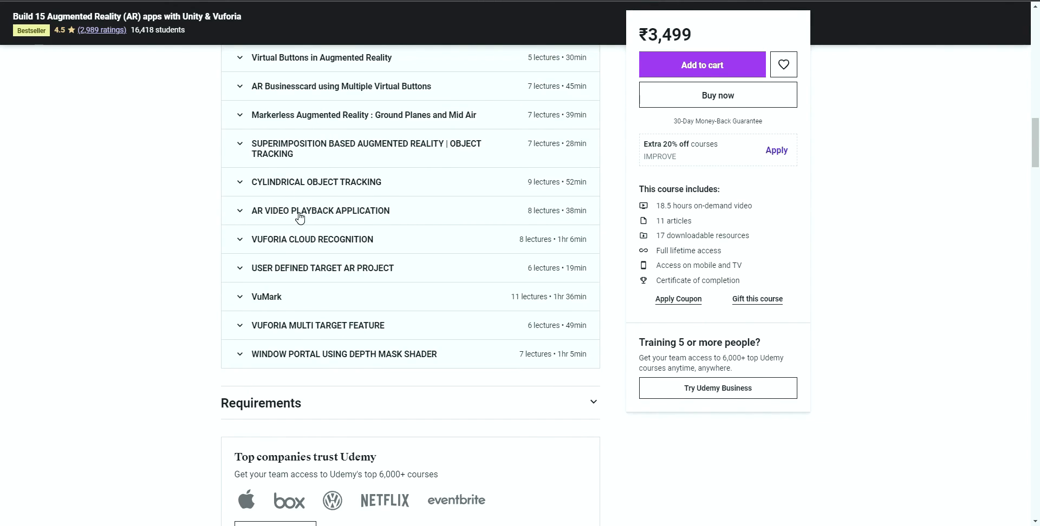
mouse_move(363, 268)
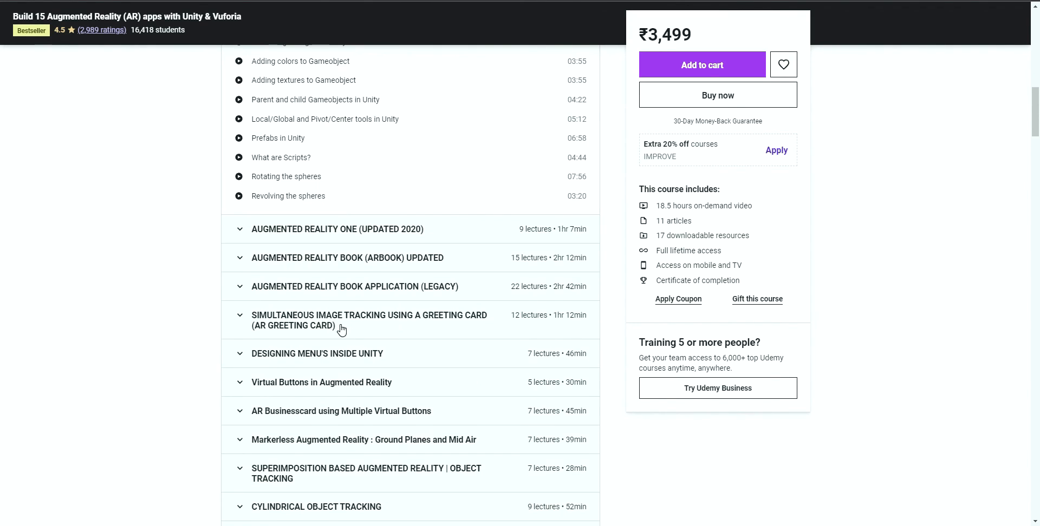
scroll("down", 3)
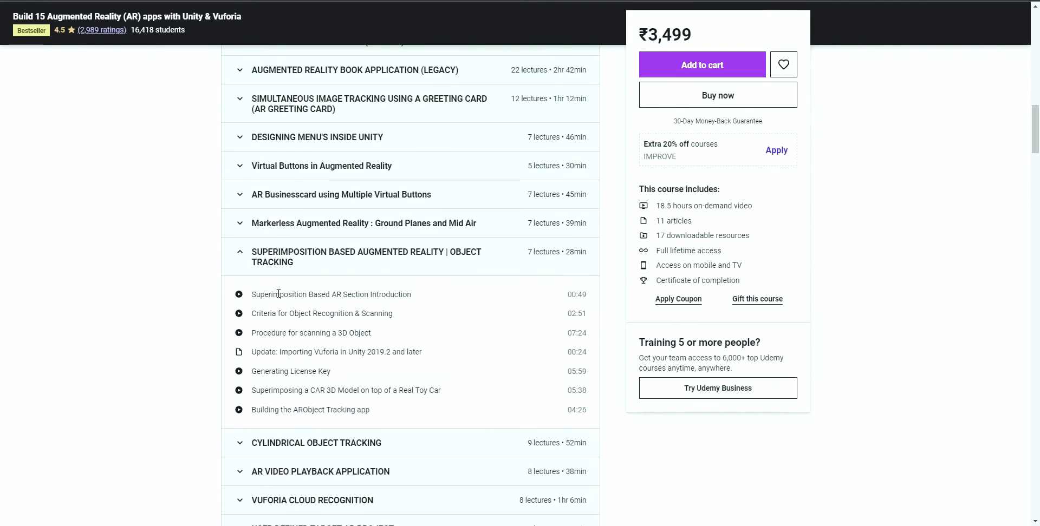
mouse_move(401, 415)
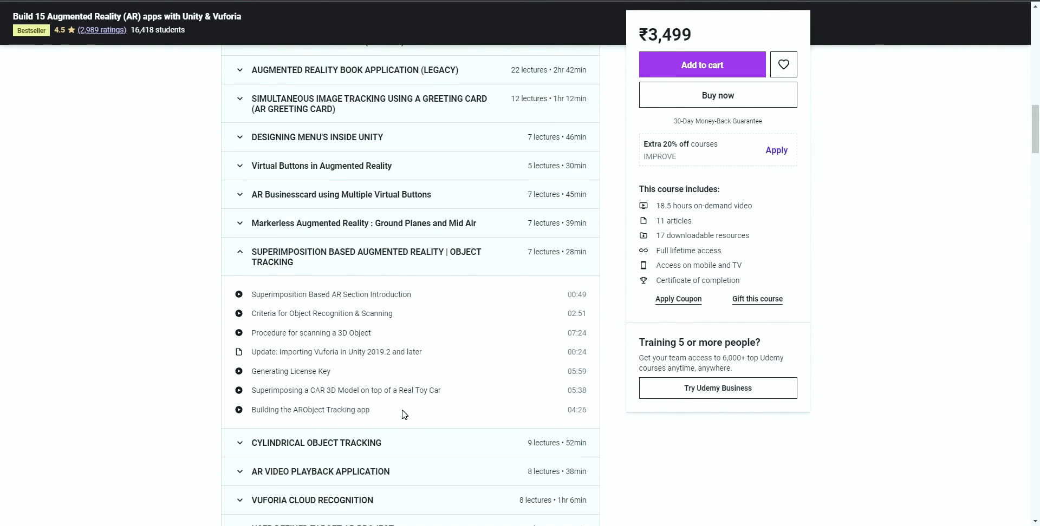
mouse_move(446, 351)
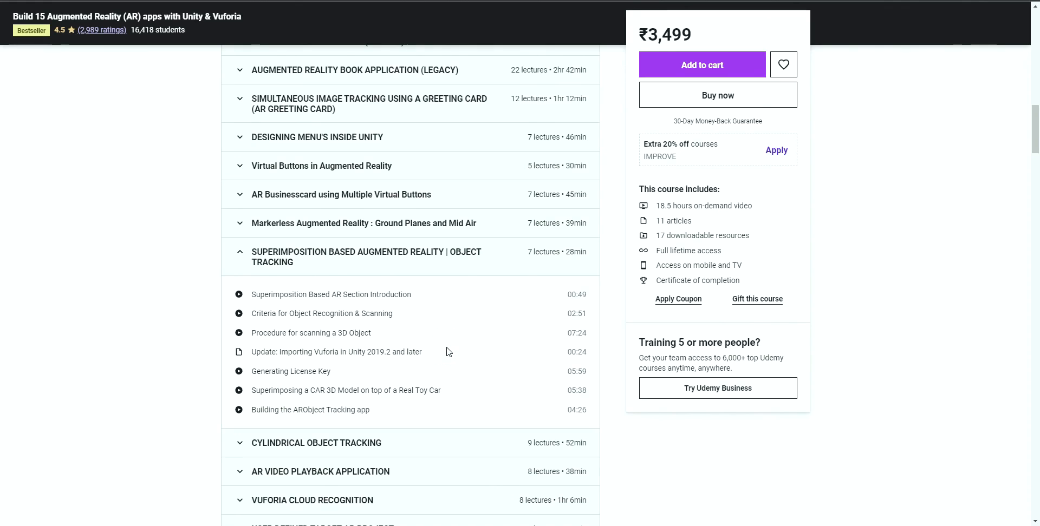
scroll("up", 3)
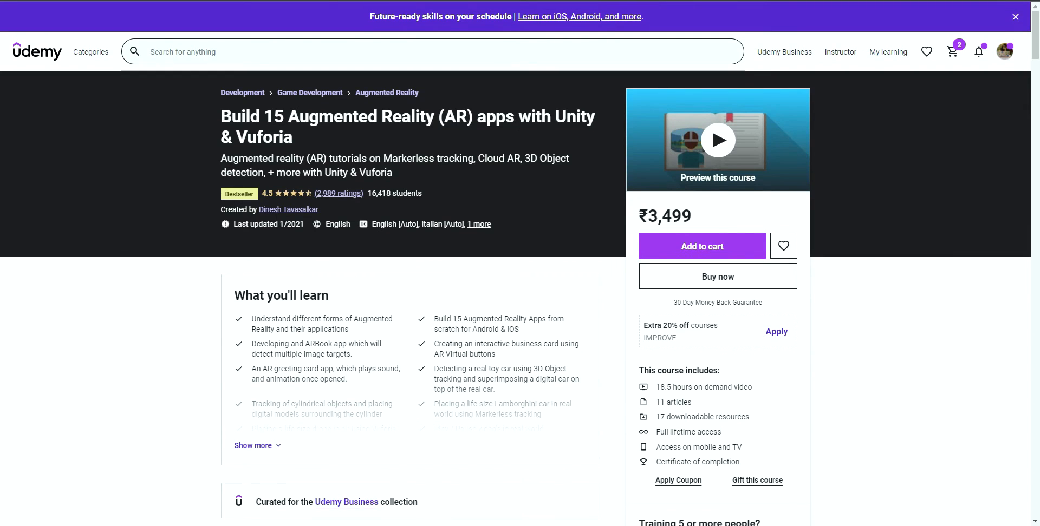
triple_click(409, 126)
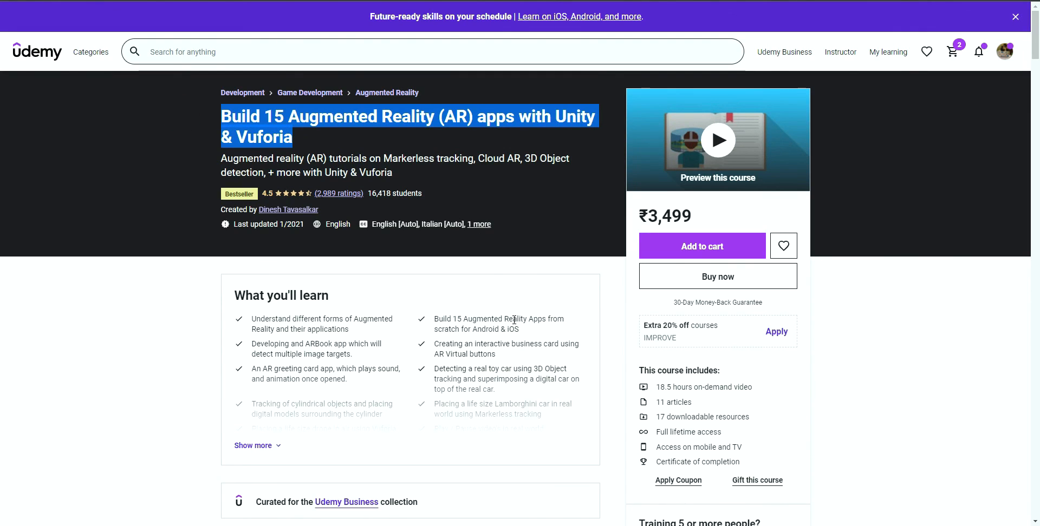
scroll("down", 3)
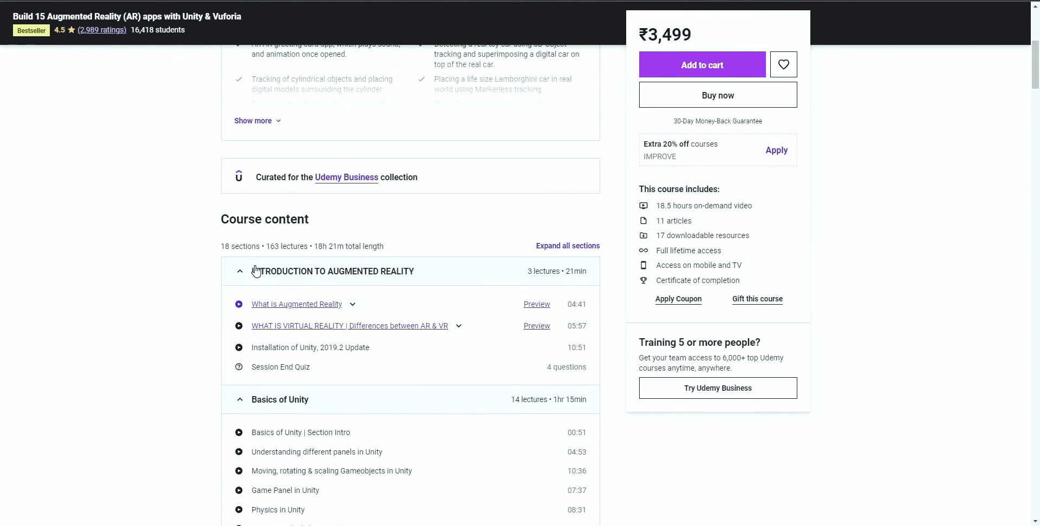
scroll("down", 3)
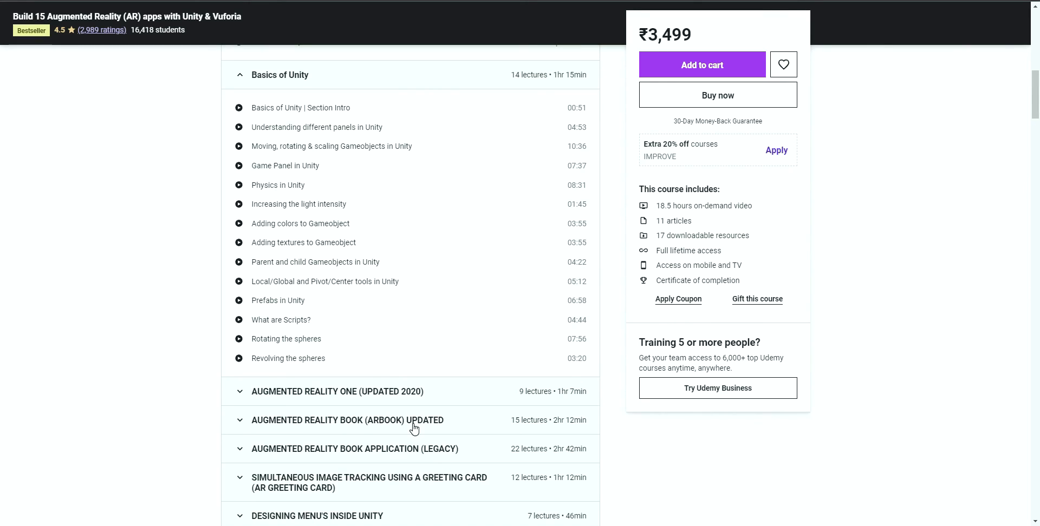
mouse_move(428, 424)
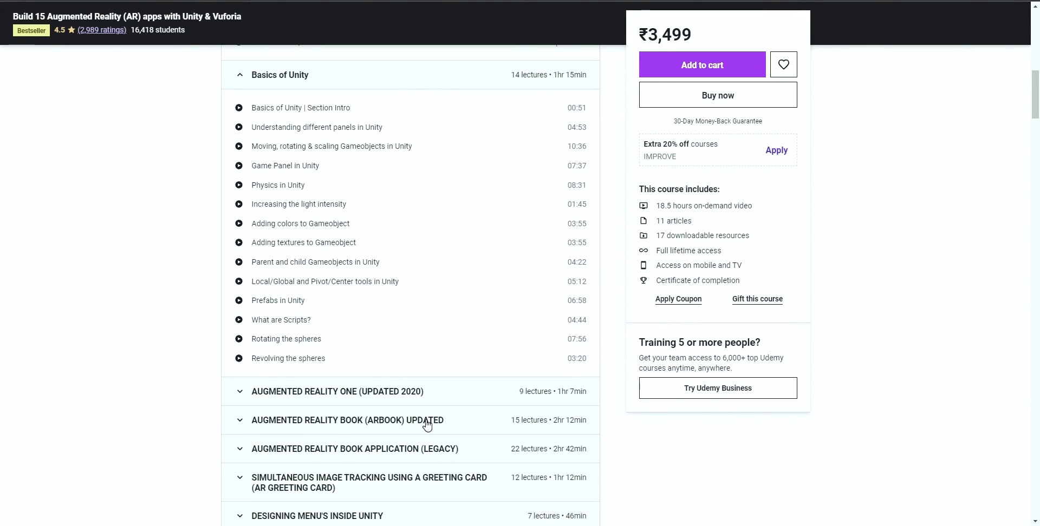
mouse_move(492, 131)
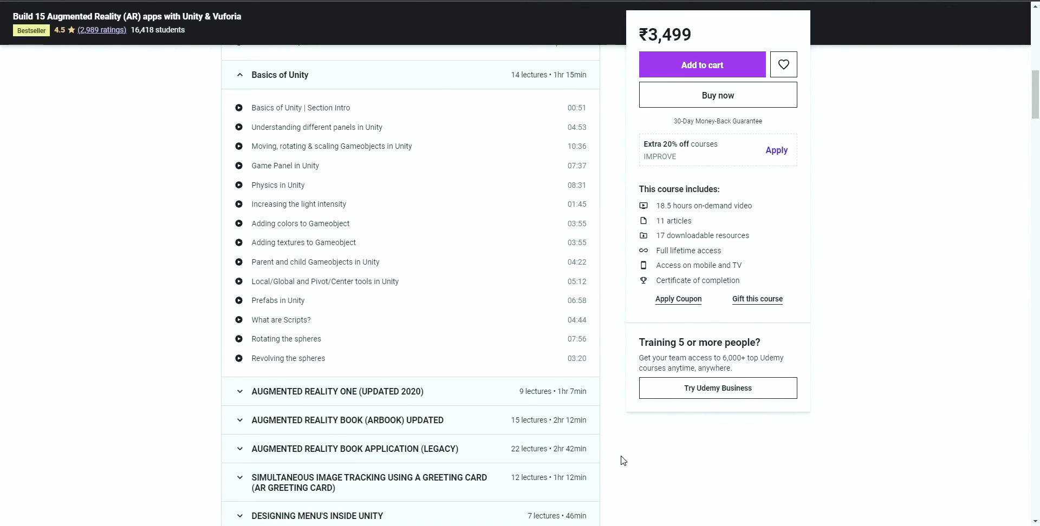
scroll("down", 3)
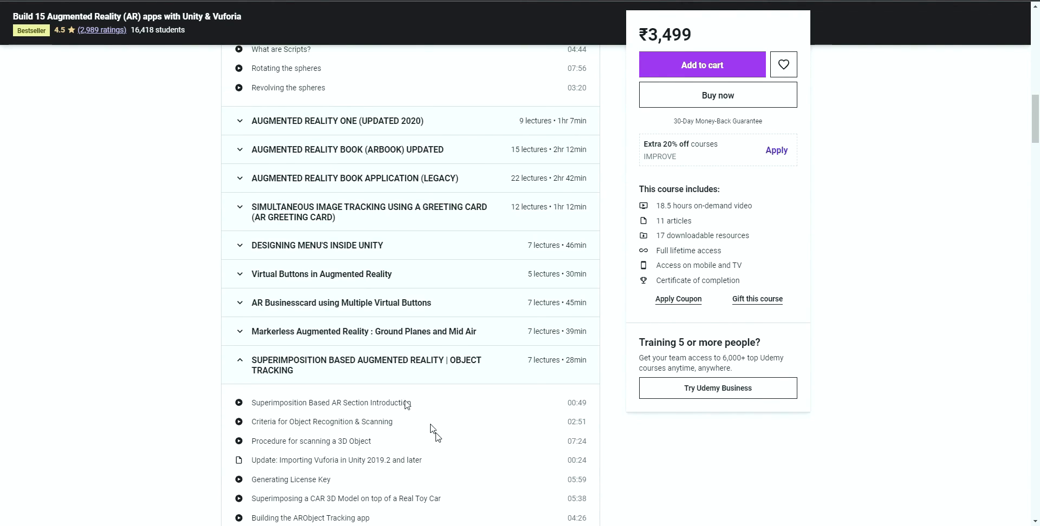
mouse_move(446, 233)
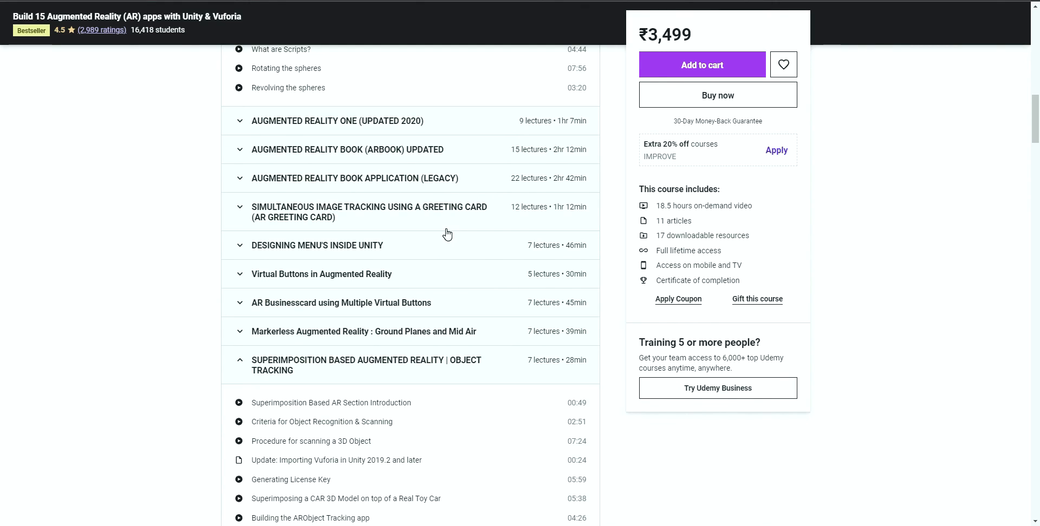
mouse_move(457, 237)
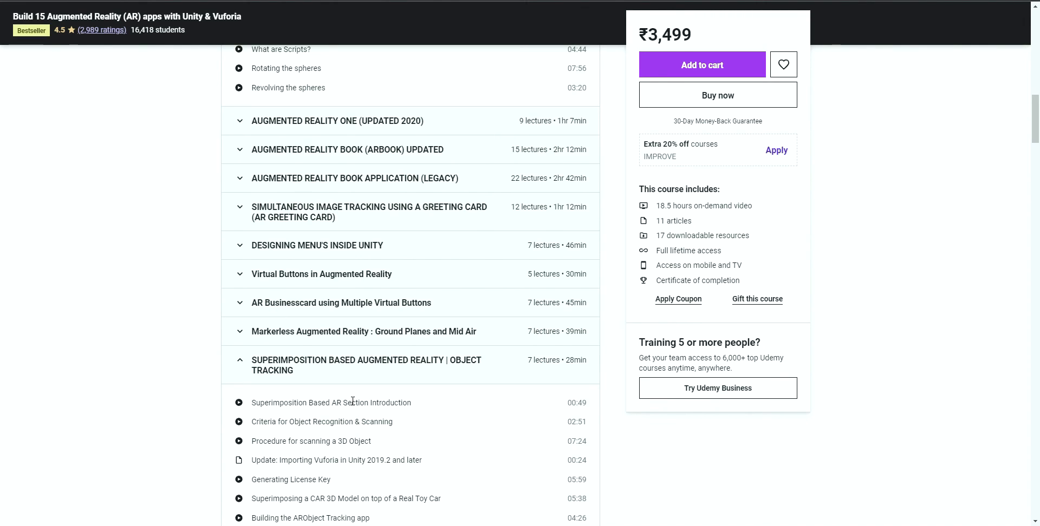
scroll("up", 3)
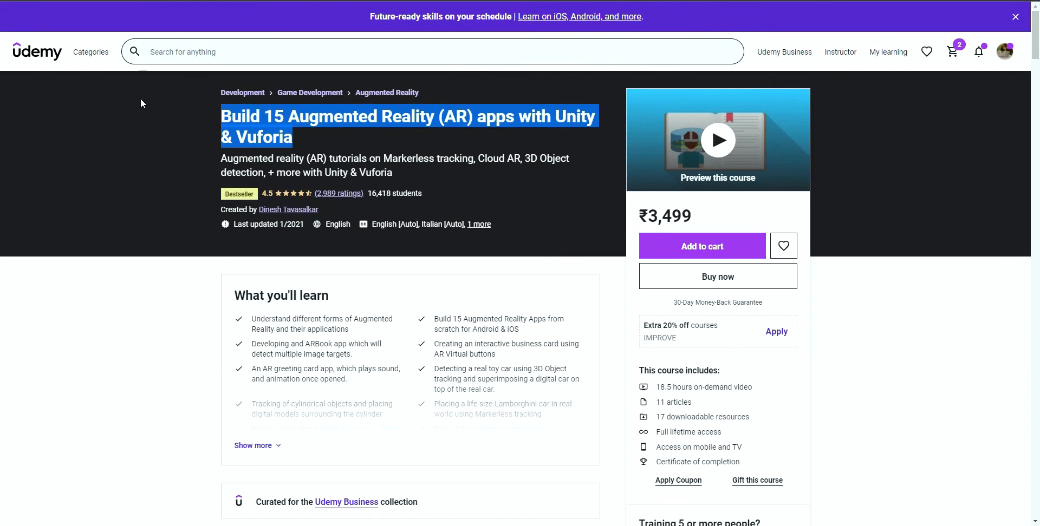